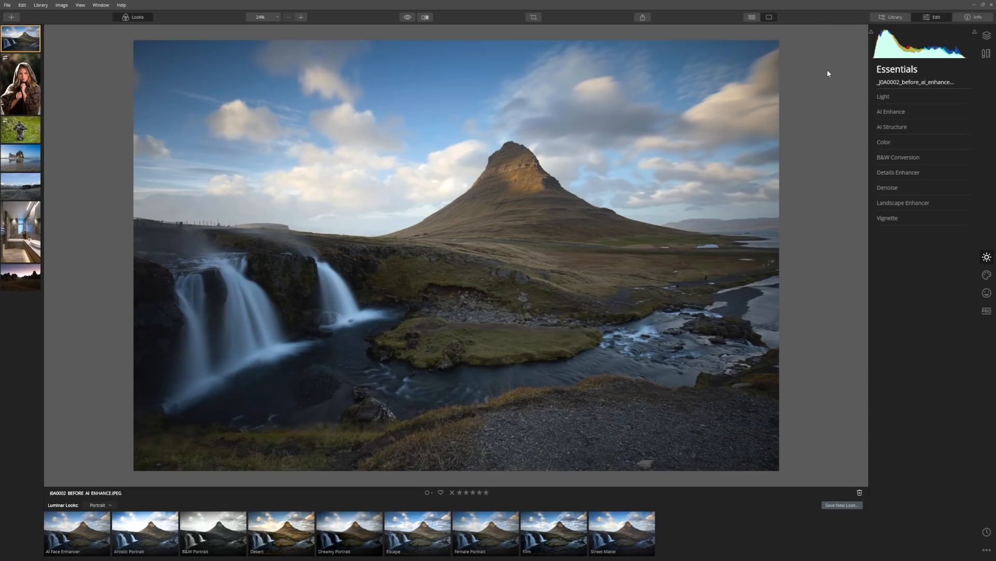
{"action": "mouse_move", "coordinate": [648, 185]}
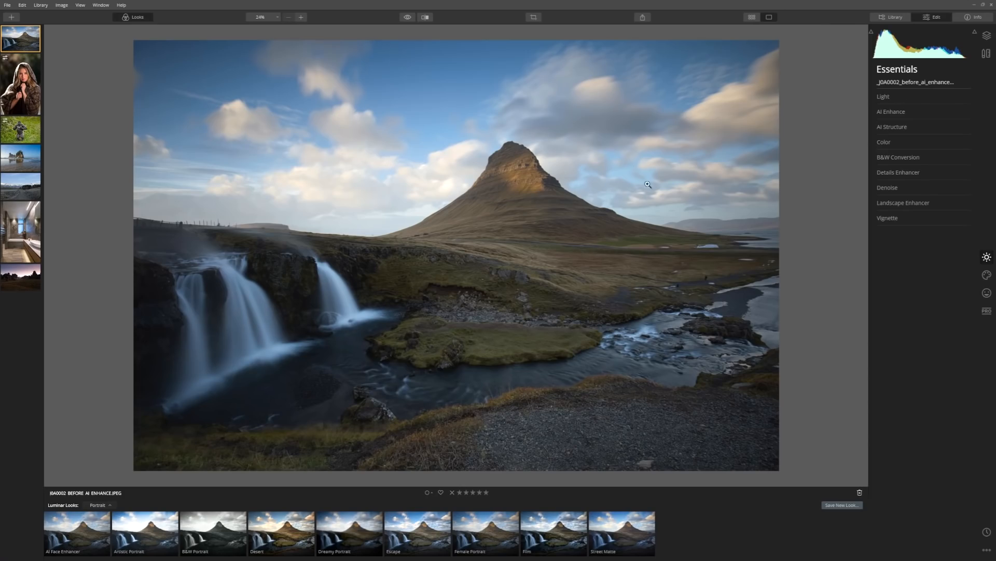
{"action": "mouse_move", "coordinate": [623, 191]}
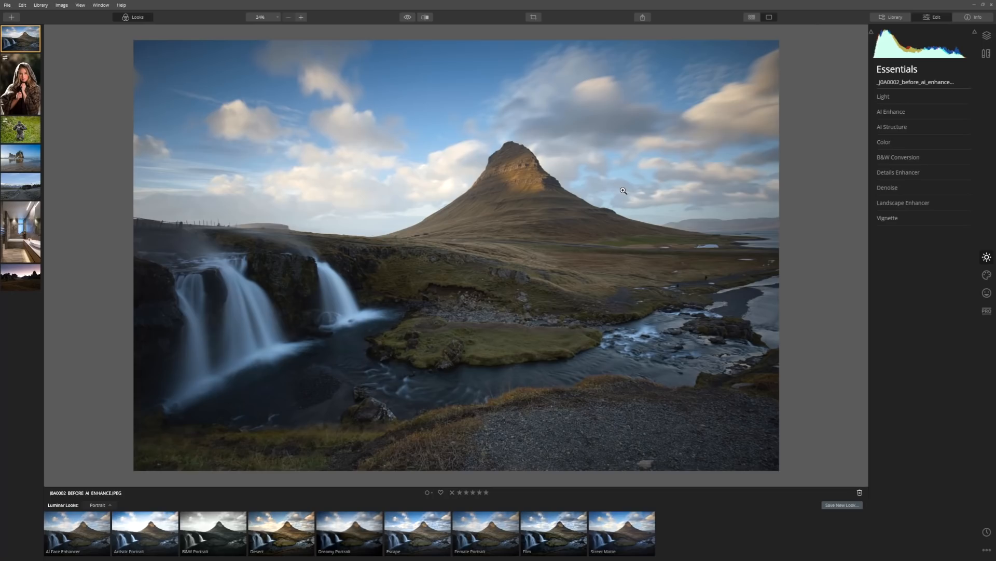
{"action": "mouse_move", "coordinate": [863, 115]}
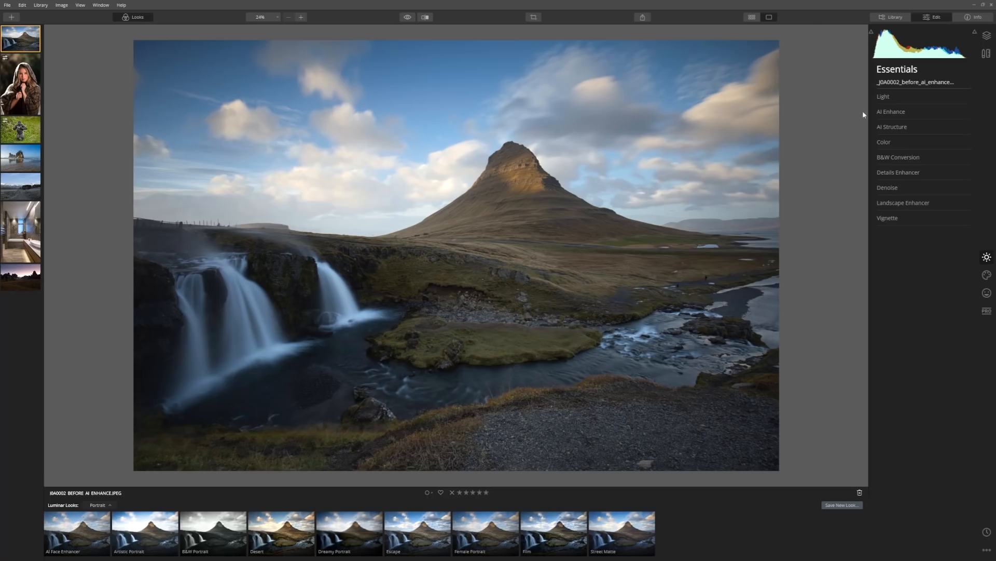
Set AI Accent to 100 on the waterfall photo, toggling AI Enhance off and on to compare
{"action": "left_click", "coordinate": [891, 111]}
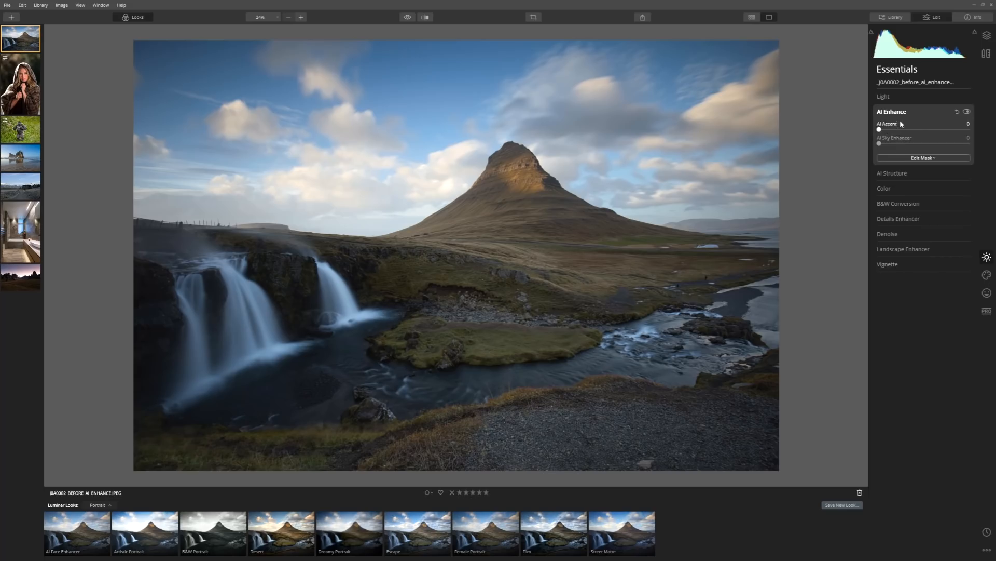
{"action": "mouse_move", "coordinate": [914, 132]}
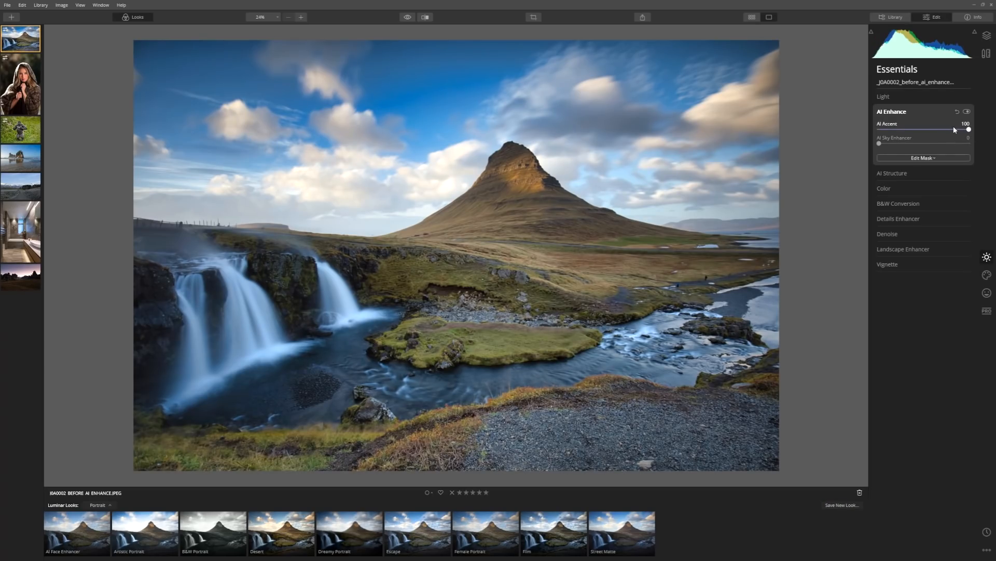
{"action": "mouse_move", "coordinate": [826, 117]}
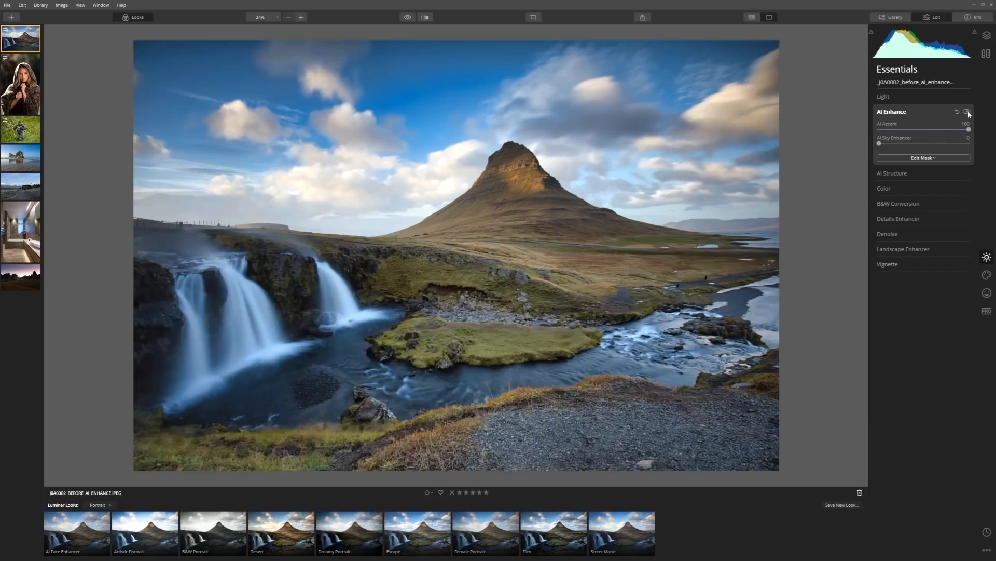
{"action": "left_click", "coordinate": [968, 112]}
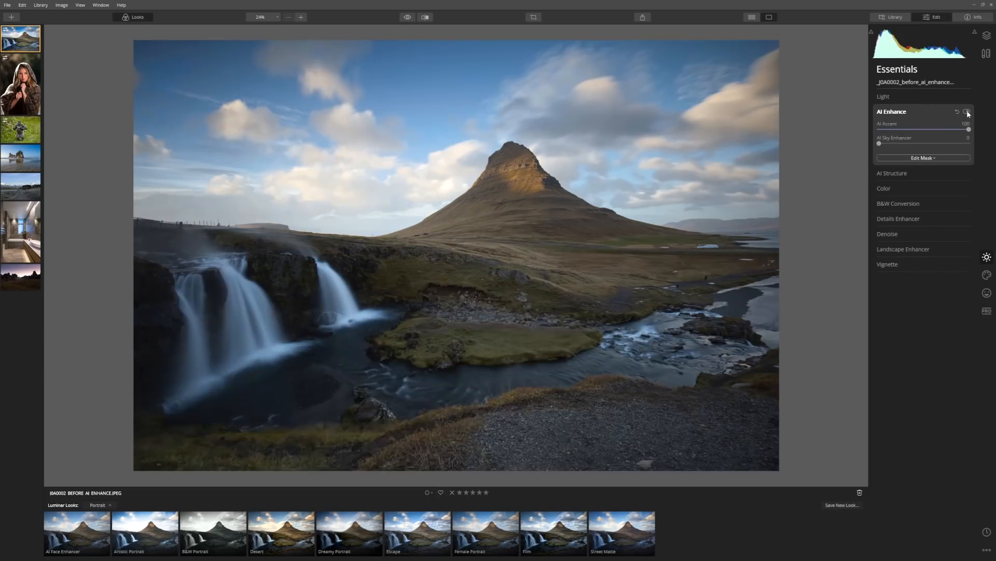
{"action": "left_click", "coordinate": [967, 111]}
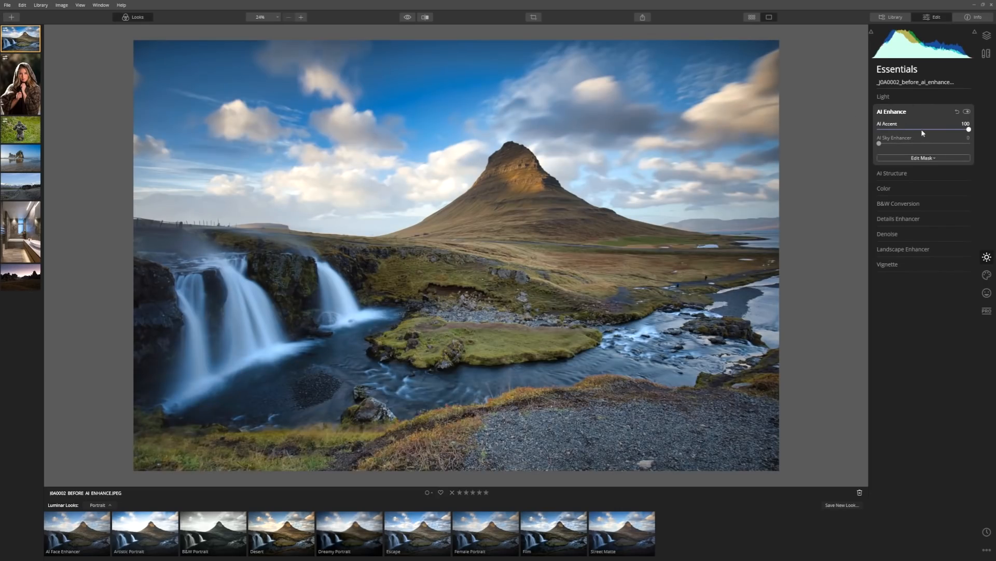
{"action": "mouse_move", "coordinate": [598, 245]}
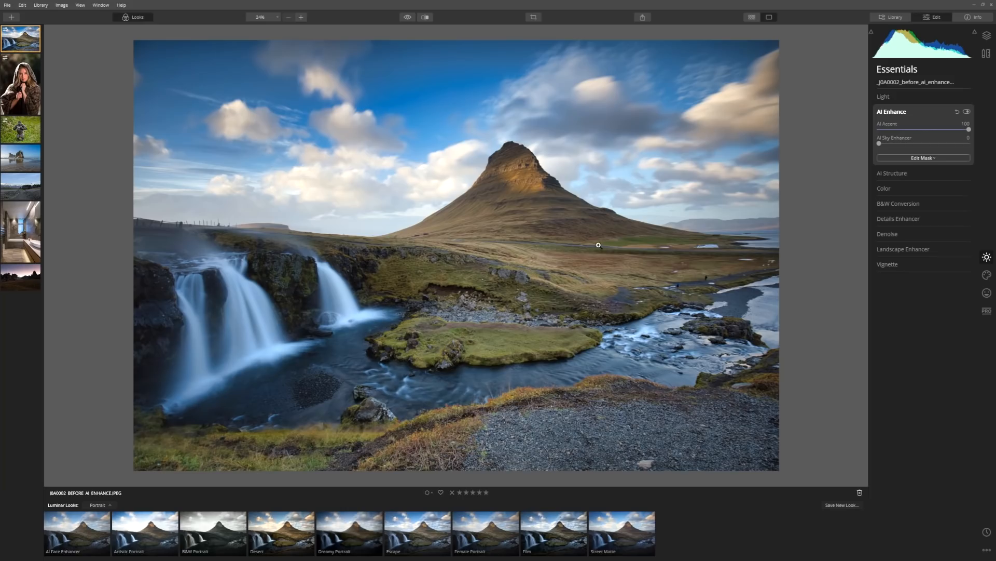
{"action": "mouse_move", "coordinate": [808, 157]}
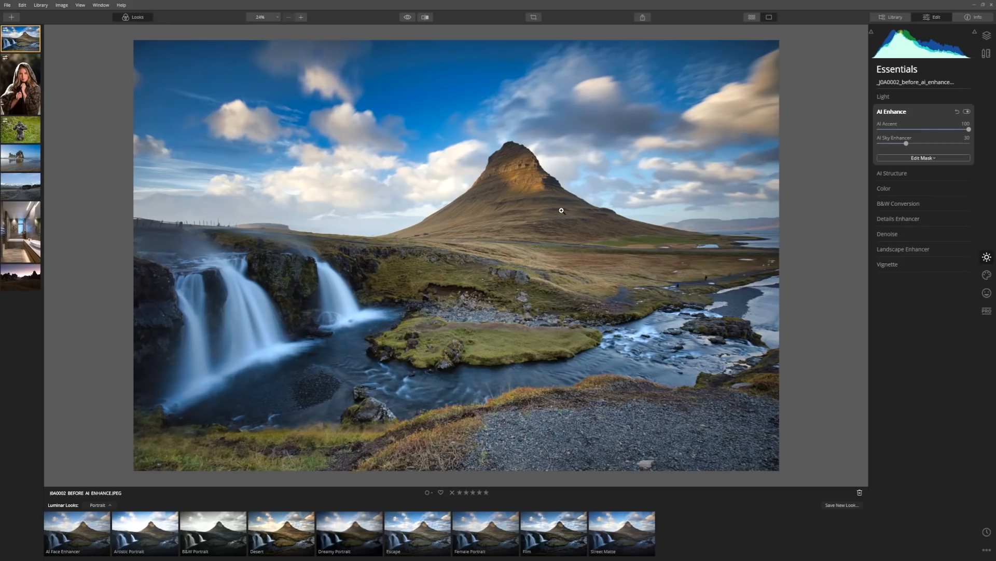
Switch to the snowy mountain road photo and apply AI Accent 100 with a moderate sky boost
{"action": "left_click", "coordinate": [21, 186]}
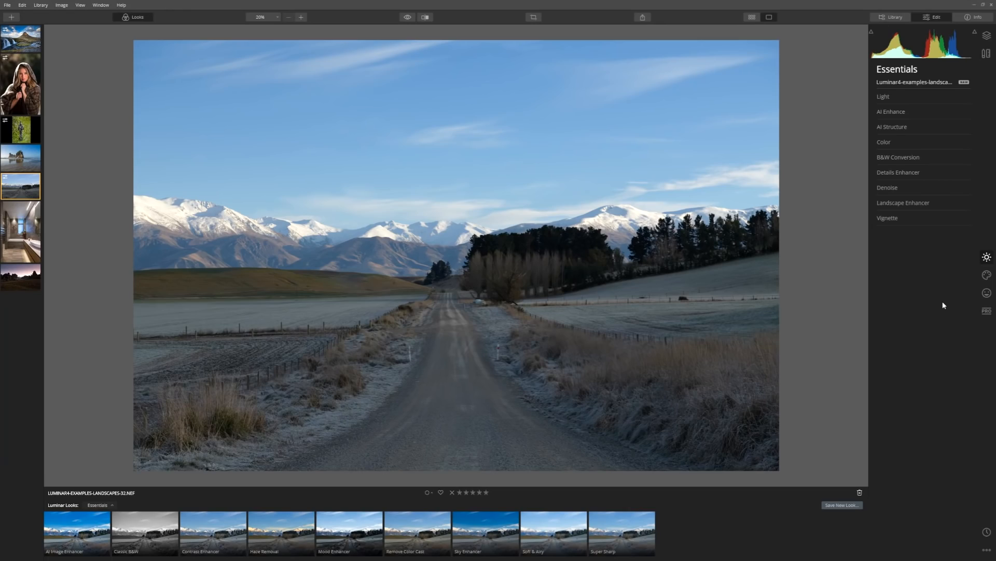
{"action": "left_click", "coordinate": [891, 112]}
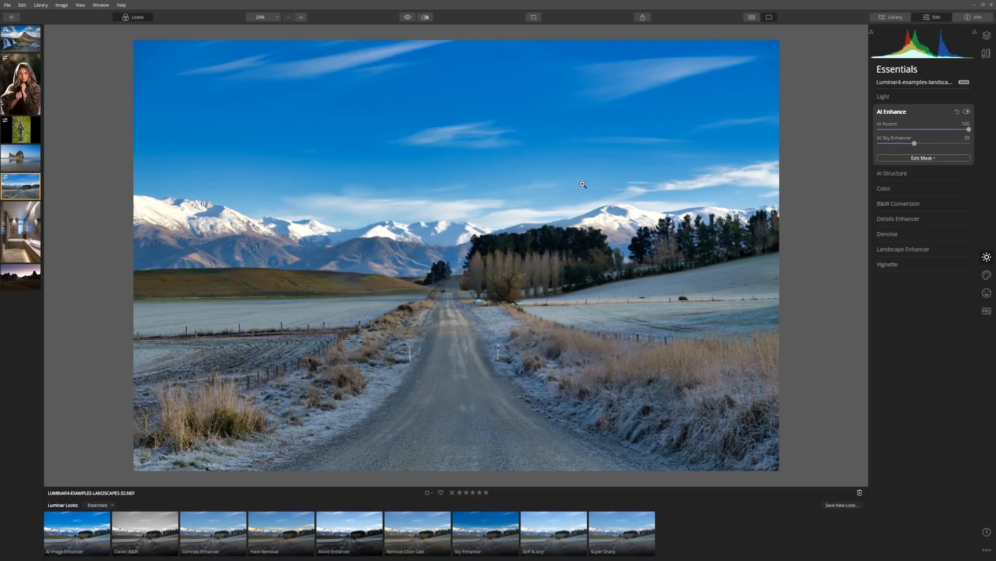
{"action": "mouse_move", "coordinate": [635, 228]}
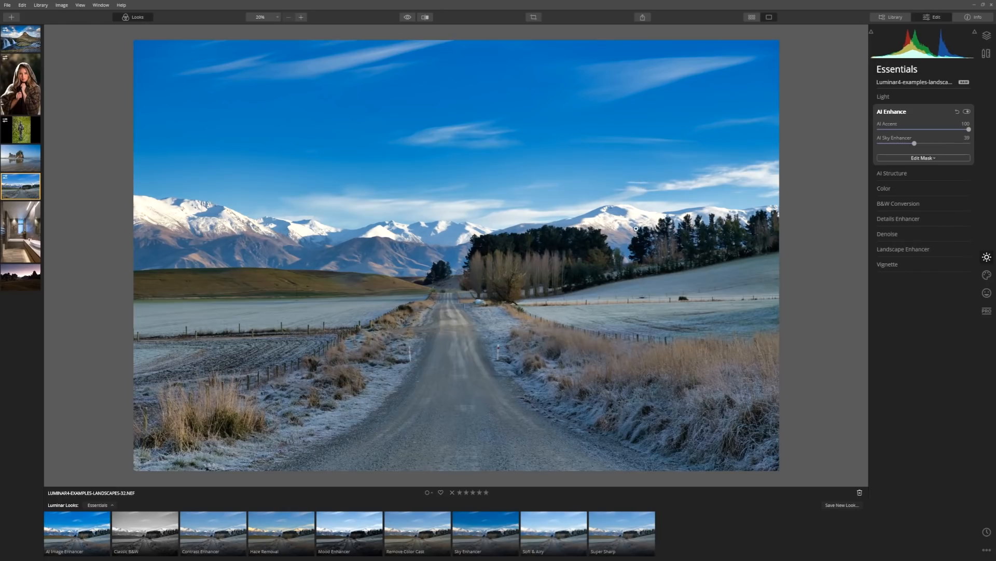
{"action": "mouse_move", "coordinate": [880, 174]}
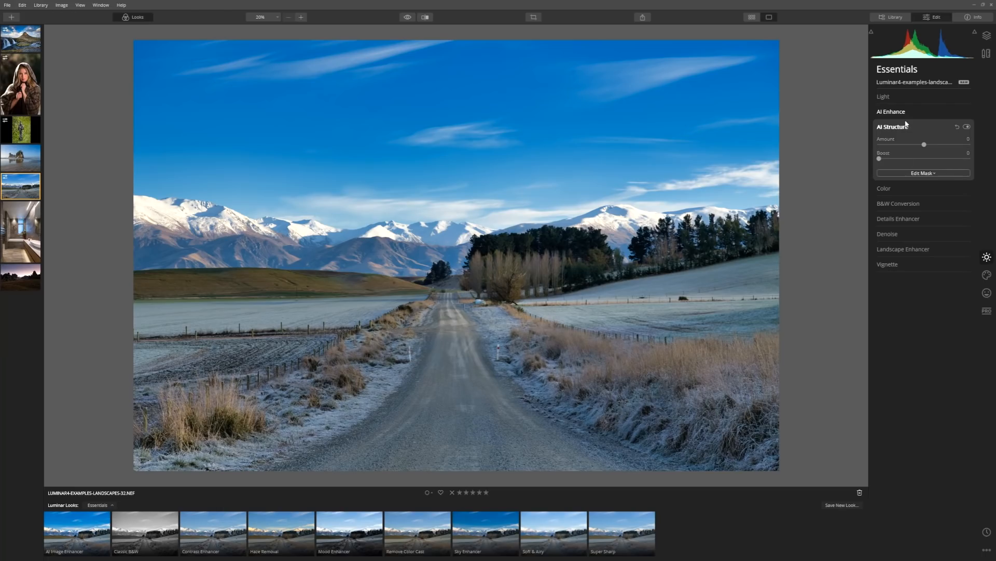
{"action": "mouse_move", "coordinate": [922, 138]}
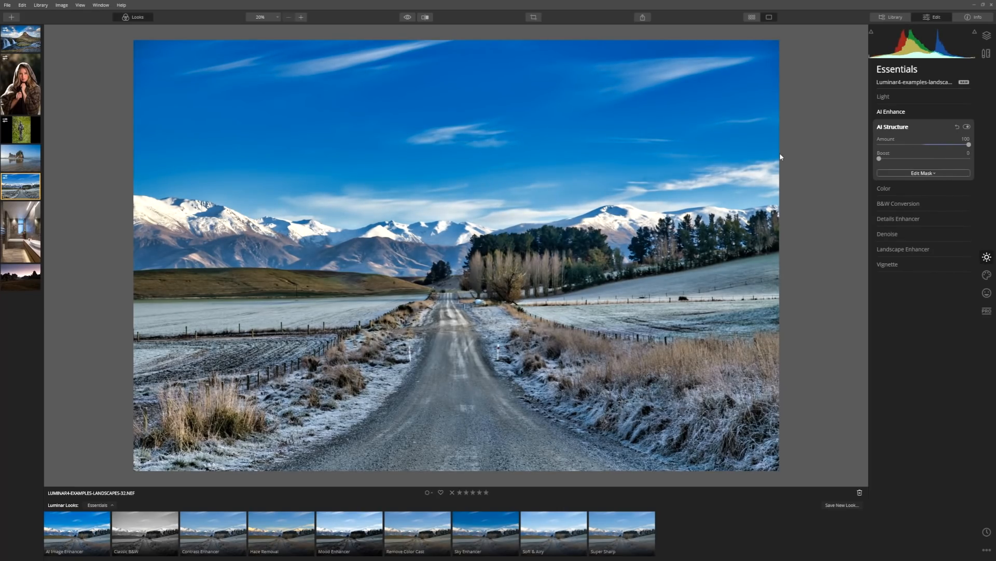
{"action": "mouse_move", "coordinate": [587, 128]}
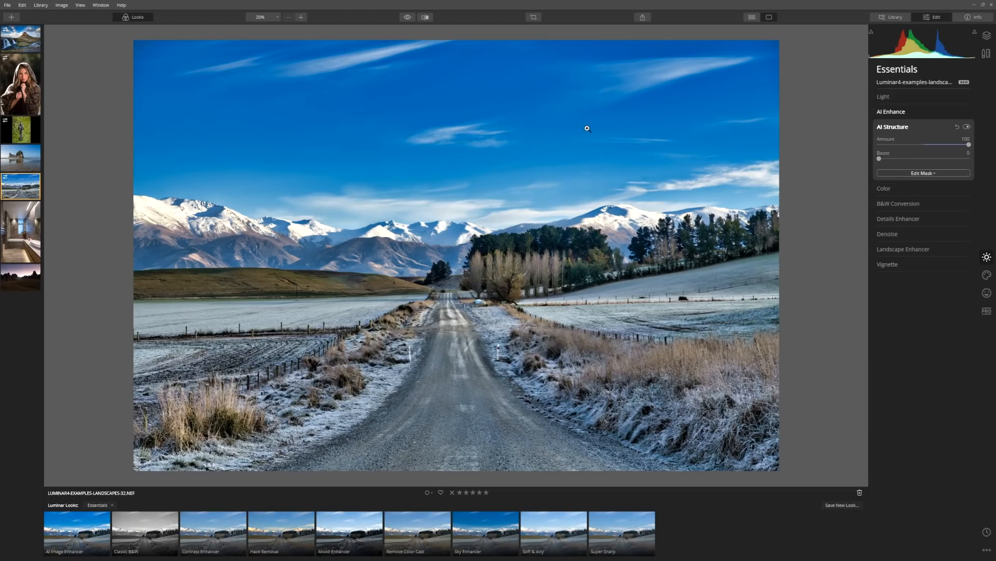
{"action": "mouse_move", "coordinate": [634, 122]}
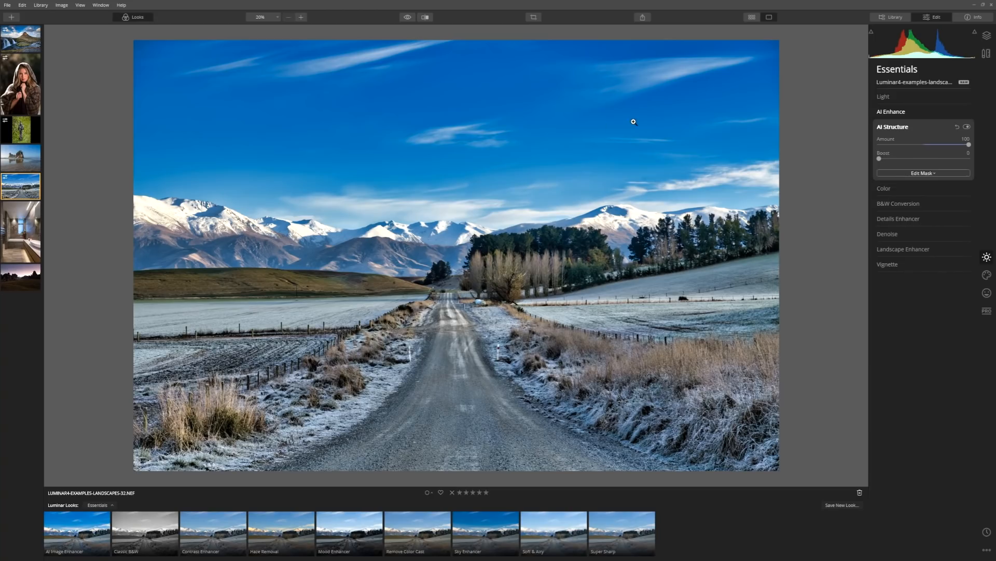
{"action": "mouse_move", "coordinate": [930, 110]}
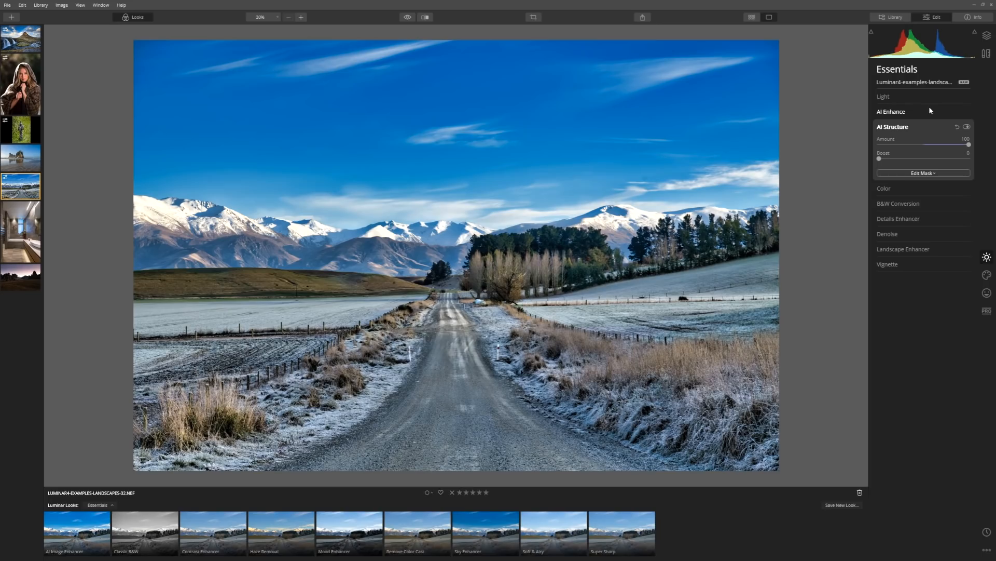
Set AI Structure to Amount 71 and Boost 30, hiding and showing it to compare
{"action": "left_click", "coordinate": [891, 111]}
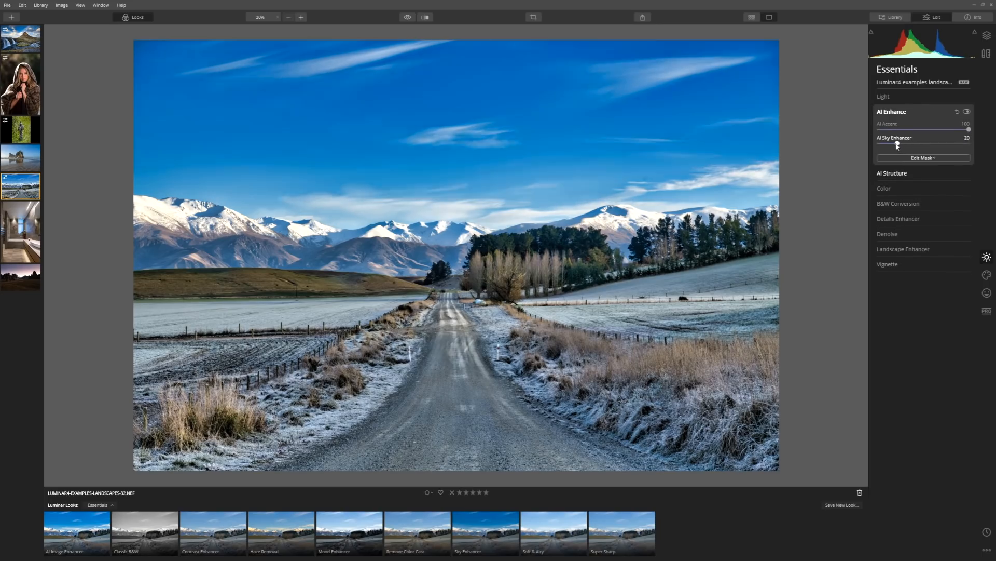
{"action": "left_click", "coordinate": [892, 173]}
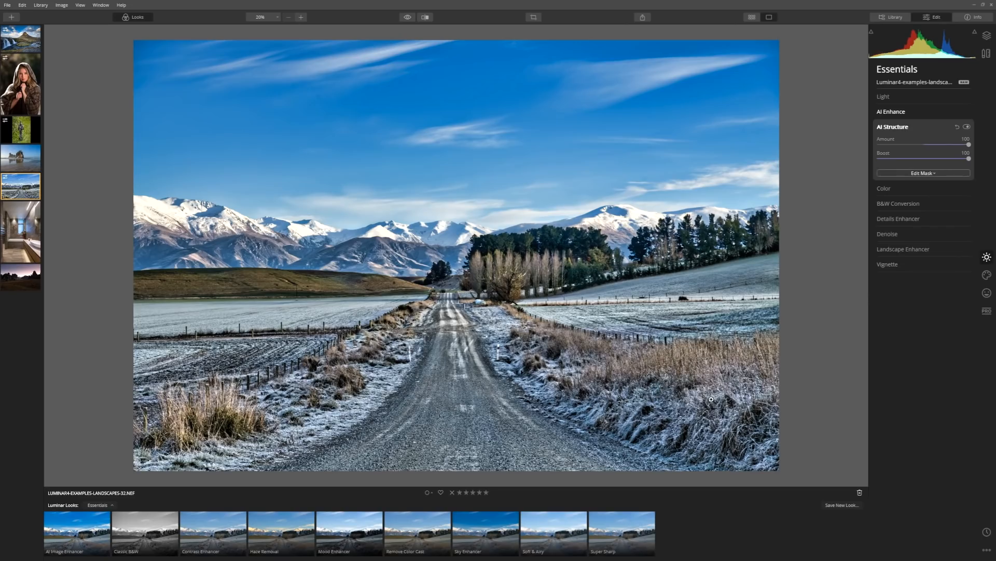
{"action": "mouse_move", "coordinate": [949, 173]}
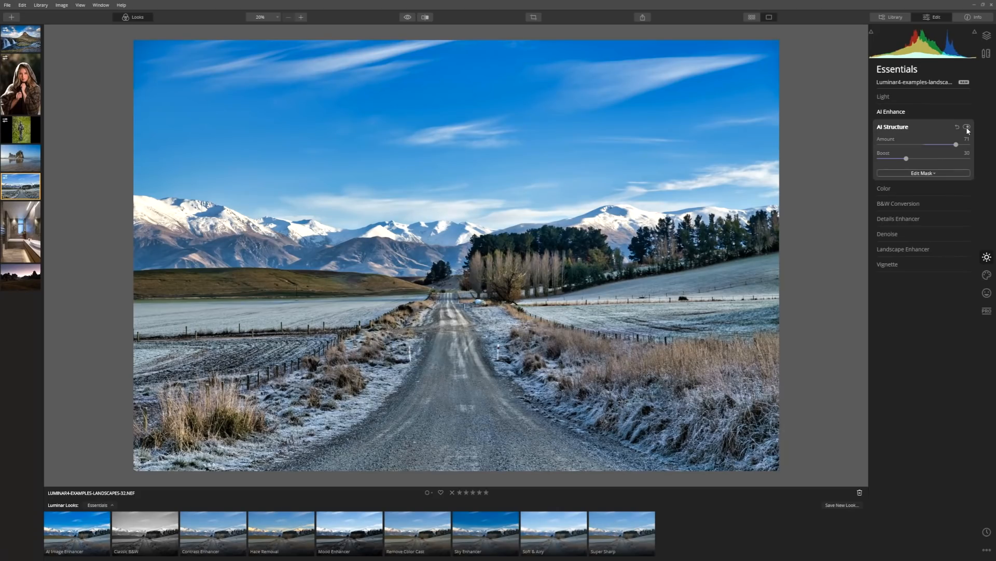
{"action": "left_click", "coordinate": [966, 127]}
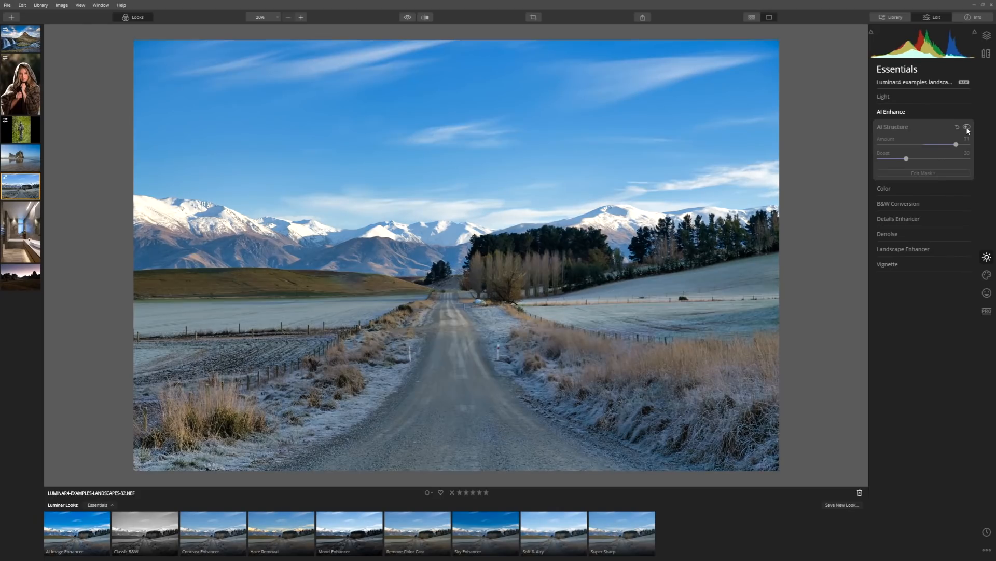
{"action": "left_click", "coordinate": [967, 126]}
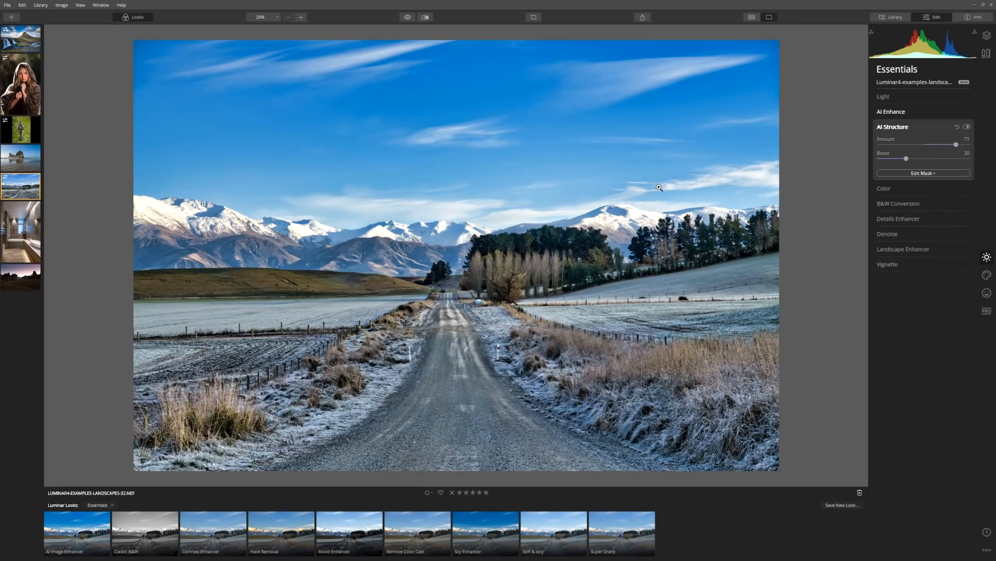
Switch to the beach sea-arch photo and raise its AI Accent to 100
{"action": "left_click", "coordinate": [21, 157]}
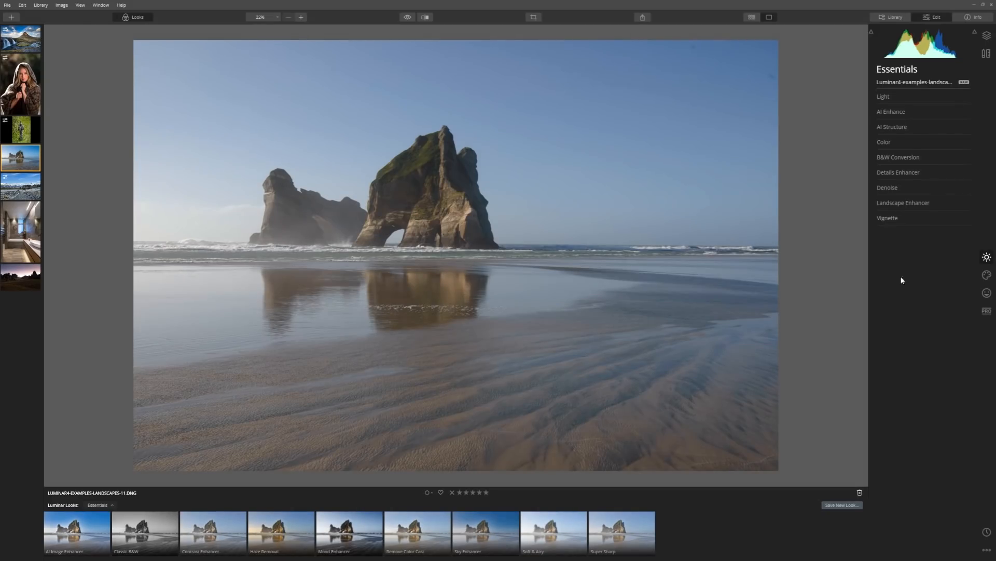
{"action": "mouse_move", "coordinate": [866, 255]}
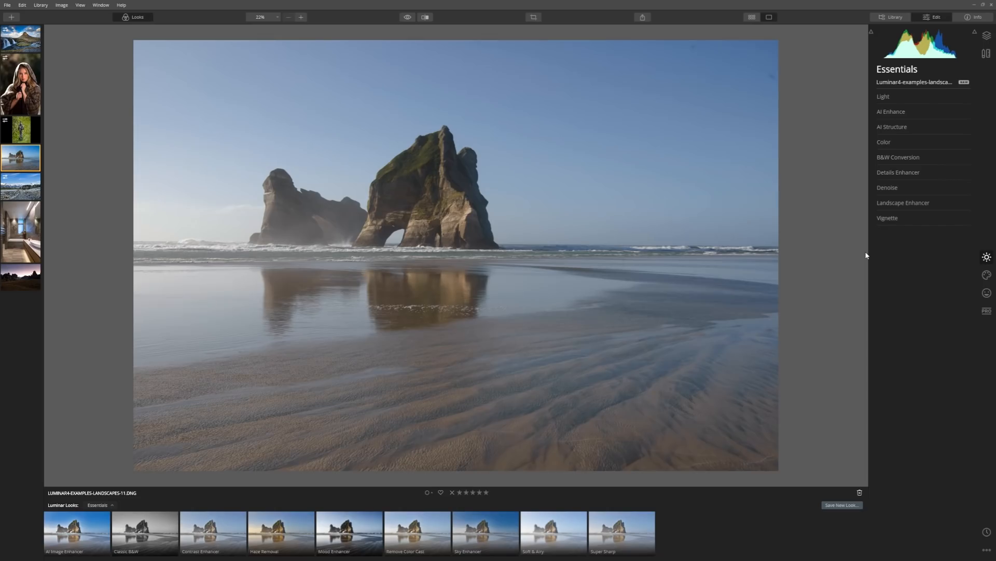
{"action": "mouse_move", "coordinate": [870, 254]}
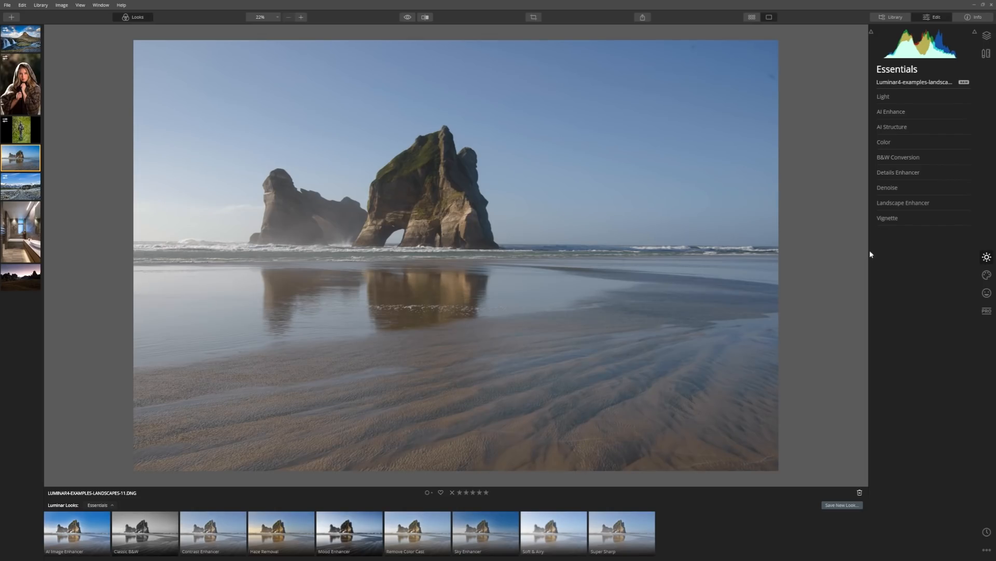
{"action": "left_click", "coordinate": [890, 111]}
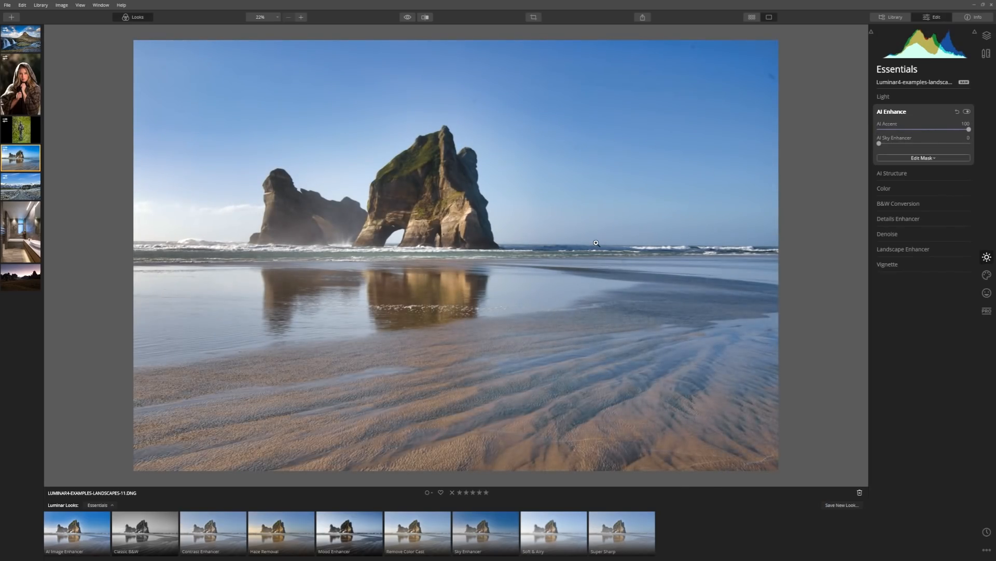
{"action": "mouse_move", "coordinate": [828, 142]}
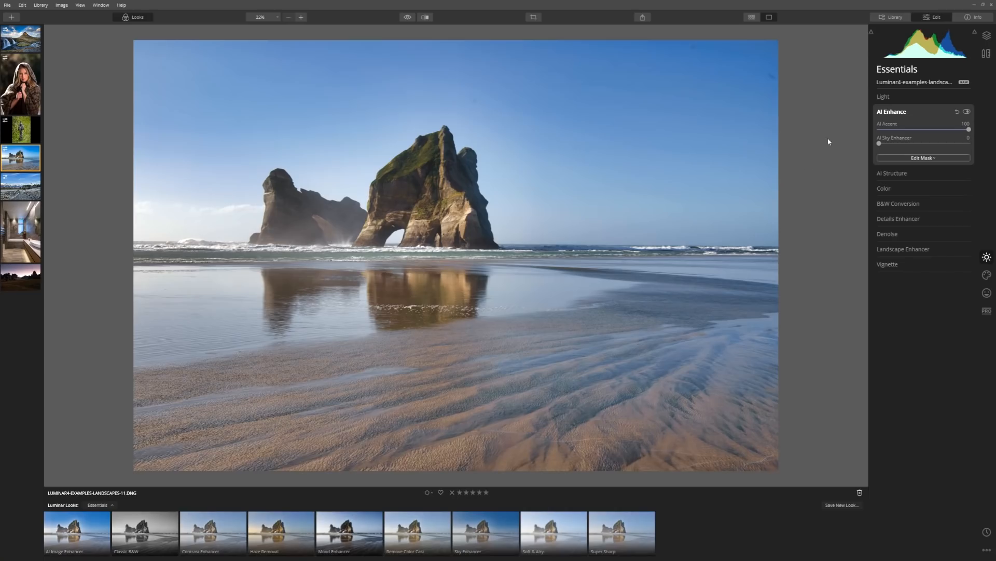
{"action": "mouse_move", "coordinate": [771, 74]}
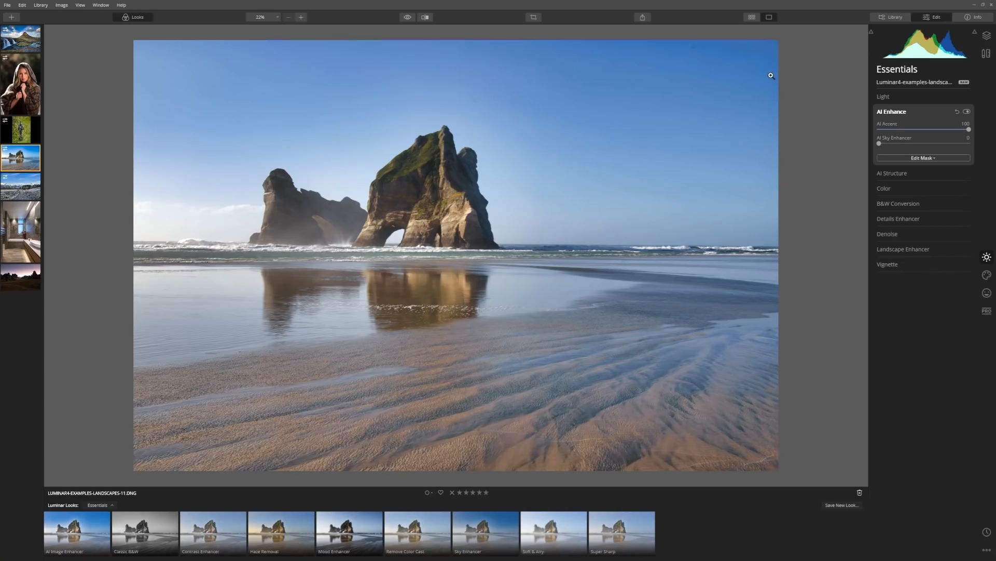
{"action": "mouse_move", "coordinate": [819, 88]}
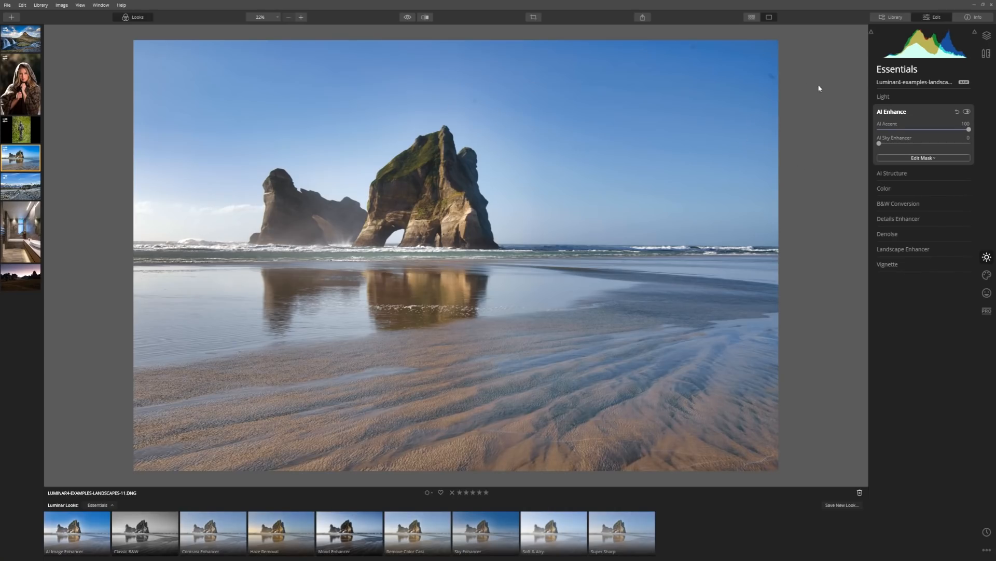
{"action": "mouse_move", "coordinate": [933, 180]}
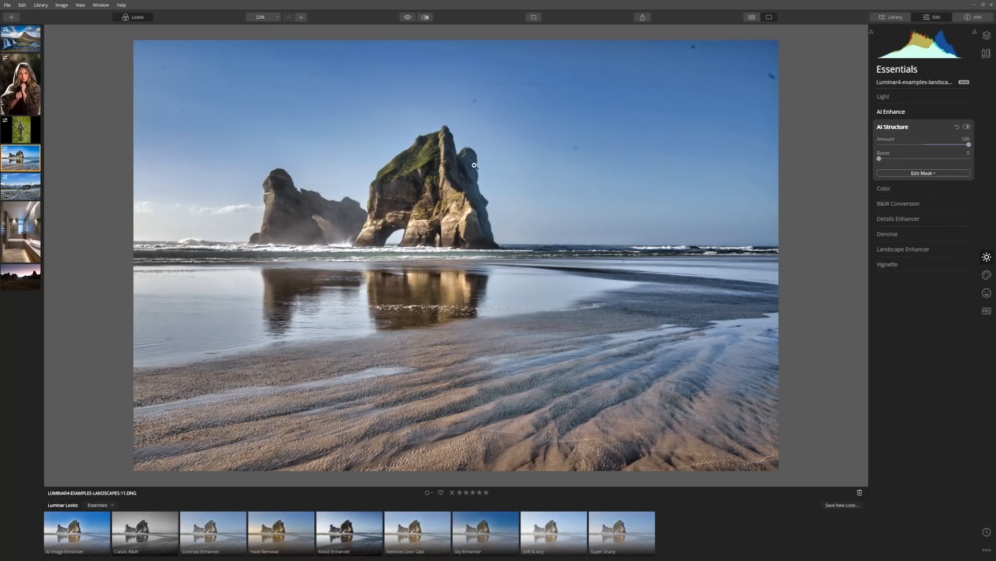
{"action": "mouse_move", "coordinate": [303, 197]}
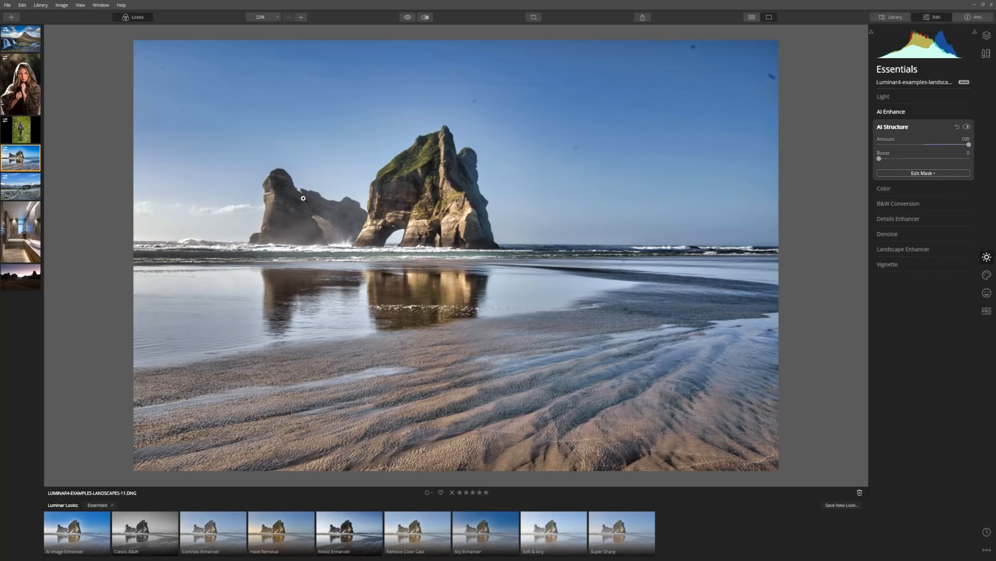
{"action": "mouse_move", "coordinate": [707, 350]}
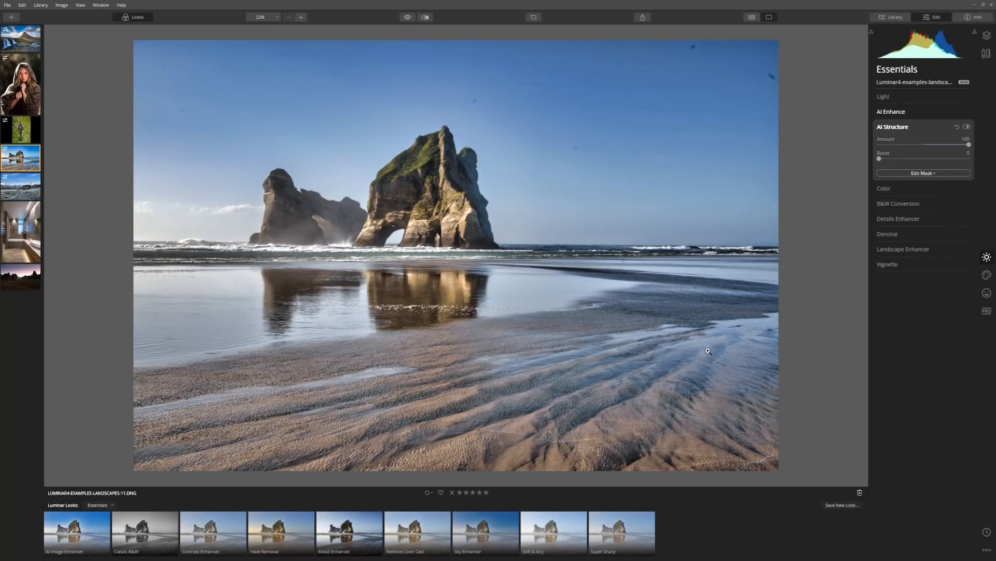
{"action": "mouse_move", "coordinate": [588, 446]}
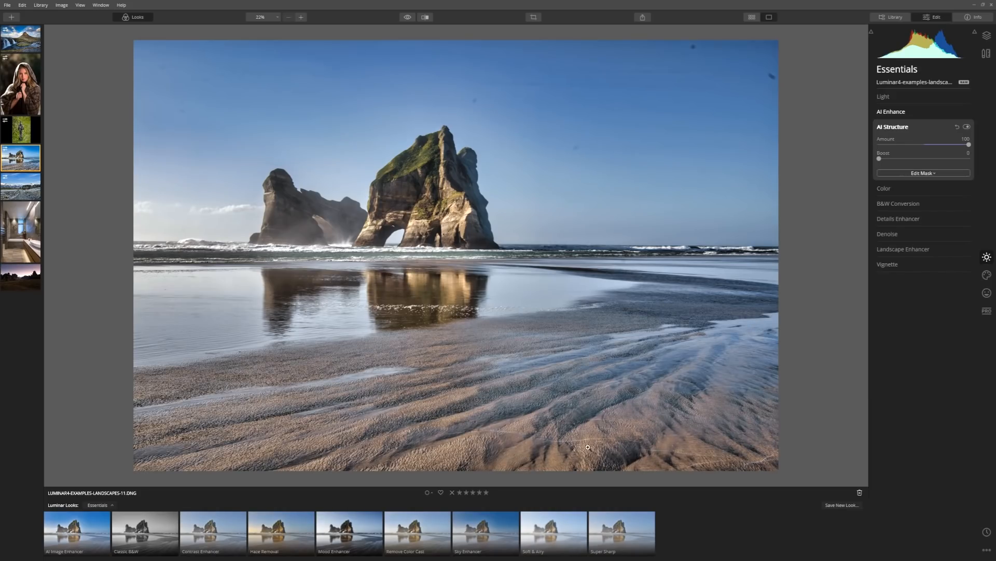
{"action": "mouse_move", "coordinate": [683, 169]}
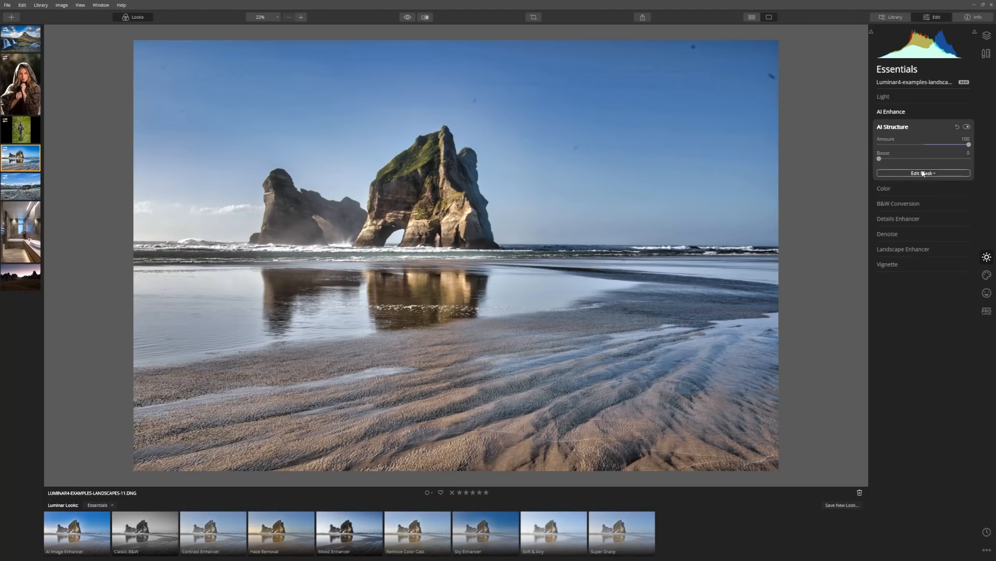
Bring up the Edit Mask menu for the AI Structure adjustment
{"action": "left_click", "coordinate": [921, 173]}
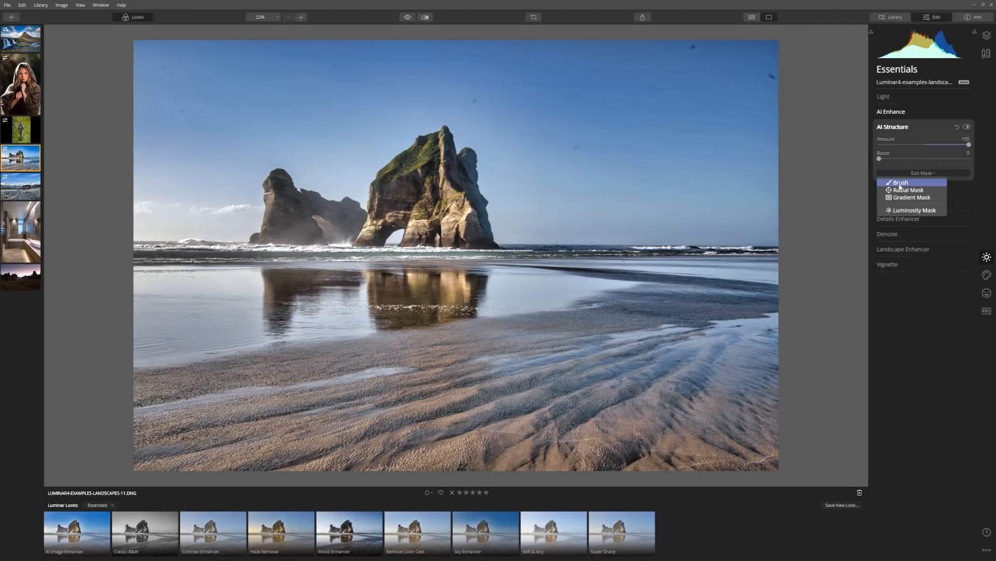
{"action": "mouse_move", "coordinate": [911, 197]}
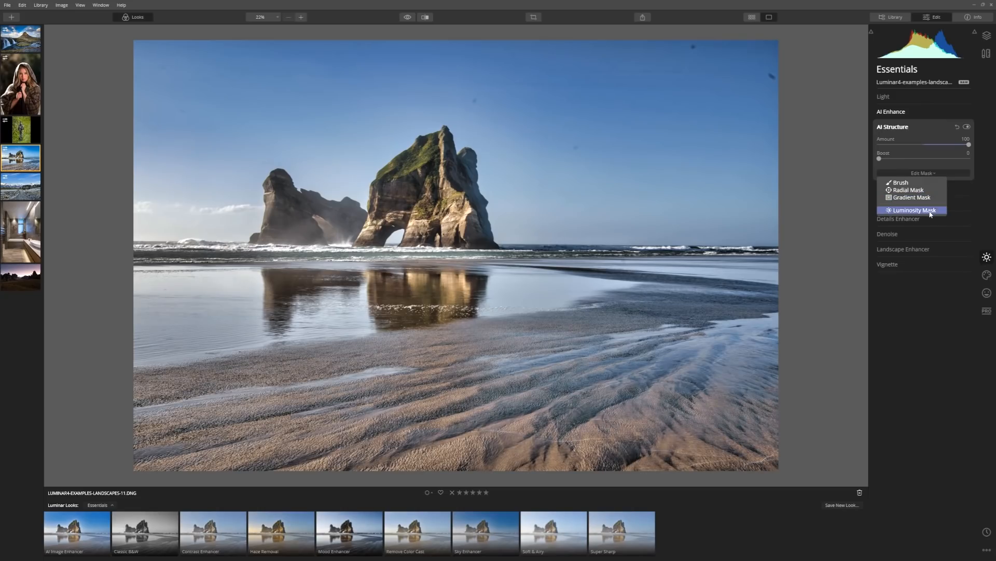
{"action": "mouse_move", "coordinate": [919, 212]}
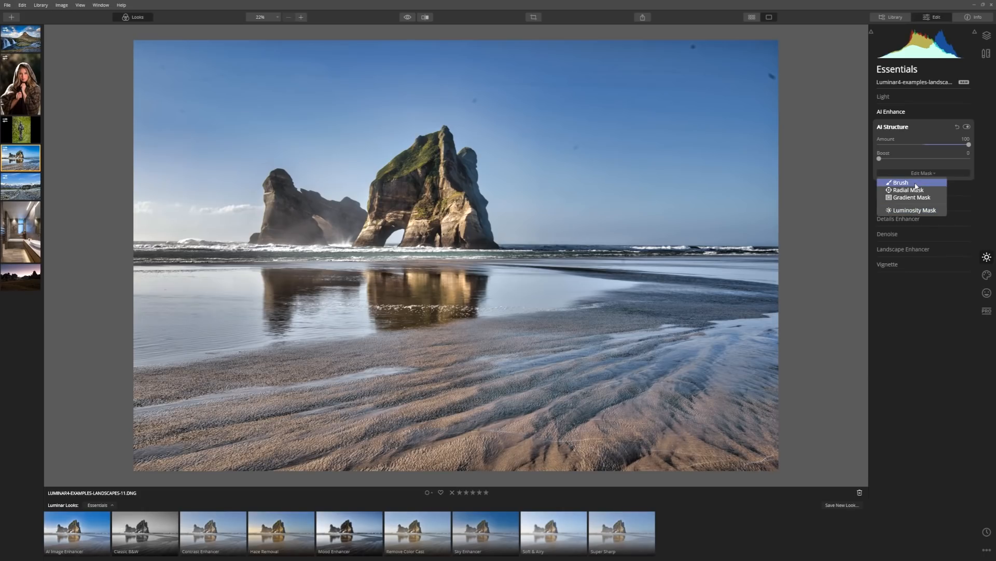
Choose the Brush mask and paint over the beach photo at 18% opacity with a large brush
{"action": "left_click", "coordinate": [900, 183]}
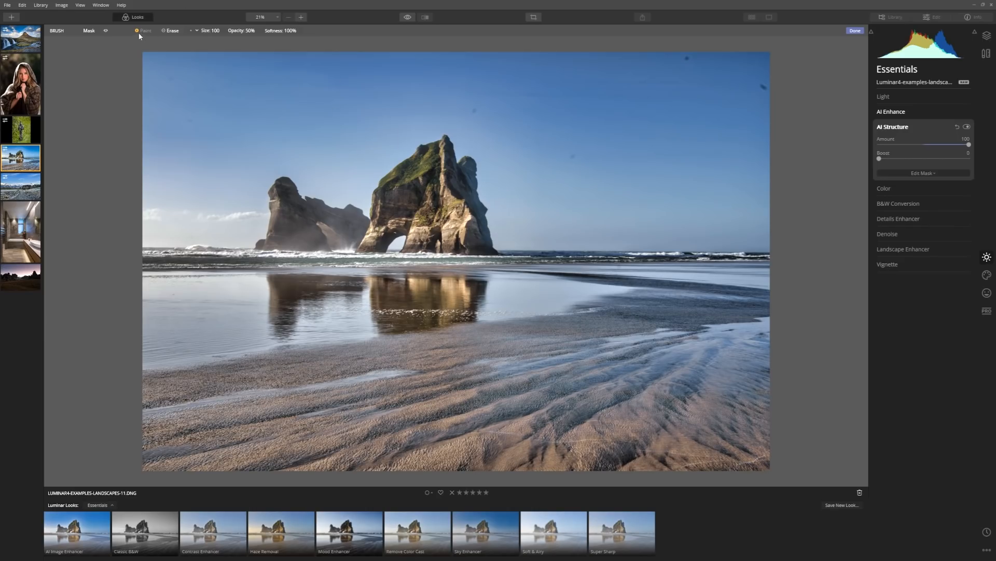
{"action": "mouse_move", "coordinate": [443, 195]}
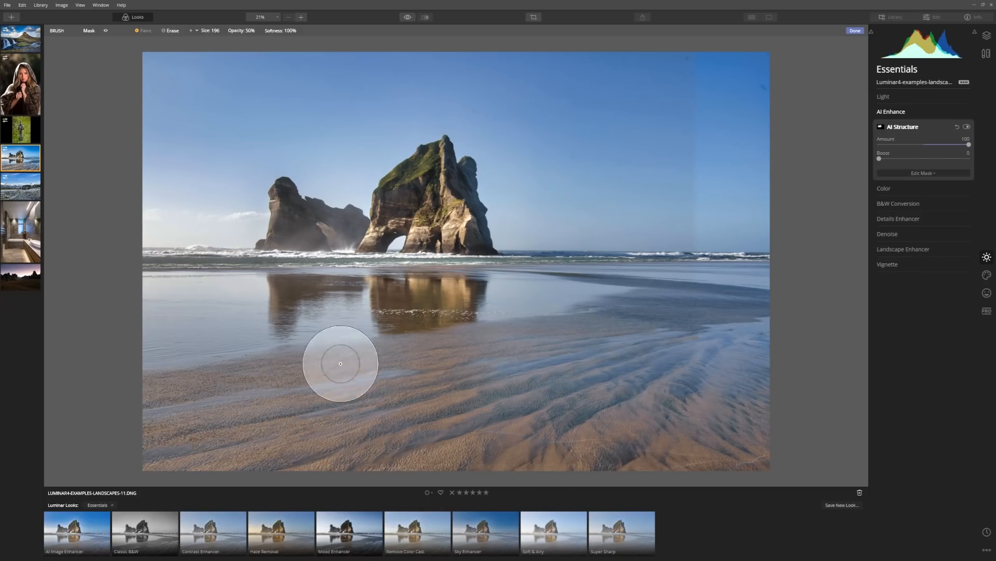
{"action": "mouse_move", "coordinate": [434, 161]}
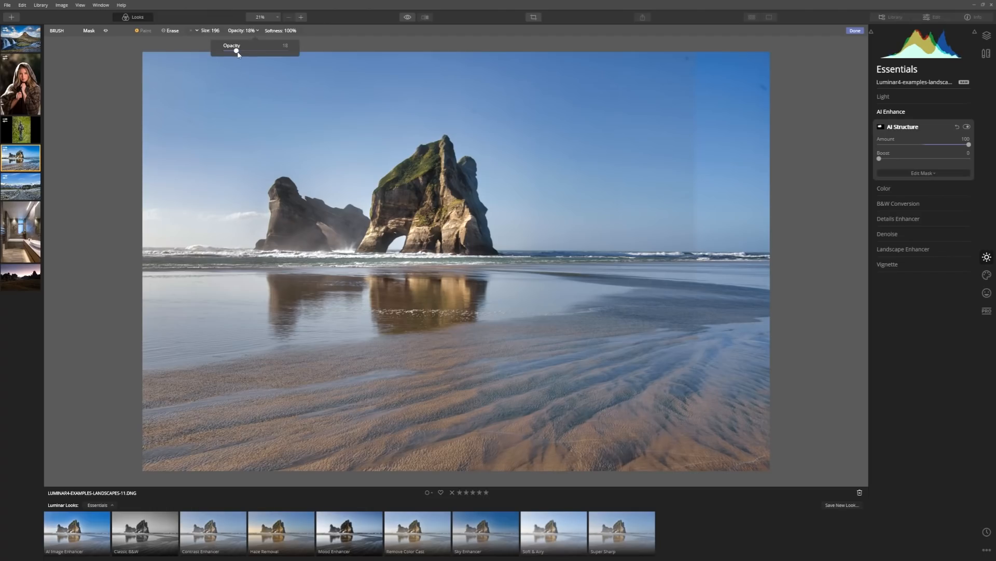
{"action": "left_click", "coordinate": [641, 383]}
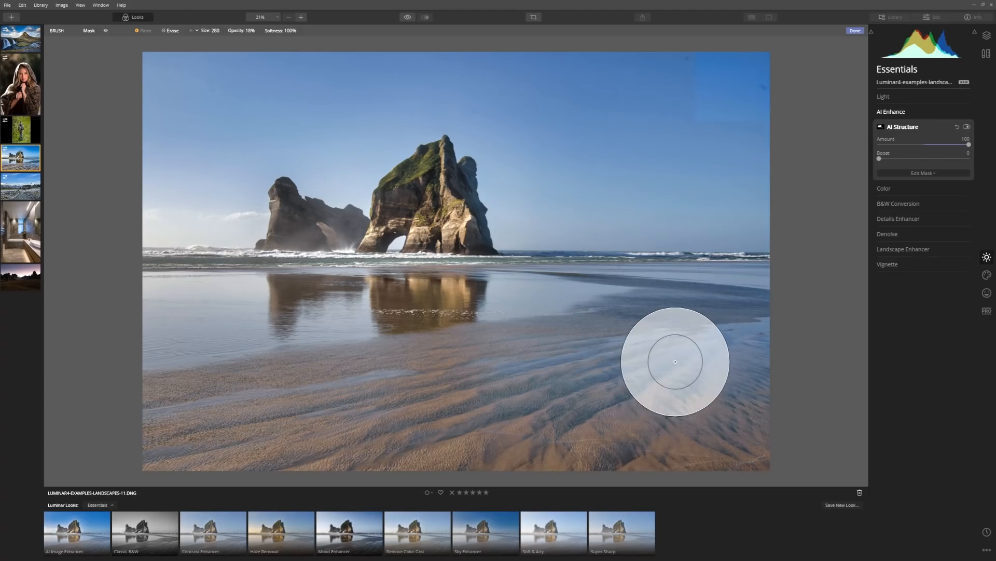
{"action": "mouse_move", "coordinate": [707, 362]}
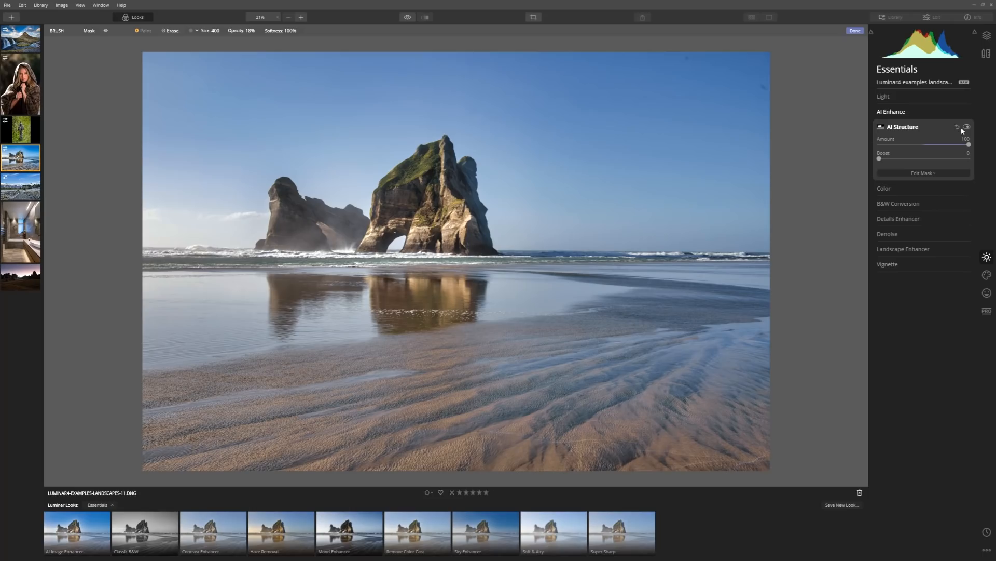
Hide and show the masked AI Structure effect to compare, leaving it enabled
{"action": "left_click", "coordinate": [967, 127]}
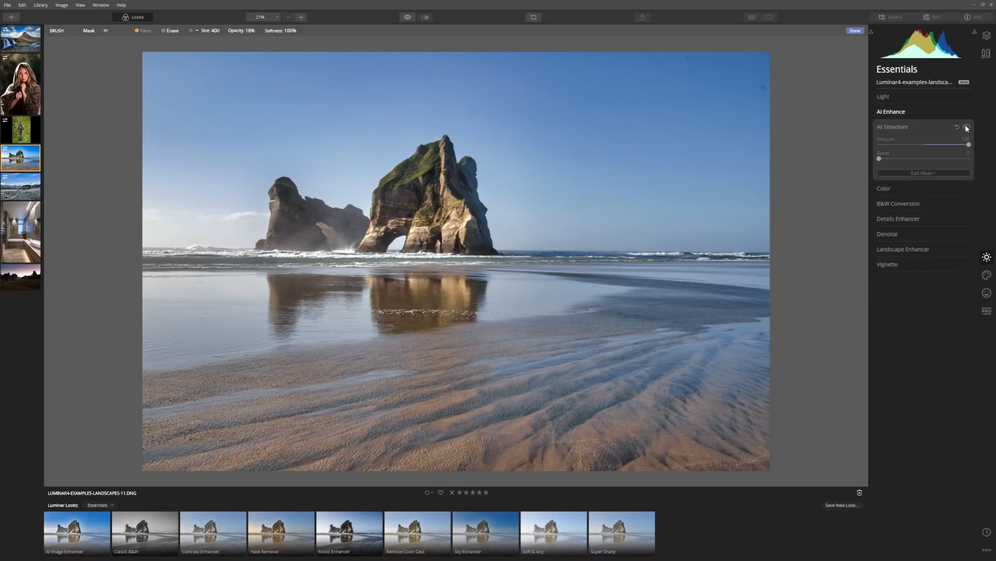
{"action": "left_click", "coordinate": [966, 126]}
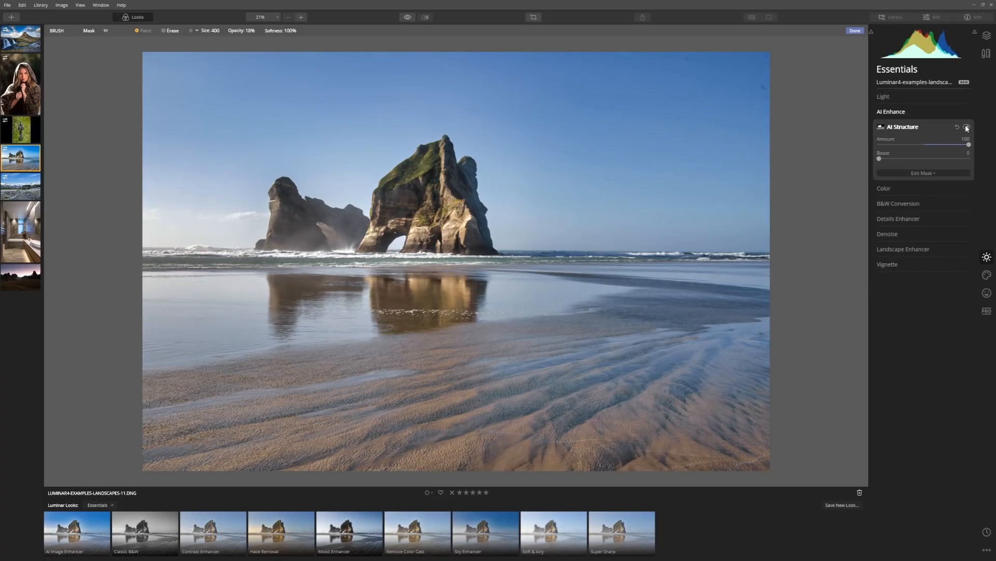
{"action": "mouse_move", "coordinate": [296, 173]}
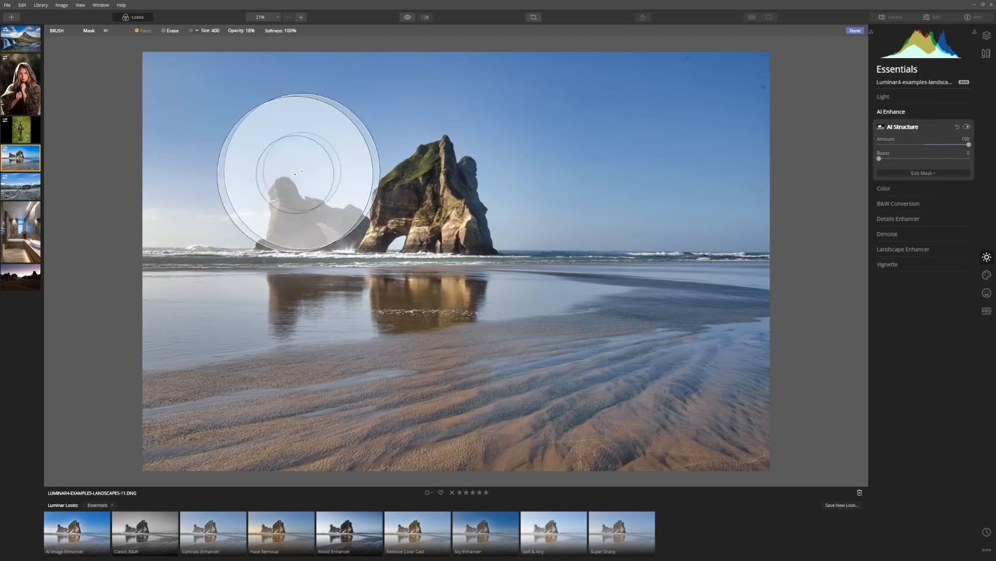
{"action": "mouse_move", "coordinate": [379, 283]}
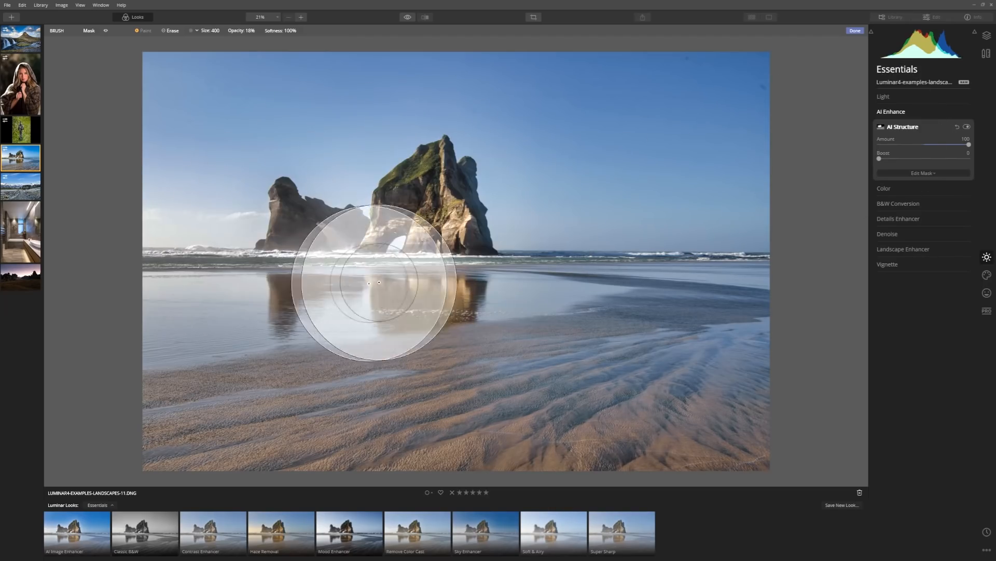
{"action": "mouse_move", "coordinate": [613, 362]}
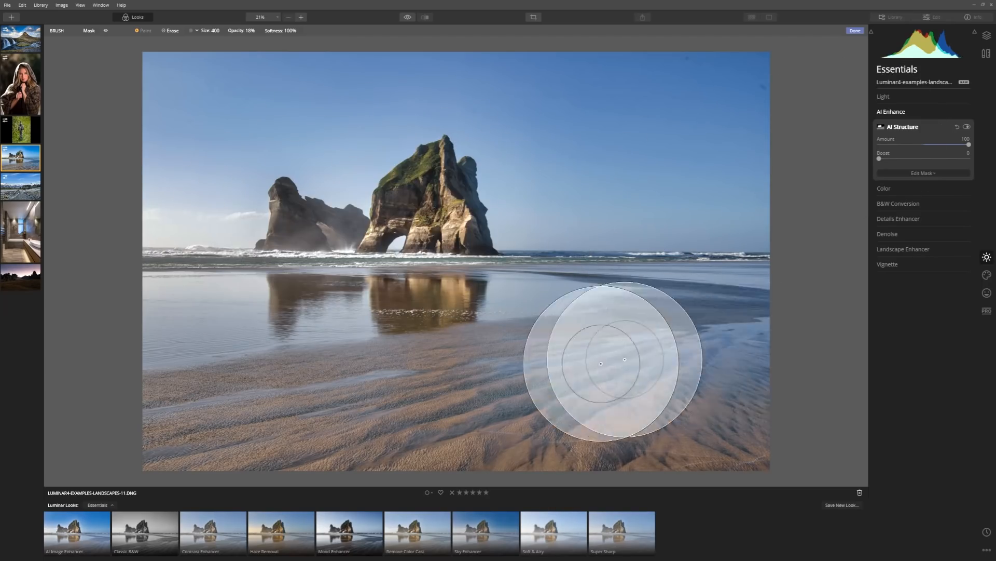
{"action": "mouse_move", "coordinate": [257, 436]}
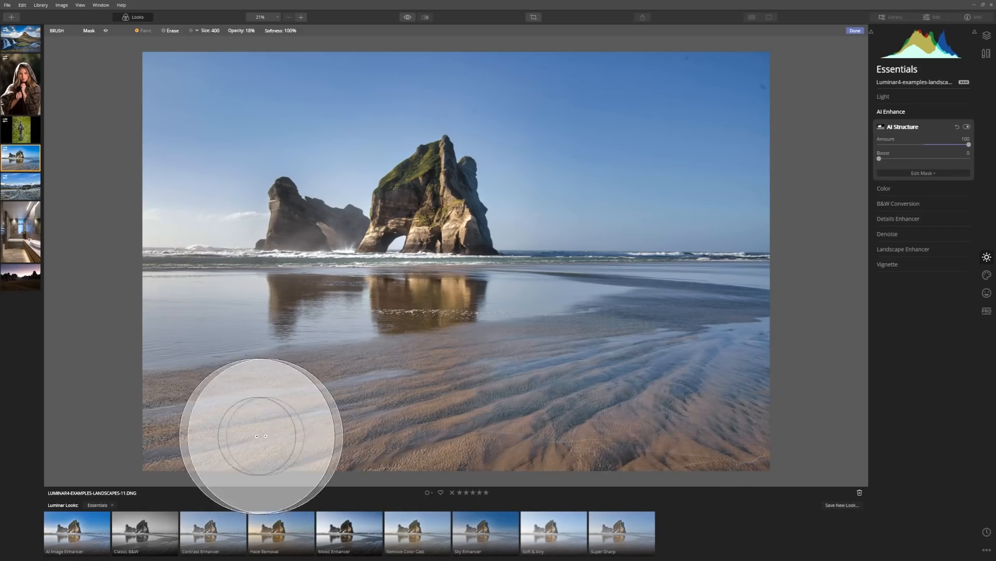
{"action": "mouse_move", "coordinate": [426, 274]}
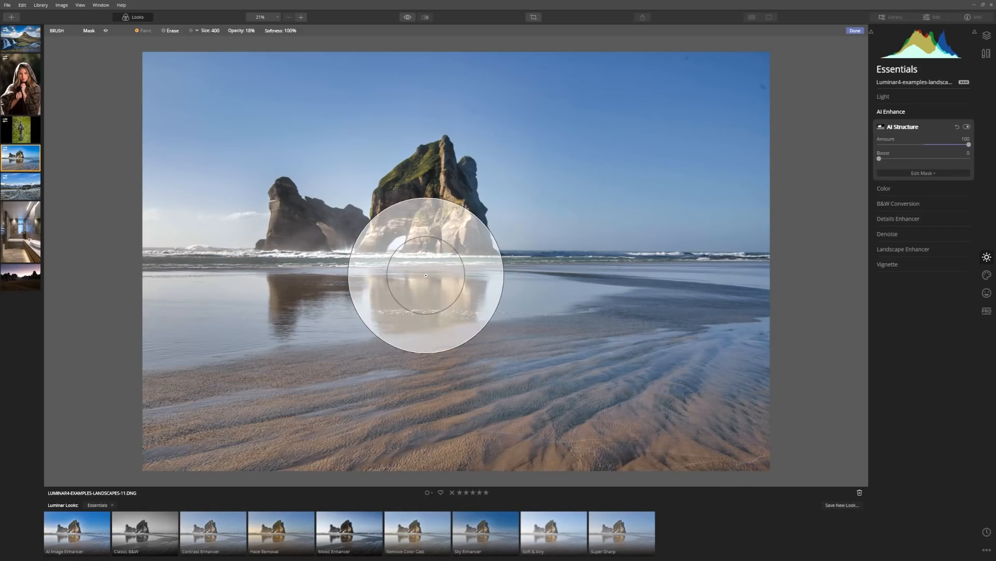
{"action": "mouse_move", "coordinate": [640, 274]}
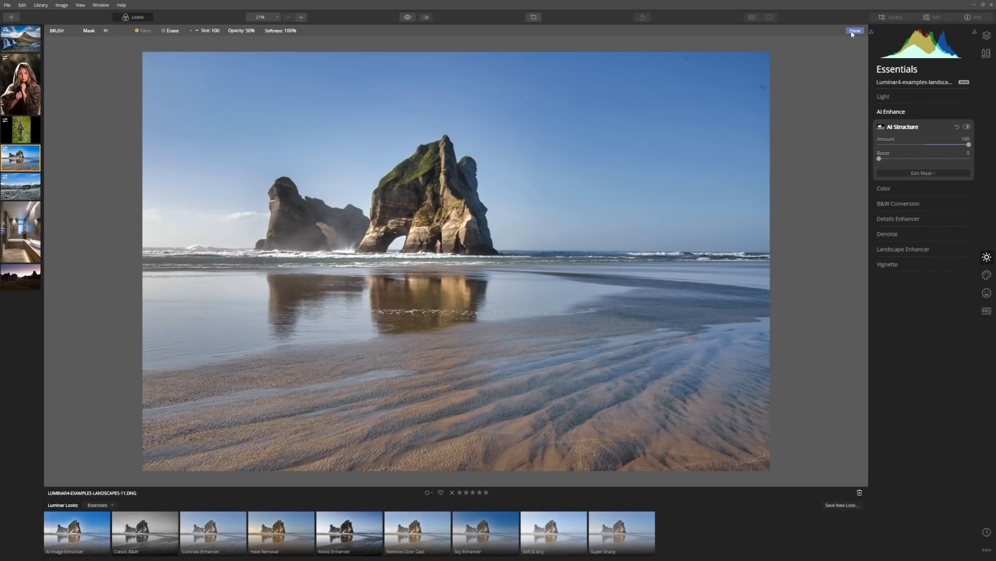
Finish the brush mask and expand AI Sky Replacement under the Creative tools
{"action": "left_click", "coordinate": [855, 30]}
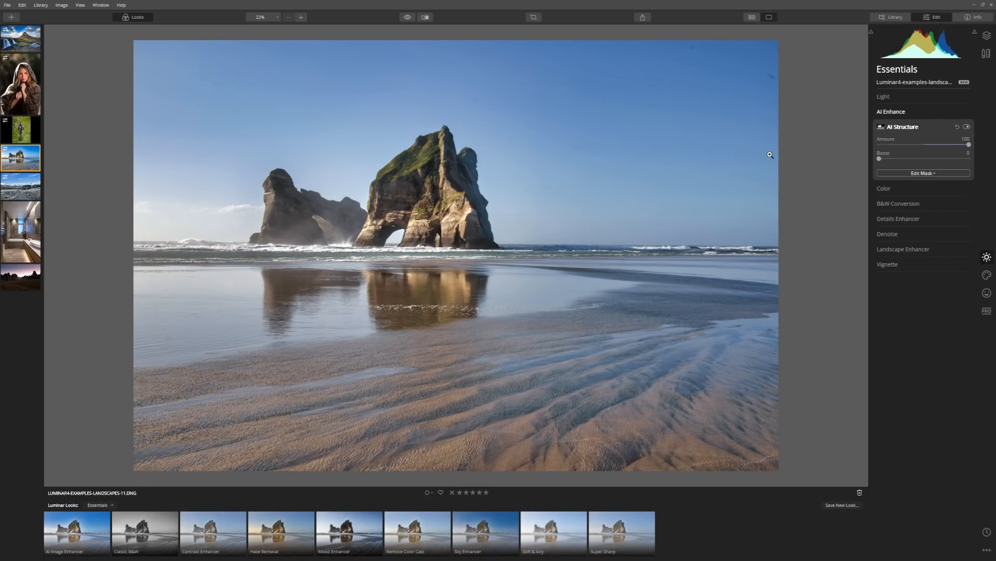
{"action": "mouse_move", "coordinate": [855, 245]}
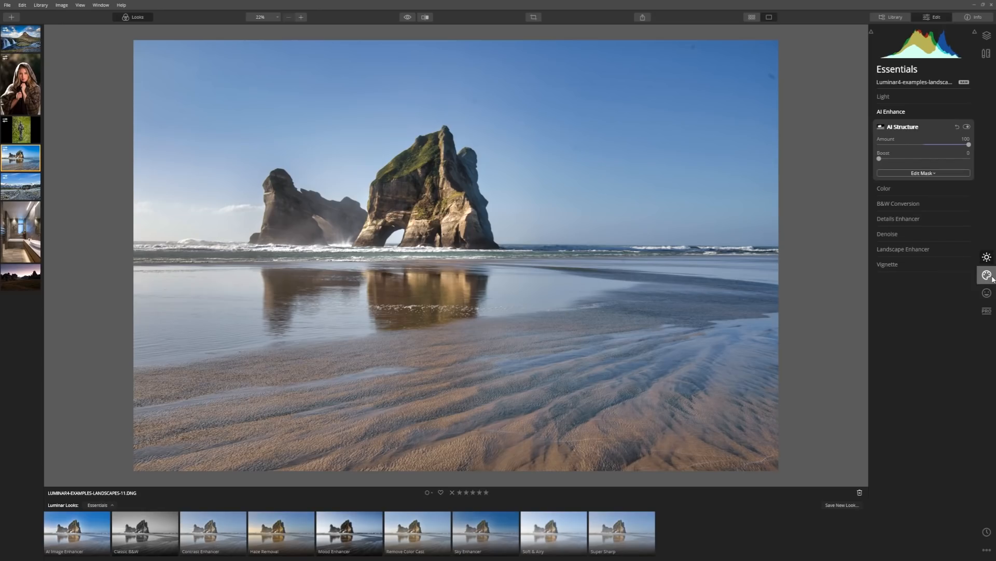
{"action": "left_click", "coordinate": [988, 274]}
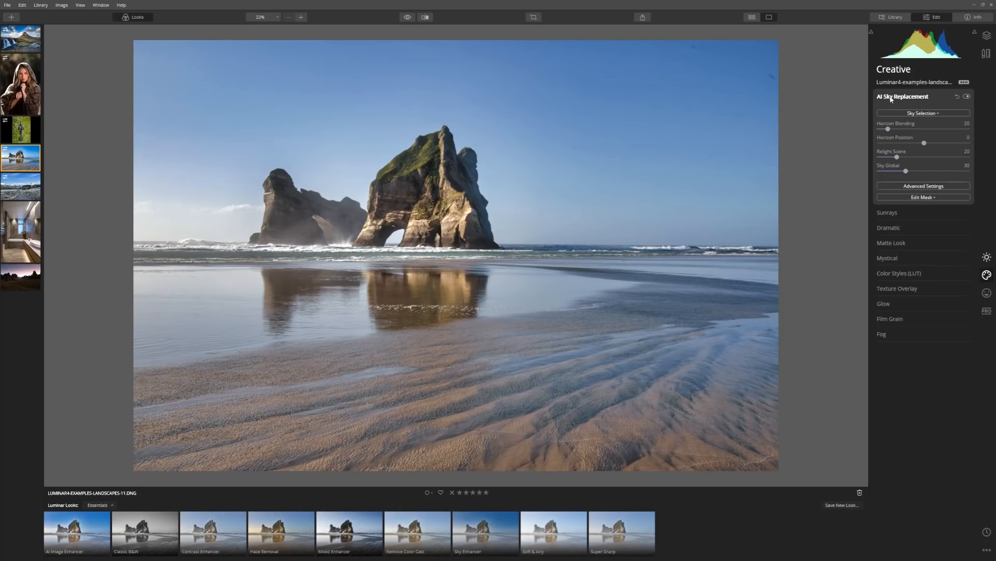
{"action": "mouse_move", "coordinate": [928, 96]}
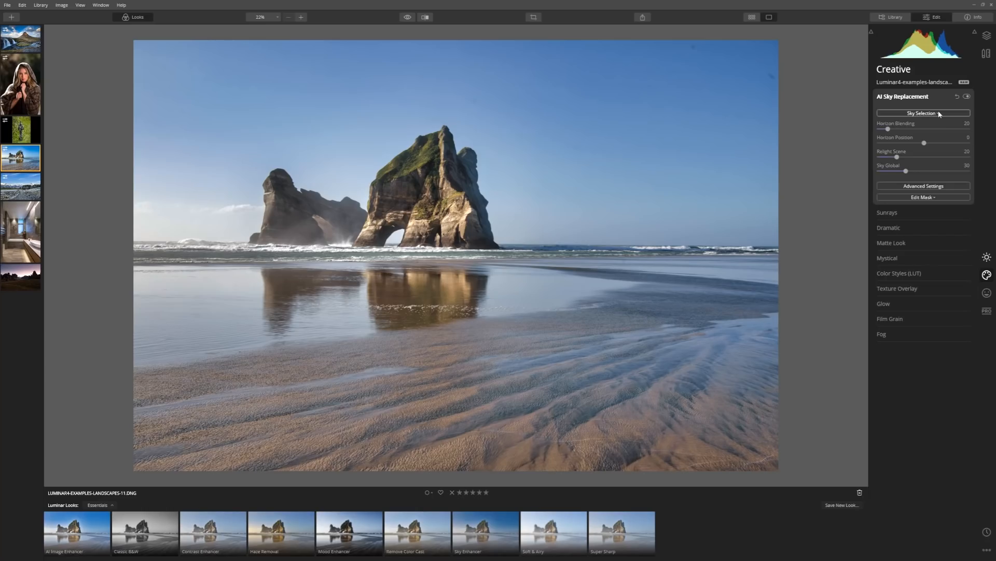
{"action": "left_click", "coordinate": [922, 114]}
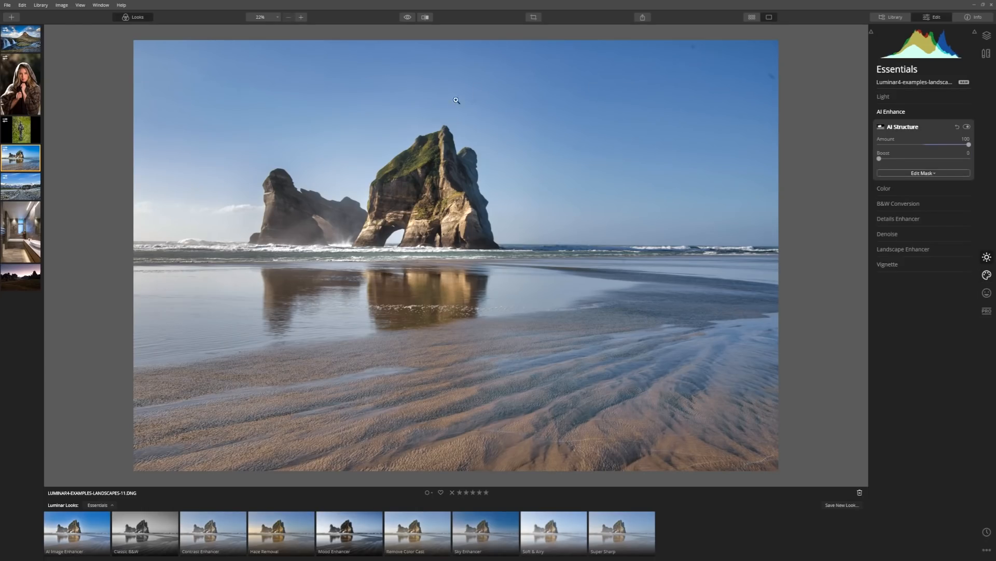
{"action": "mouse_move", "coordinate": [502, 83]}
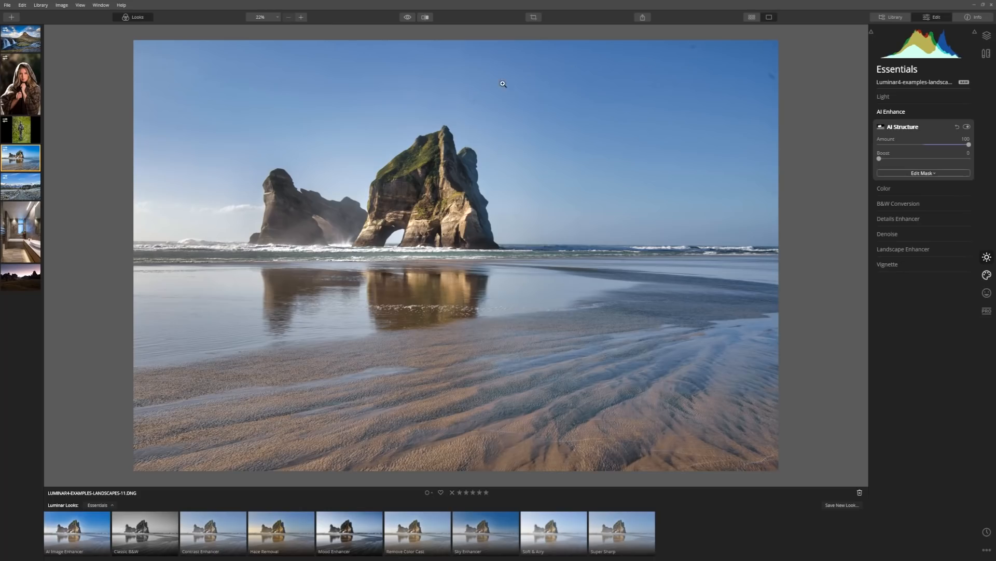
{"action": "mouse_move", "coordinate": [564, 80]}
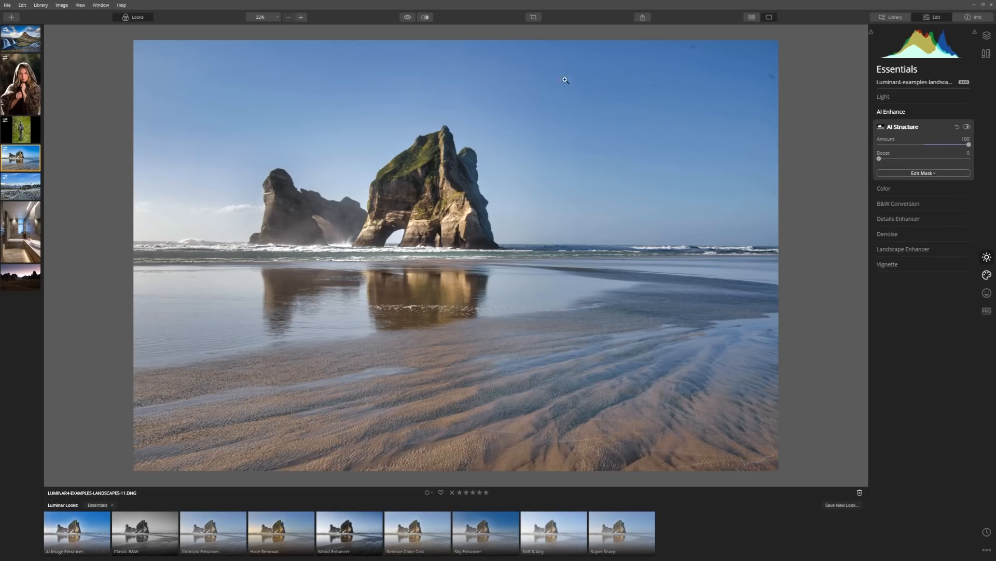
{"action": "mouse_move", "coordinate": [726, 100]}
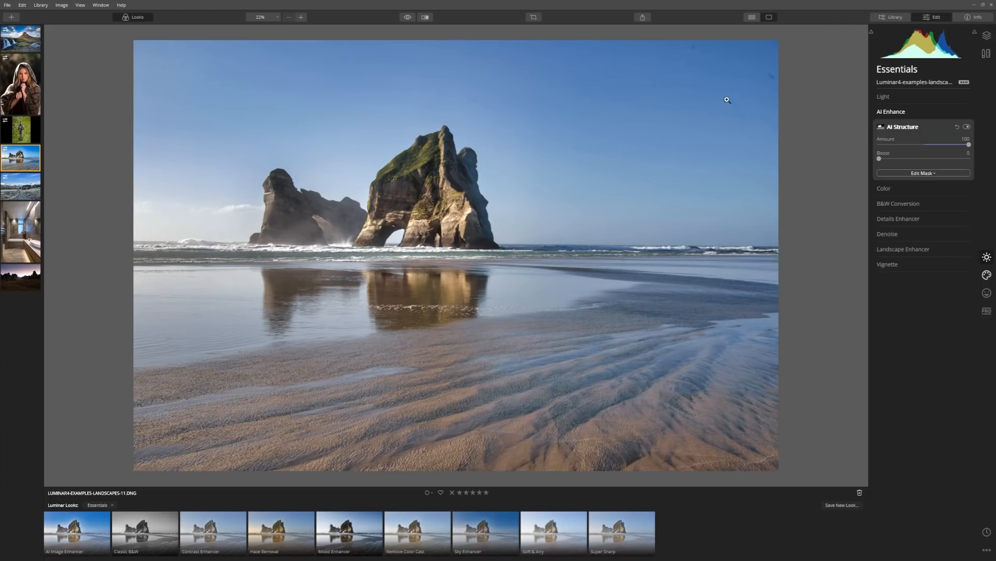
{"action": "mouse_move", "coordinate": [650, 168]}
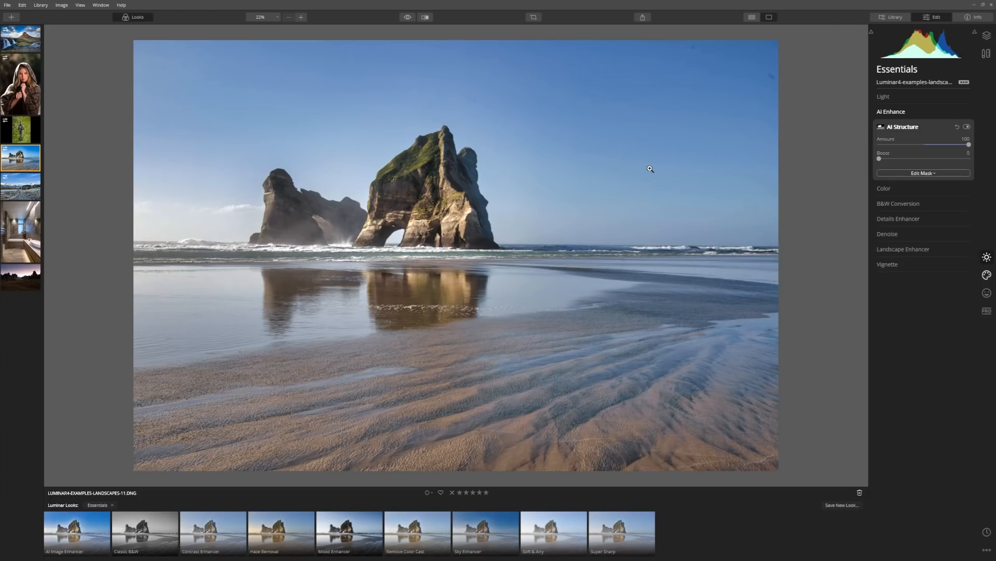
{"action": "mouse_move", "coordinate": [988, 275]}
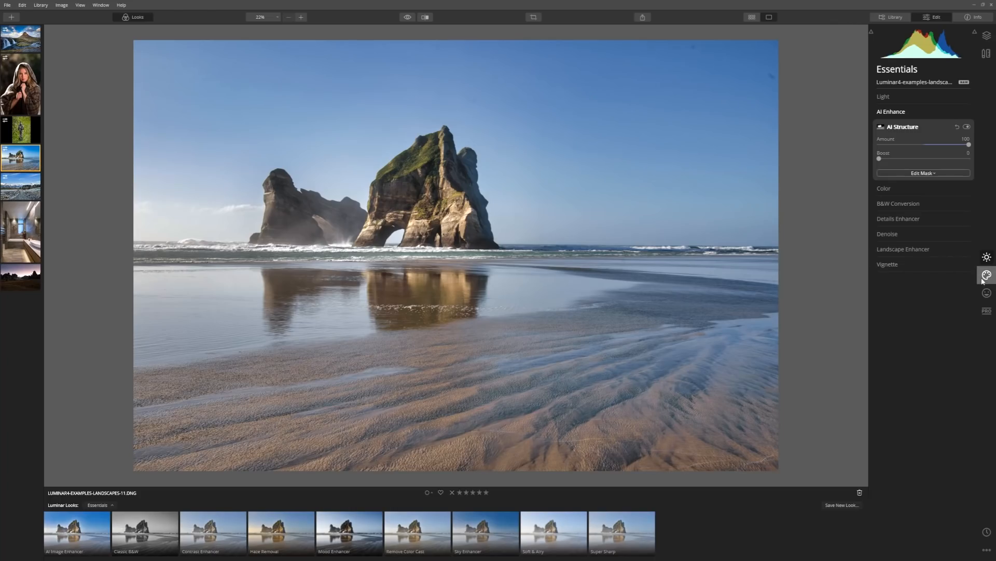
{"action": "left_click", "coordinate": [987, 274]}
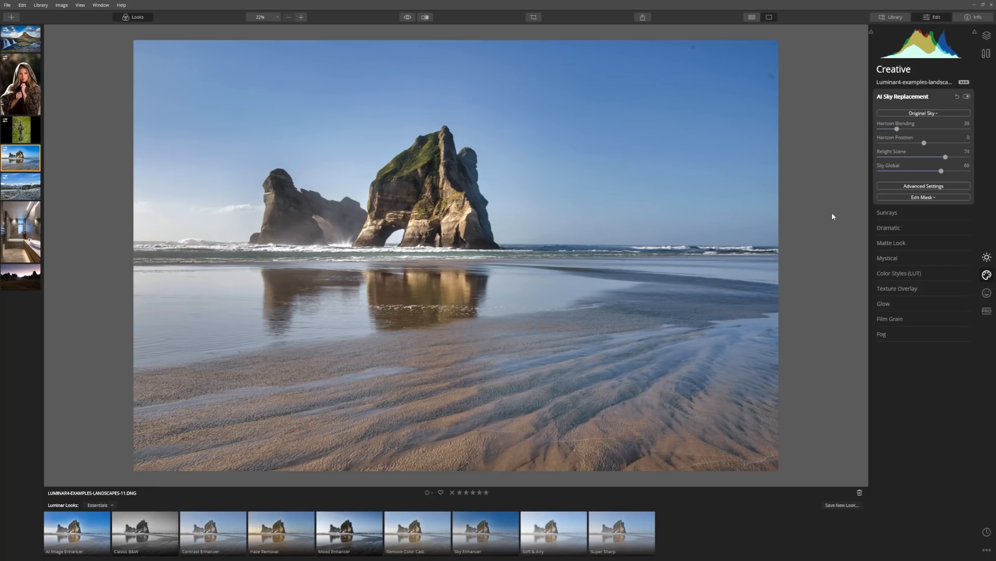
Replace the beach photo's sky with Bright Blue Sky 2
{"action": "left_click", "coordinate": [923, 113]}
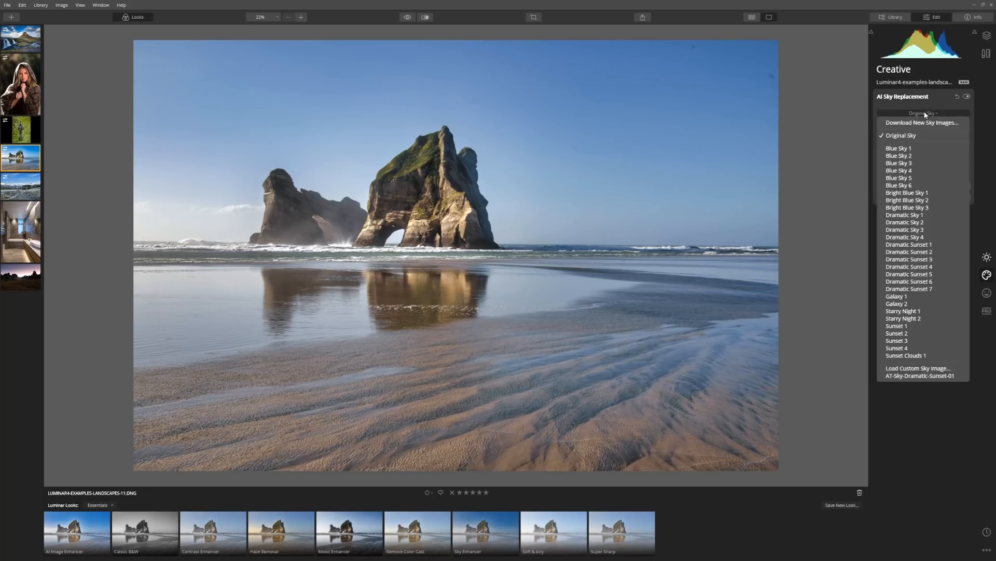
{"action": "mouse_move", "coordinate": [907, 193]}
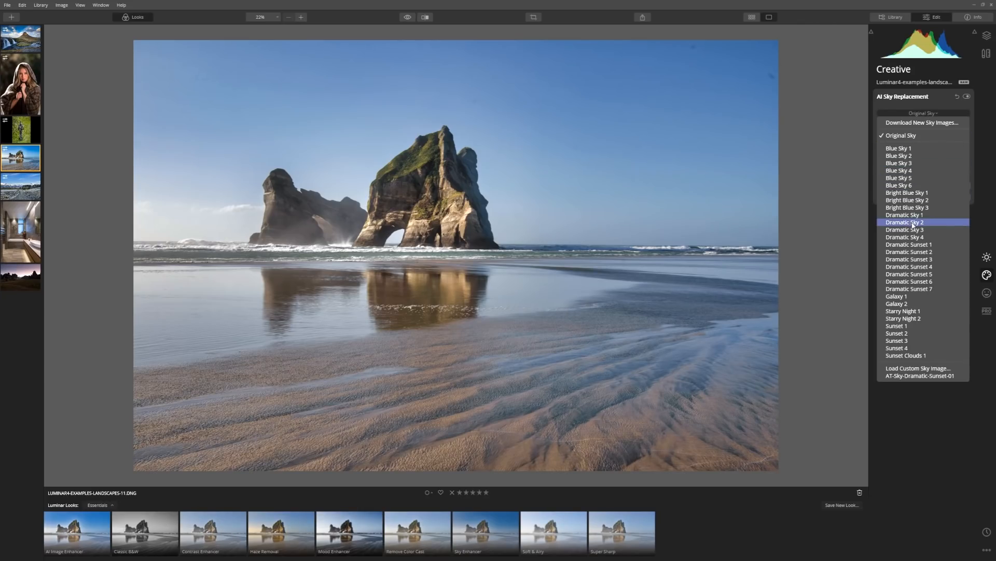
{"action": "left_click", "coordinate": [907, 200]}
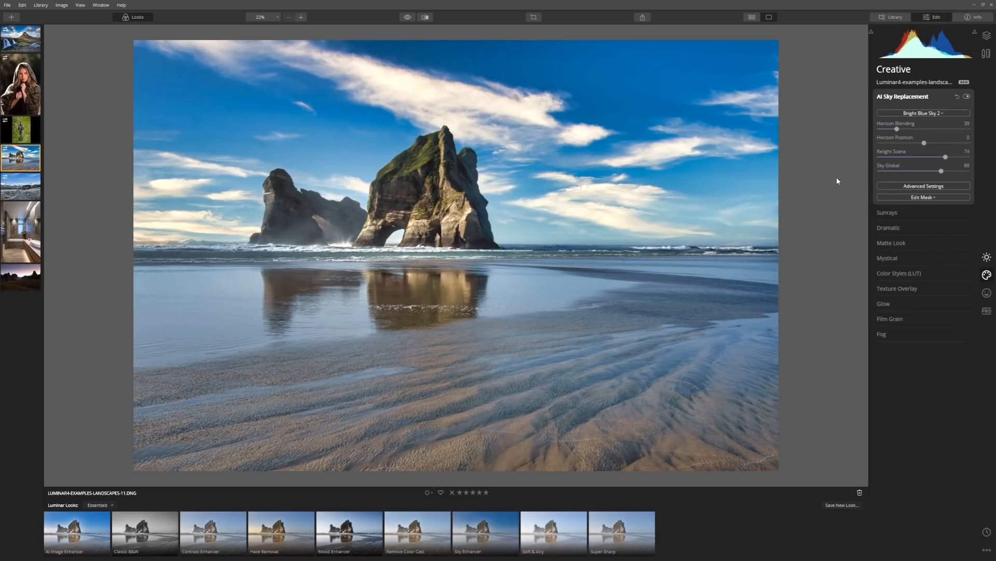
{"action": "mouse_move", "coordinate": [439, 168]}
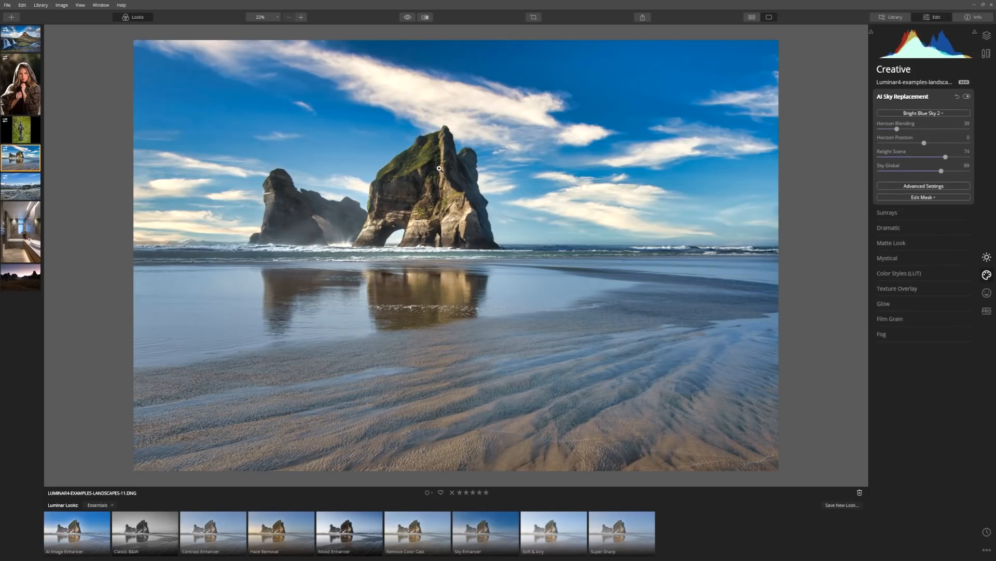
{"action": "mouse_move", "coordinate": [416, 154]}
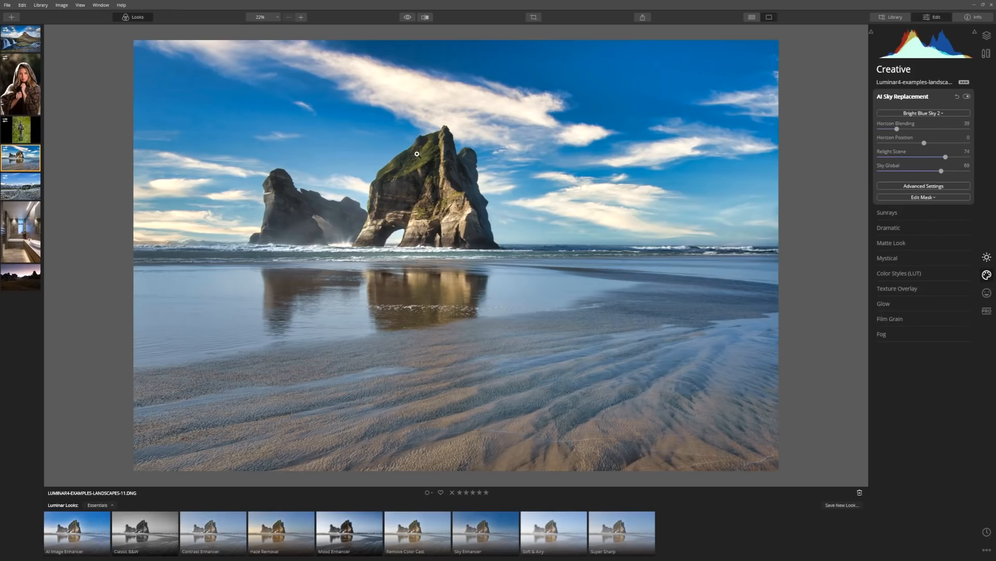
{"action": "mouse_move", "coordinate": [465, 91]}
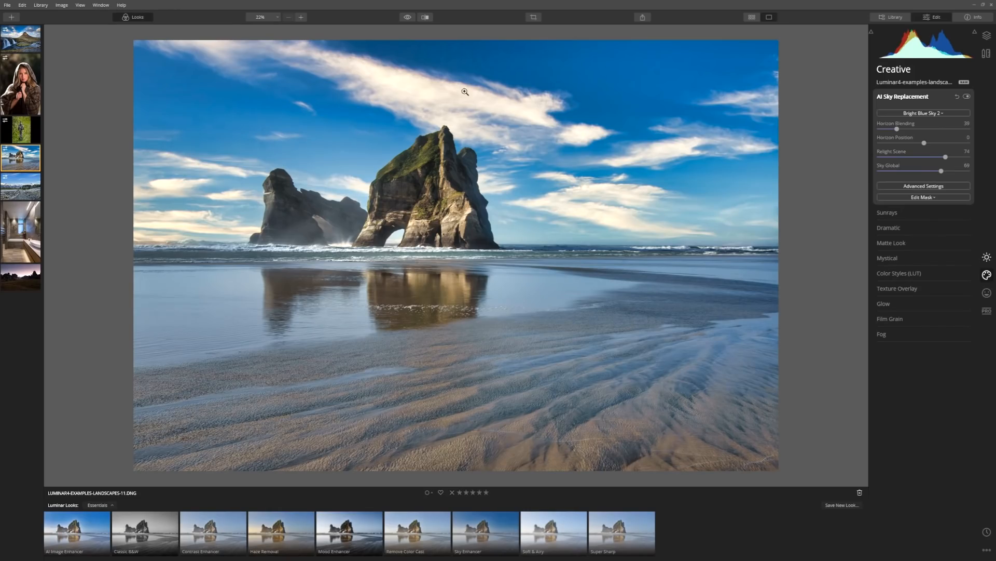
{"action": "mouse_move", "coordinate": [488, 196]}
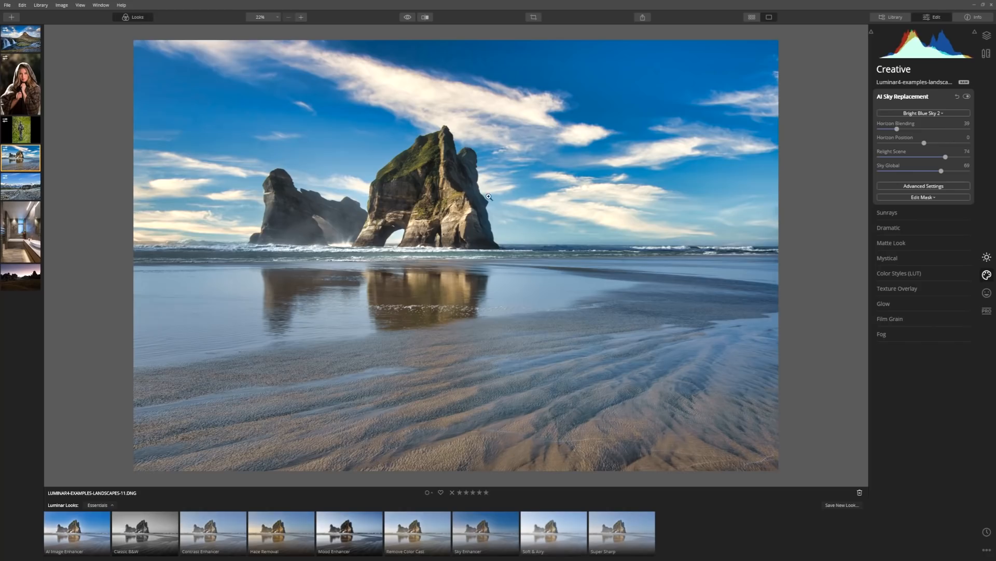
{"action": "mouse_move", "coordinate": [499, 242]}
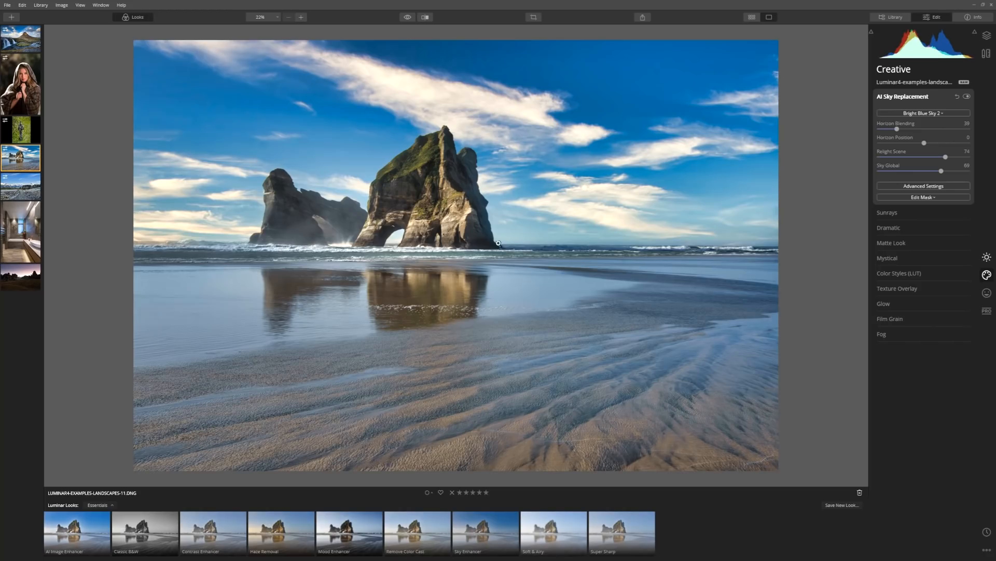
{"action": "mouse_move", "coordinate": [555, 162]}
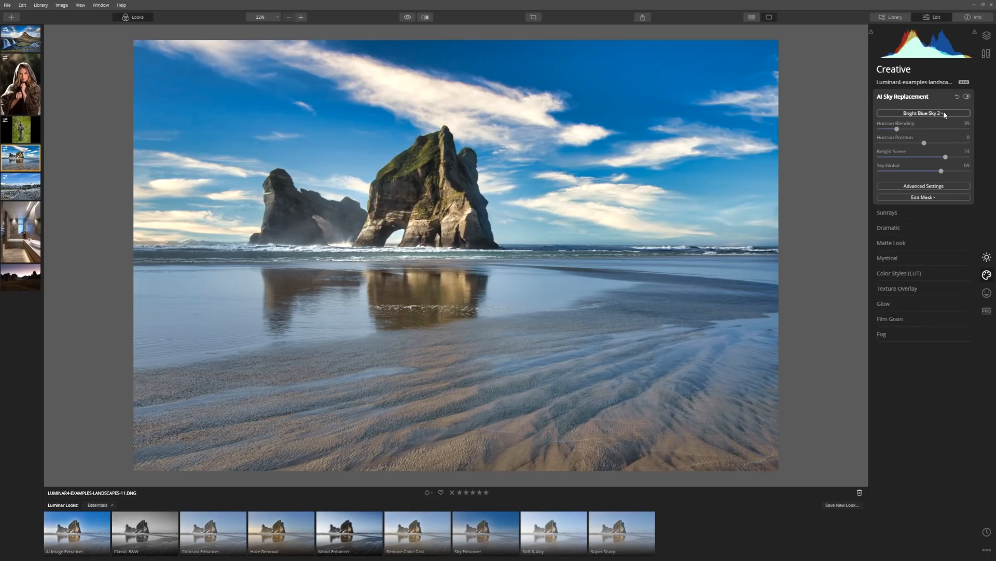
Swap the sky for Dramatic Sunset 3 and reveal the advanced sky settings
{"action": "left_click", "coordinate": [922, 113]}
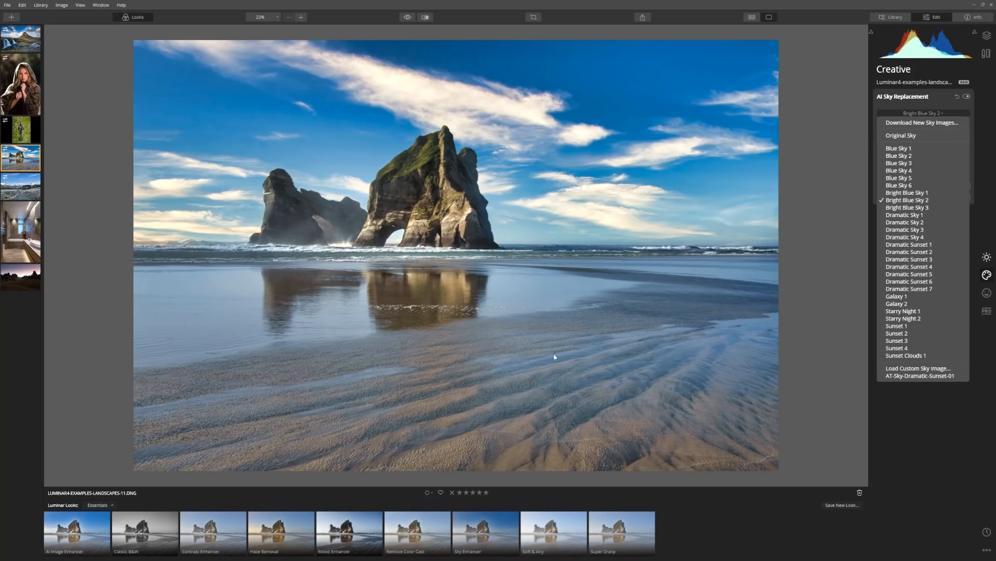
{"action": "mouse_move", "coordinate": [921, 274]}
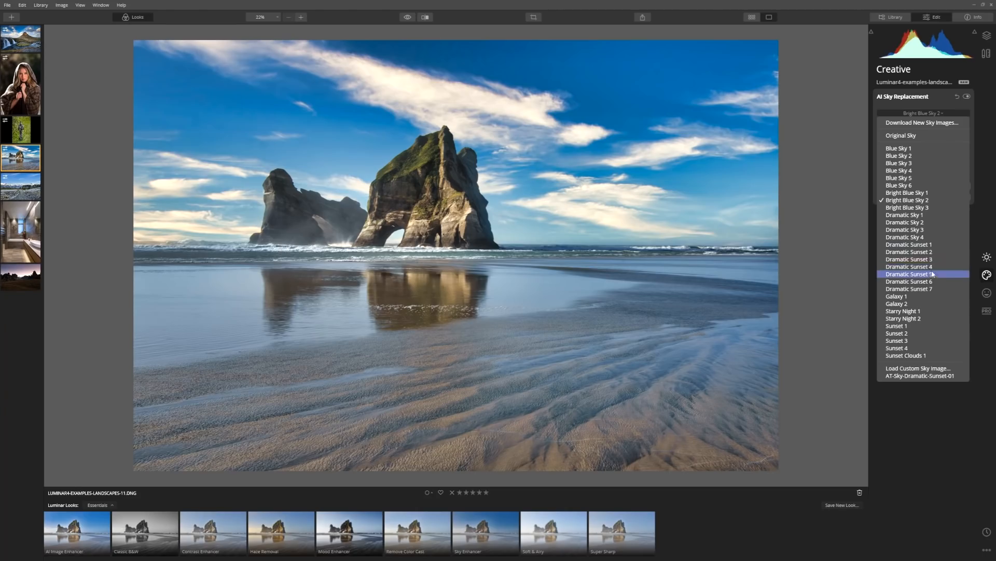
{"action": "left_click", "coordinate": [910, 260]}
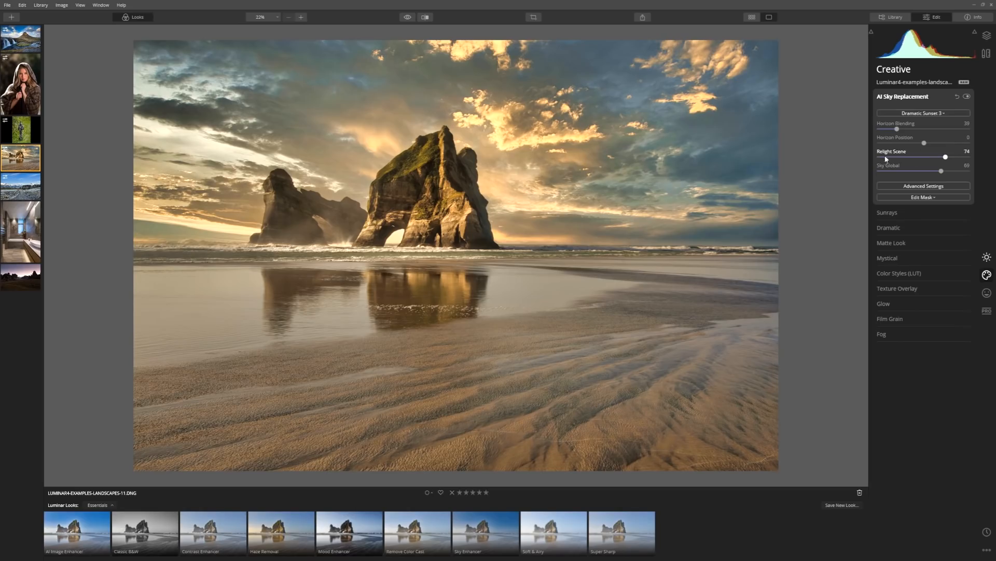
{"action": "mouse_move", "coordinate": [502, 380]}
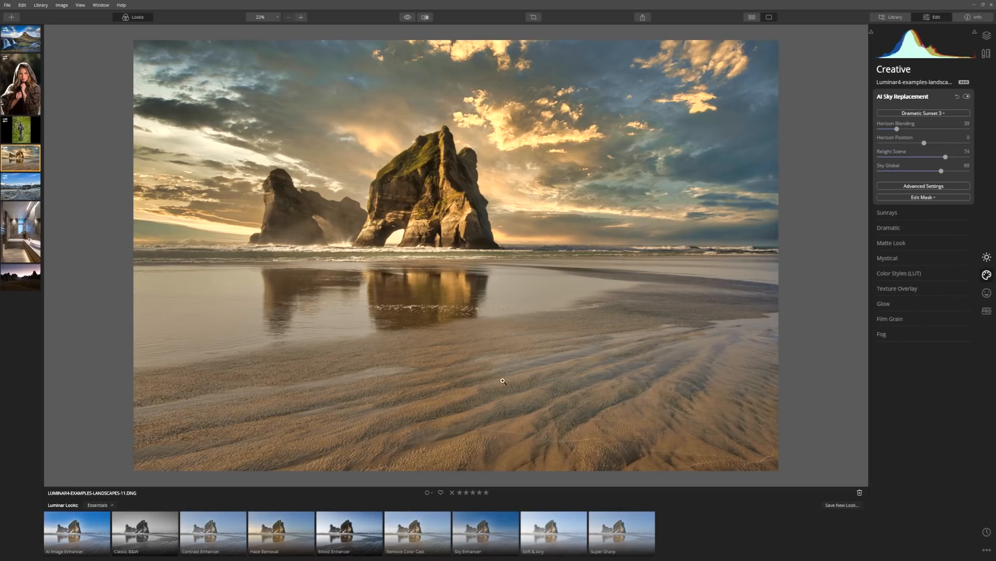
{"action": "mouse_move", "coordinate": [612, 351]}
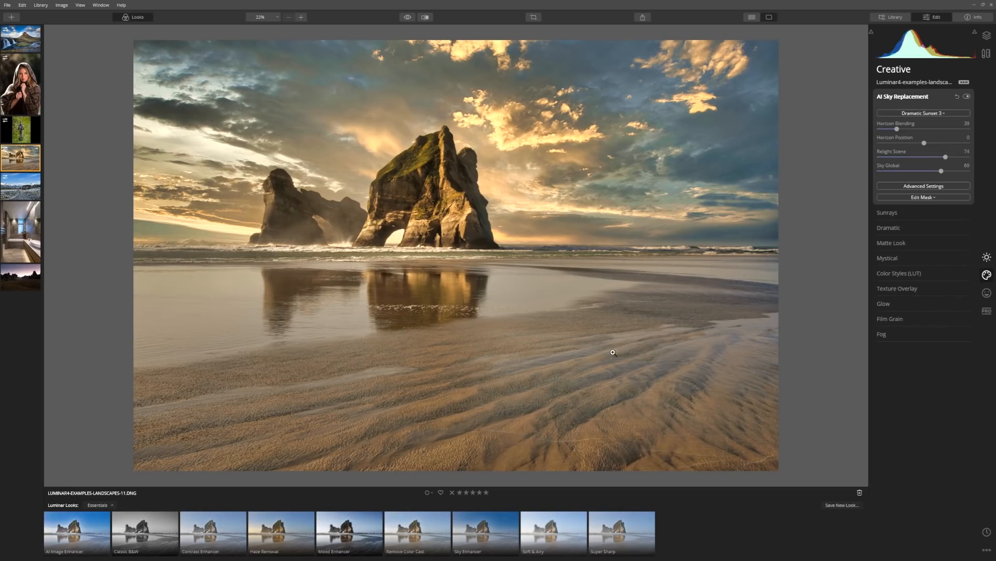
{"action": "mouse_move", "coordinate": [773, 294]}
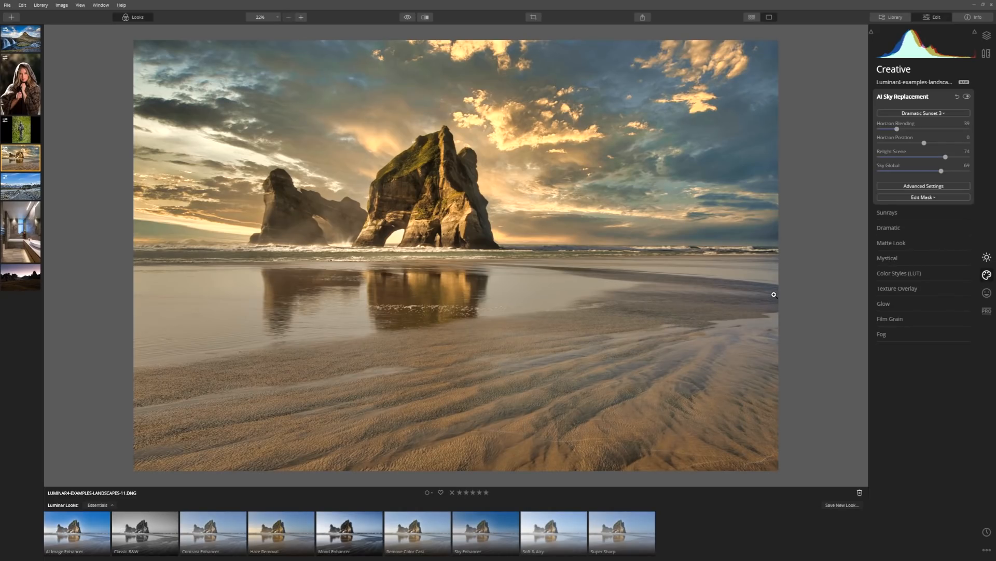
{"action": "left_click", "coordinate": [922, 186]}
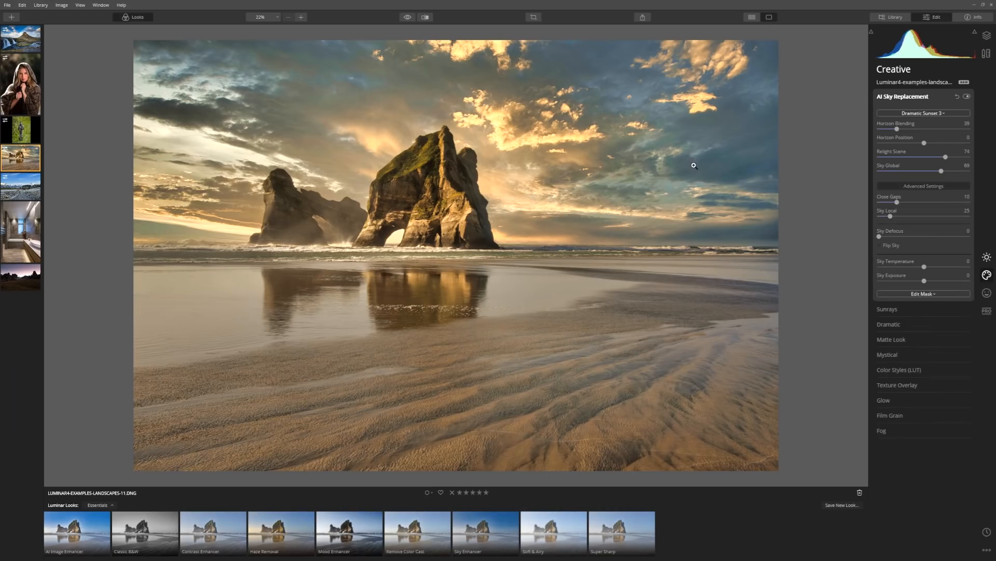
{"action": "left_click", "coordinate": [407, 18]}
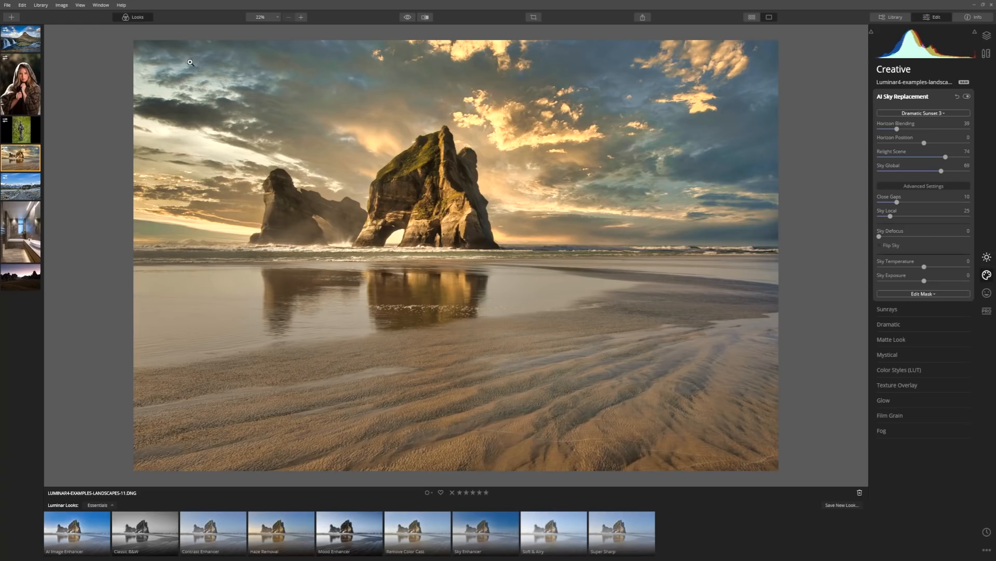
Switch to the hooded woman portrait, warm it with AI Accent near 72 and set AI Structure Amount to 100
{"action": "left_click", "coordinate": [20, 83]}
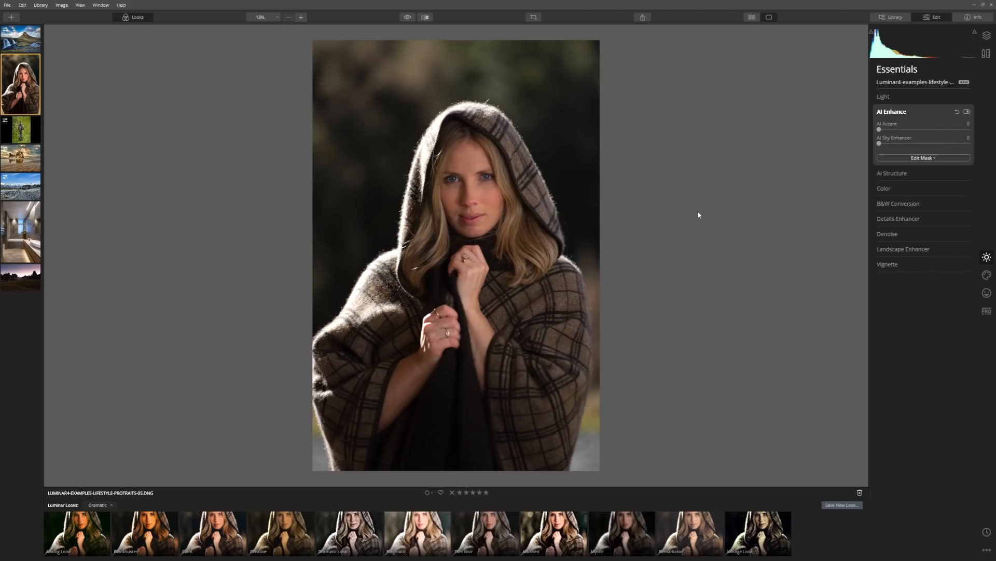
{"action": "mouse_move", "coordinate": [585, 70]}
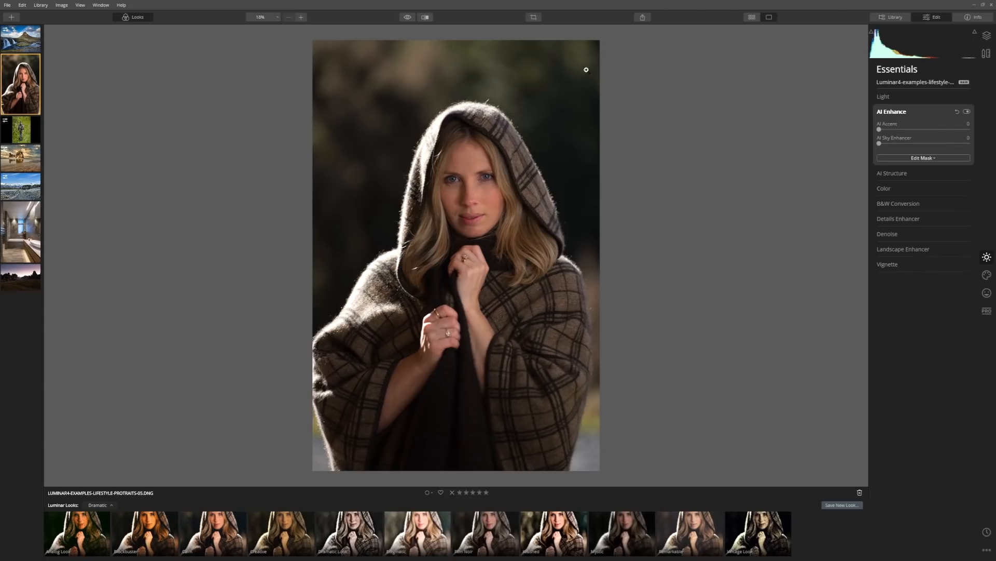
{"action": "mouse_move", "coordinate": [503, 301]}
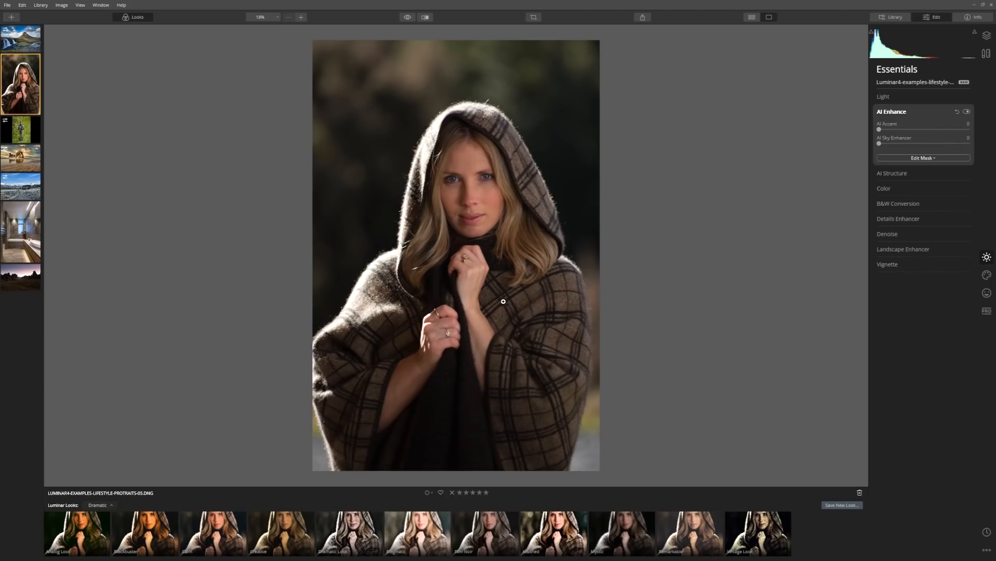
{"action": "mouse_move", "coordinate": [456, 385]}
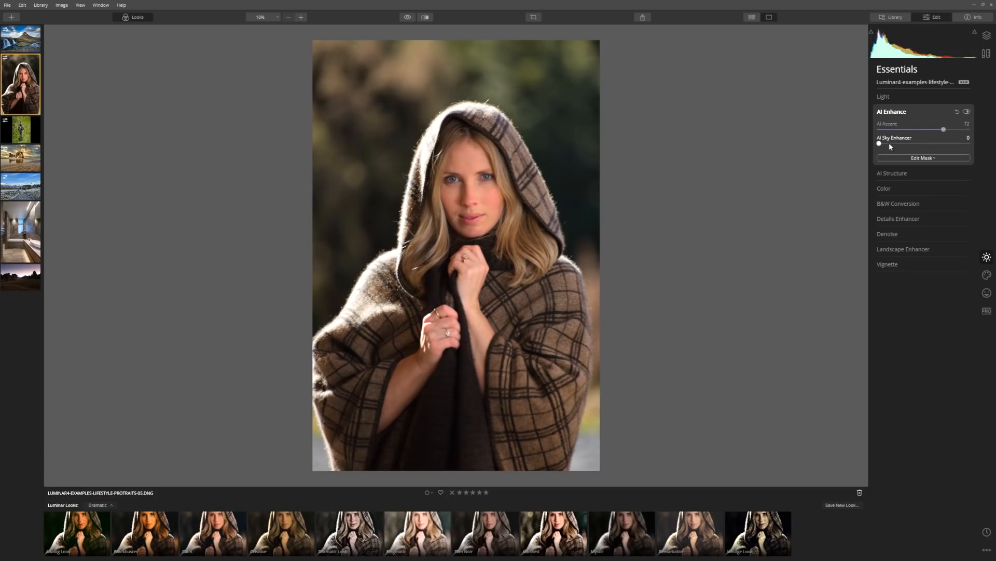
{"action": "left_click", "coordinate": [893, 174]}
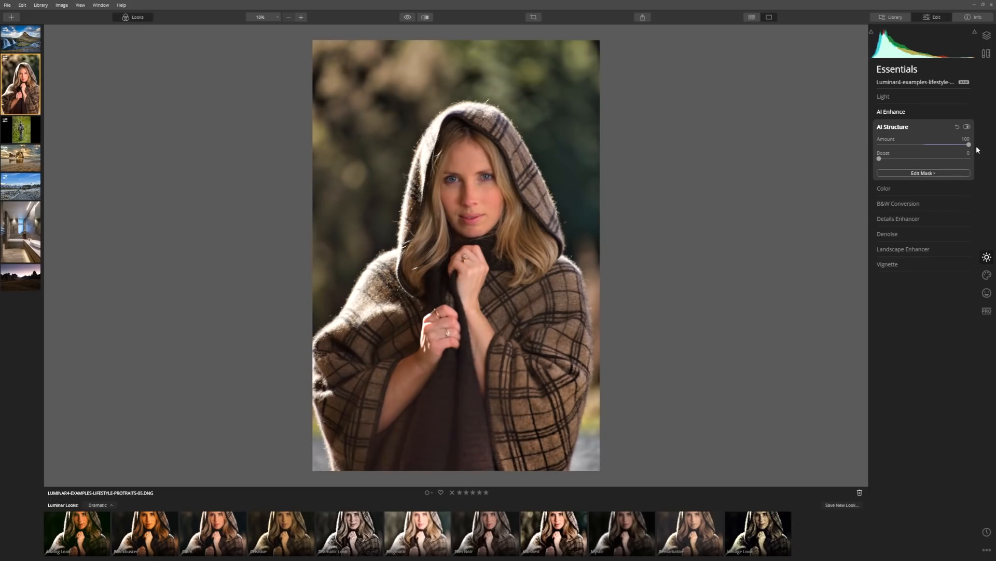
{"action": "mouse_move", "coordinate": [862, 190]}
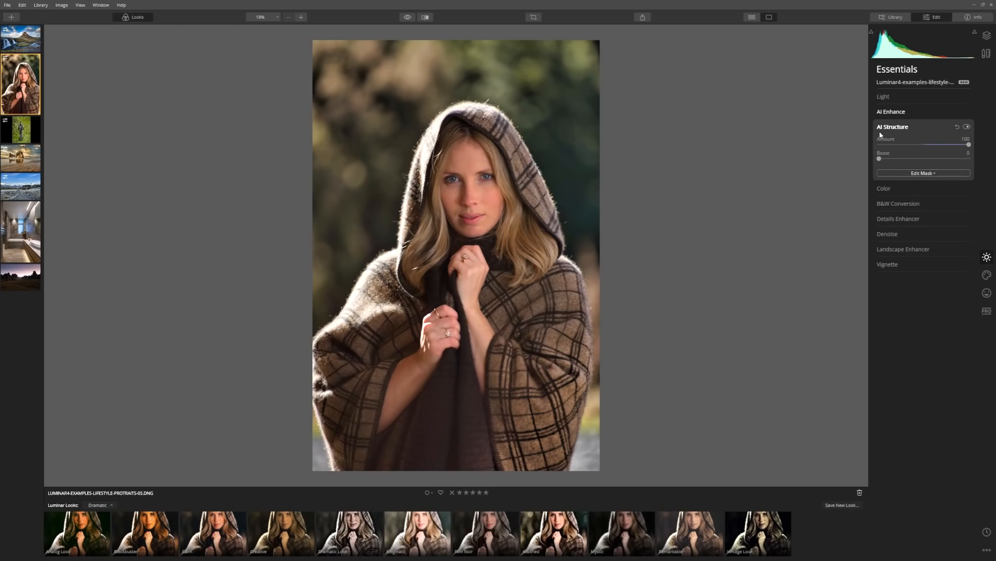
{"action": "mouse_move", "coordinate": [788, 143]}
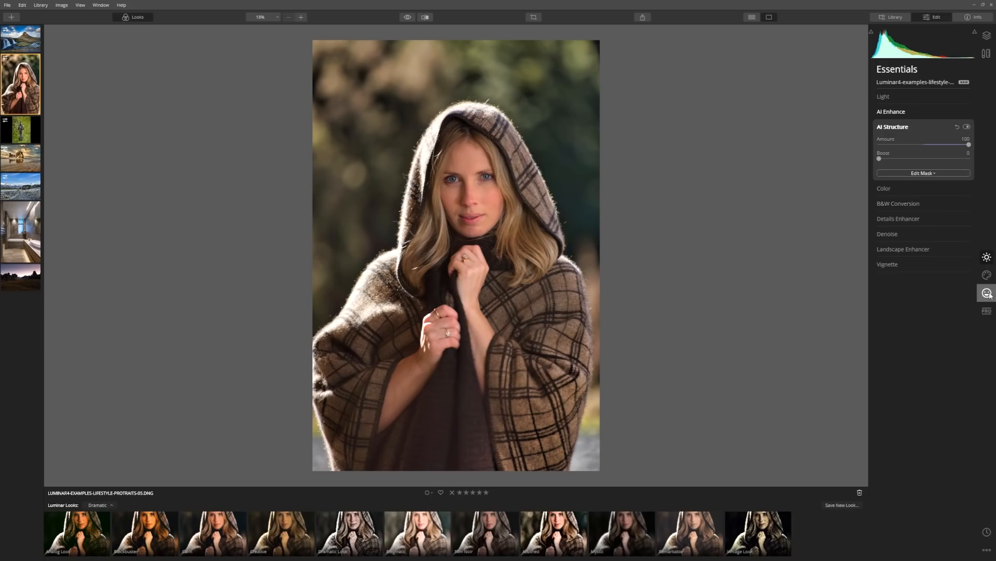
Smooth her skin with AI Skin Enhancer at Amount 100, toggling it off and on to compare
{"action": "left_click", "coordinate": [987, 293]}
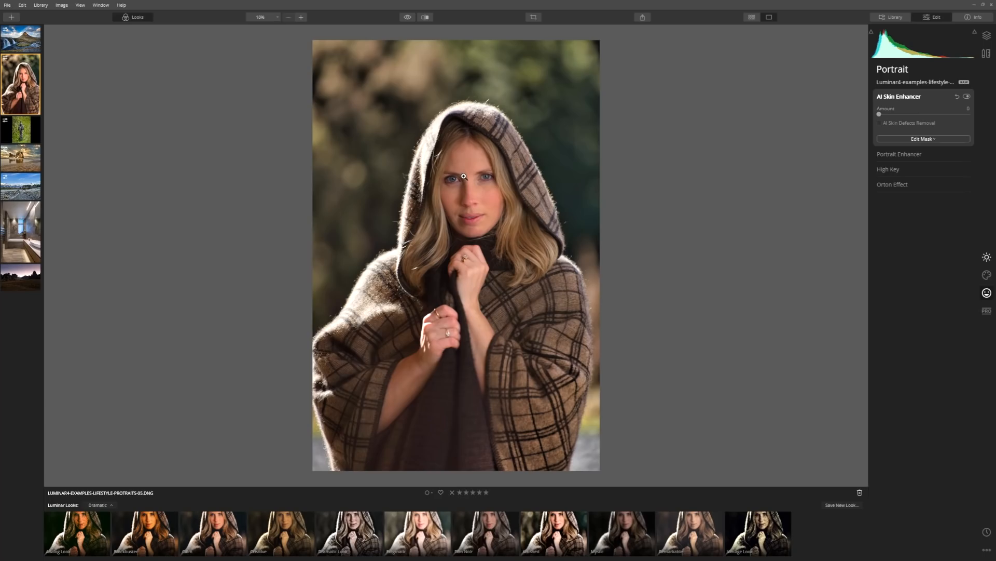
{"action": "mouse_move", "coordinate": [470, 181]}
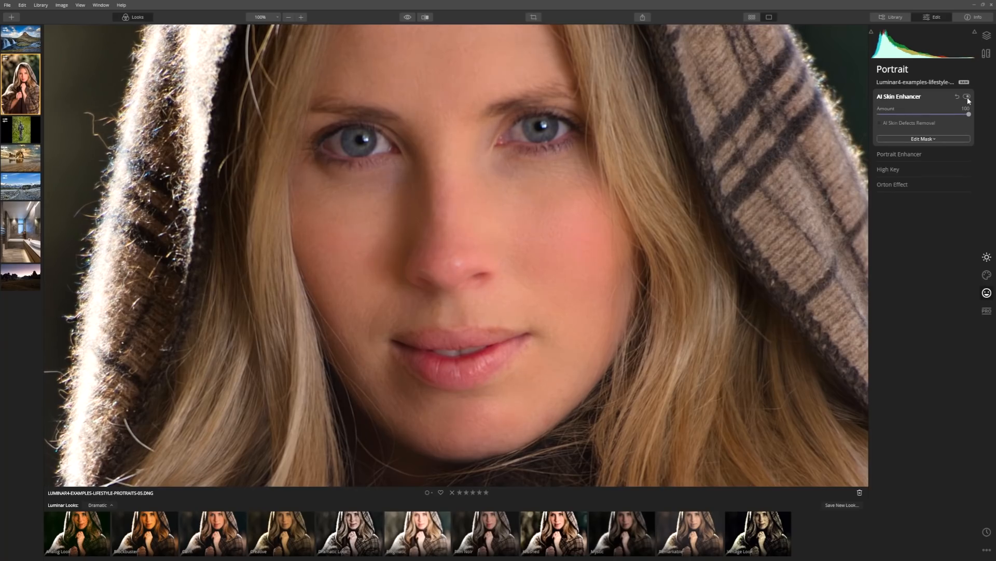
{"action": "left_click", "coordinate": [968, 96]}
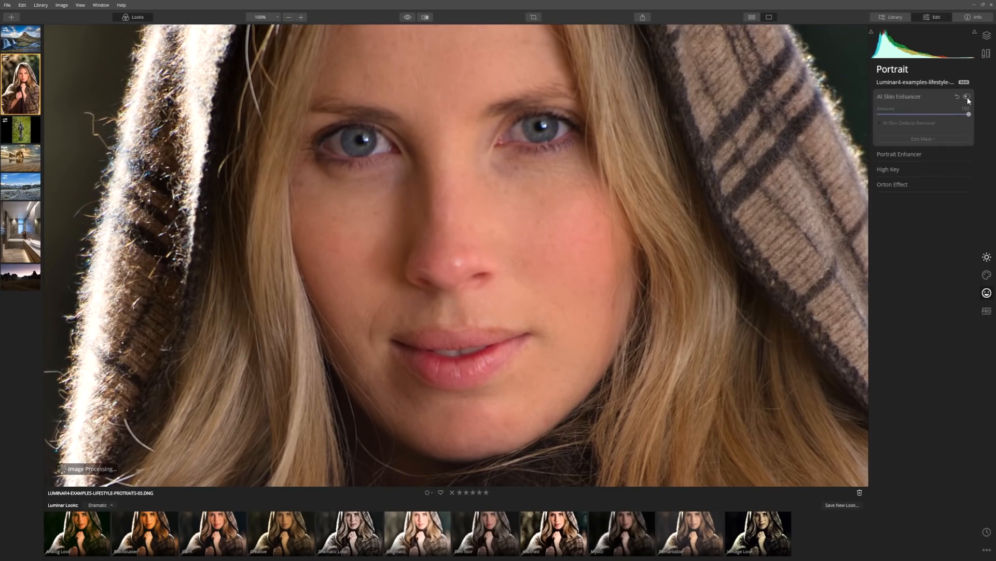
{"action": "left_click", "coordinate": [968, 97]}
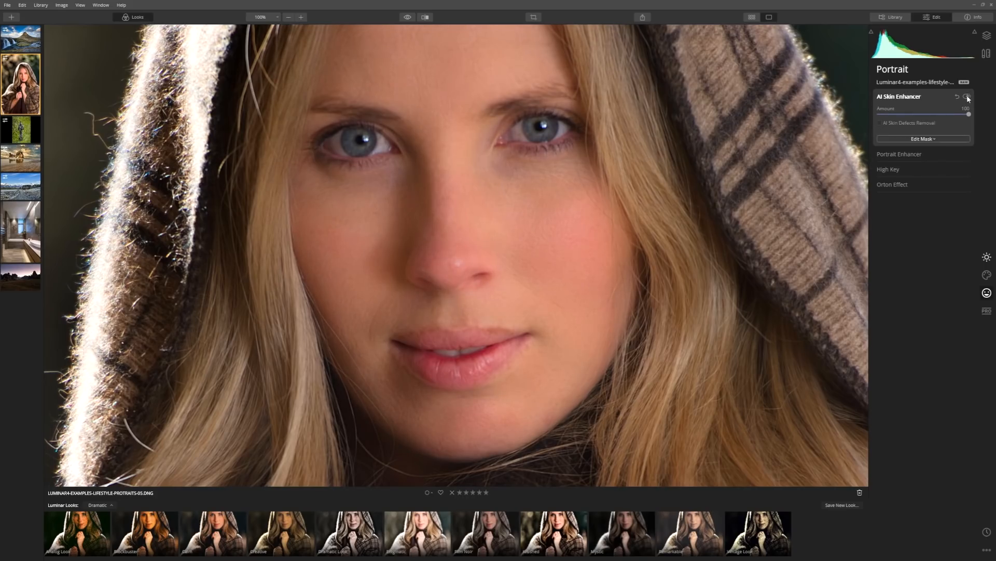
{"action": "left_click", "coordinate": [969, 96]}
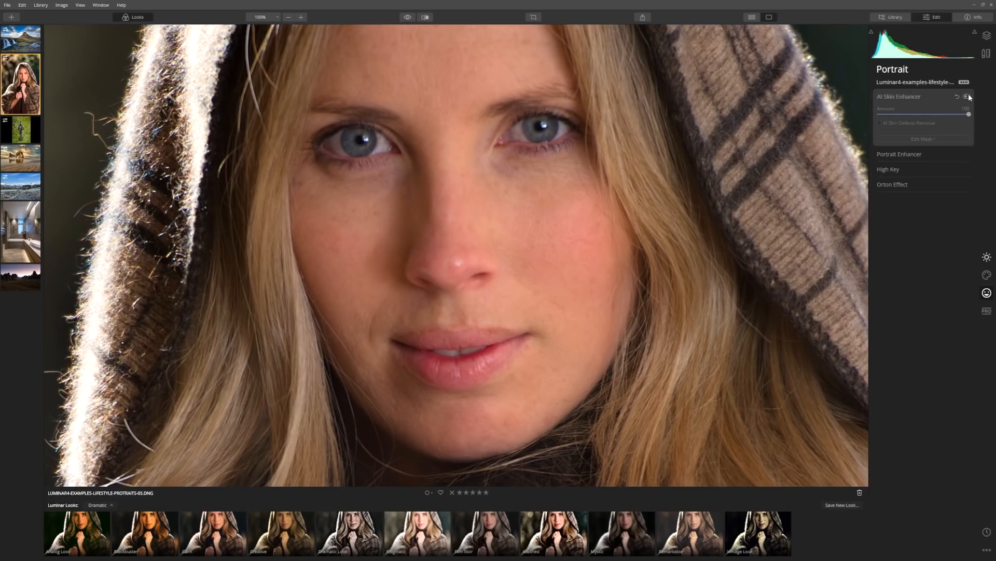
{"action": "left_click", "coordinate": [967, 97]}
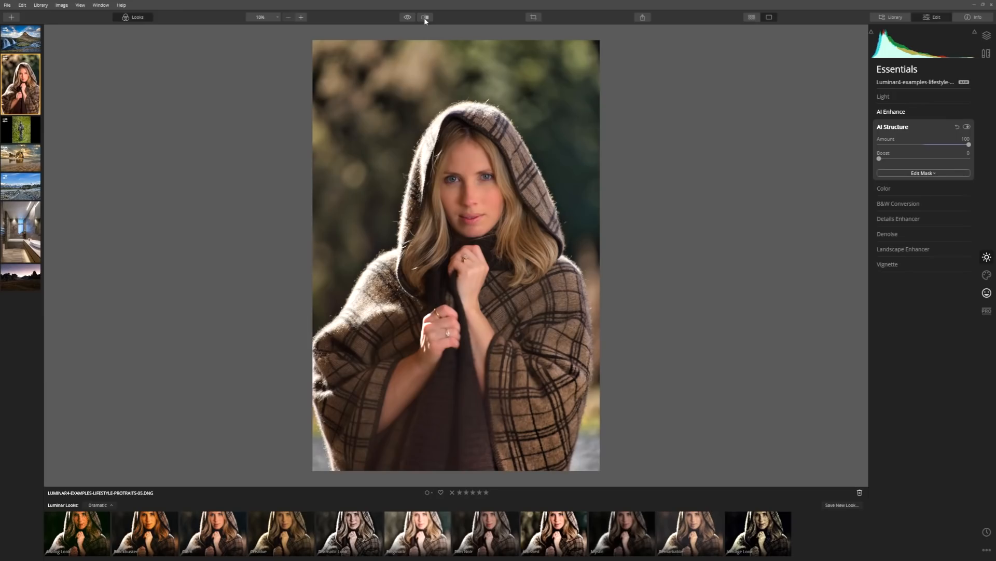
Compare the portrait before and after AI Structure side by side, then move on to the gorilla photo
{"action": "left_click", "coordinate": [424, 18]}
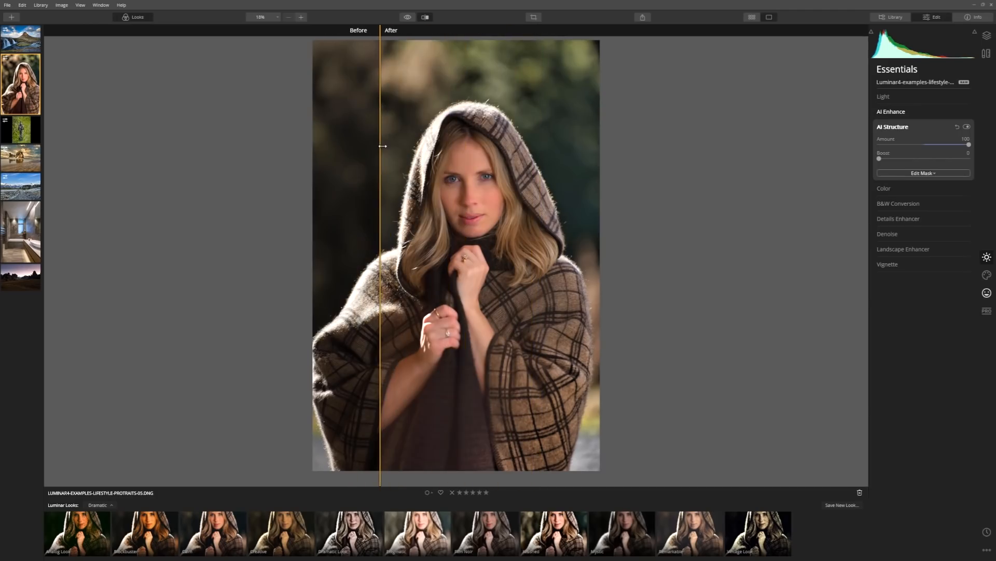
{"action": "mouse_move", "coordinate": [466, 158]}
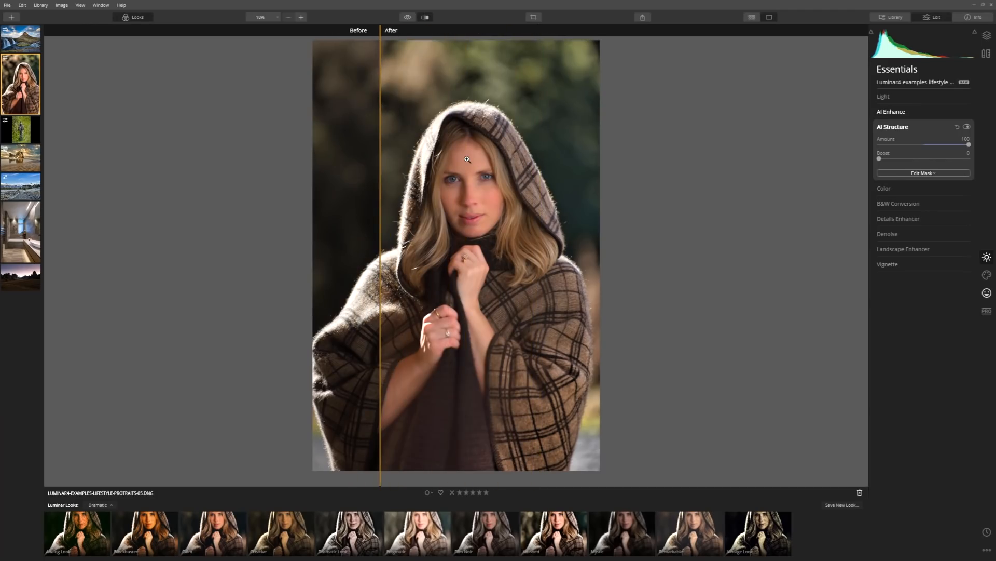
{"action": "mouse_move", "coordinate": [578, 89]}
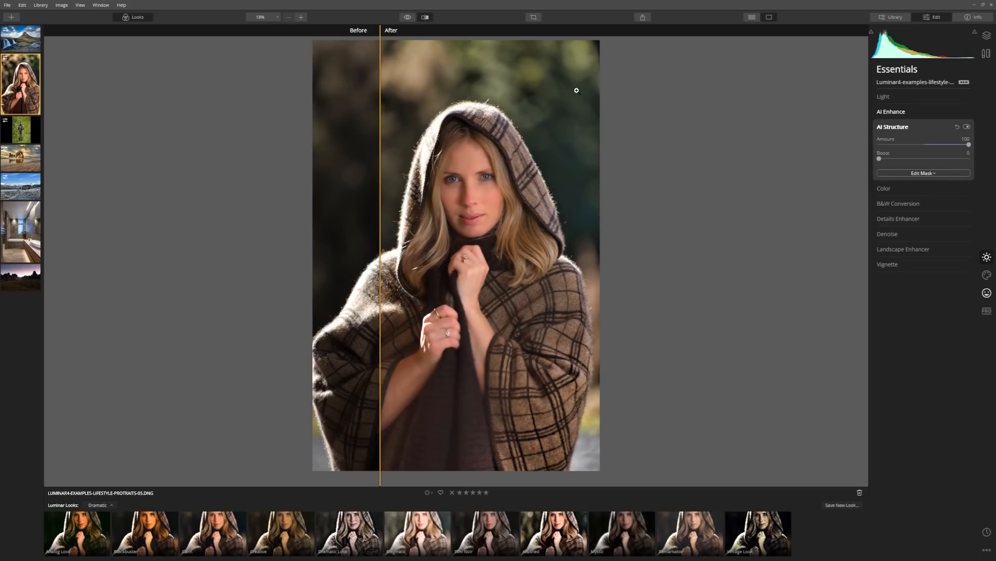
{"action": "mouse_move", "coordinate": [277, 144]}
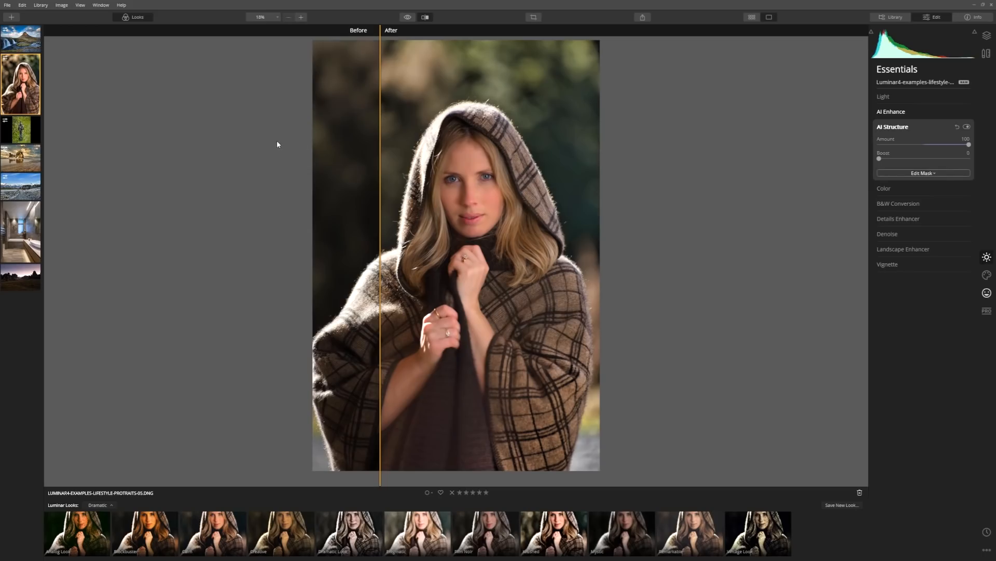
{"action": "left_click", "coordinate": [20, 130]}
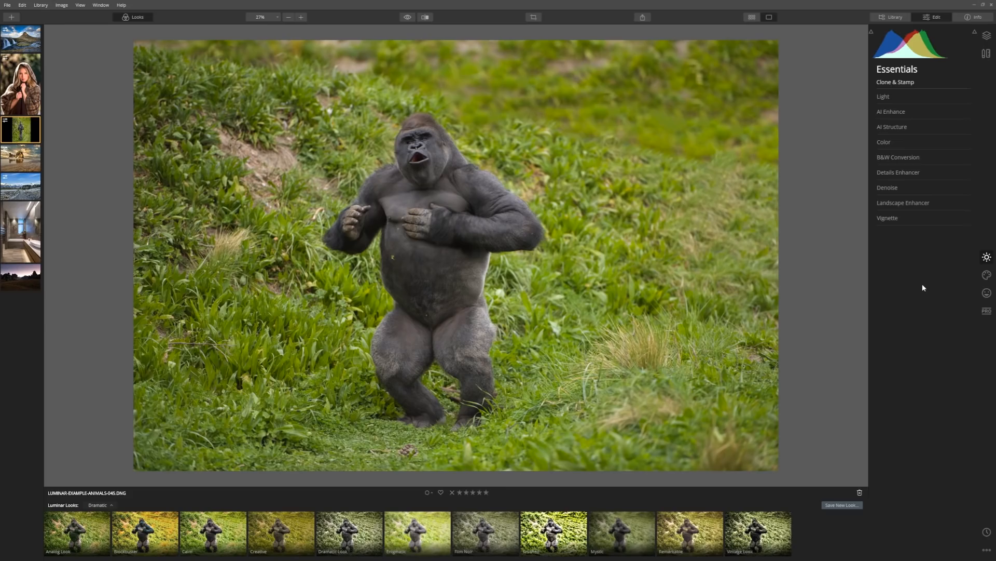
{"action": "mouse_move", "coordinate": [829, 253]}
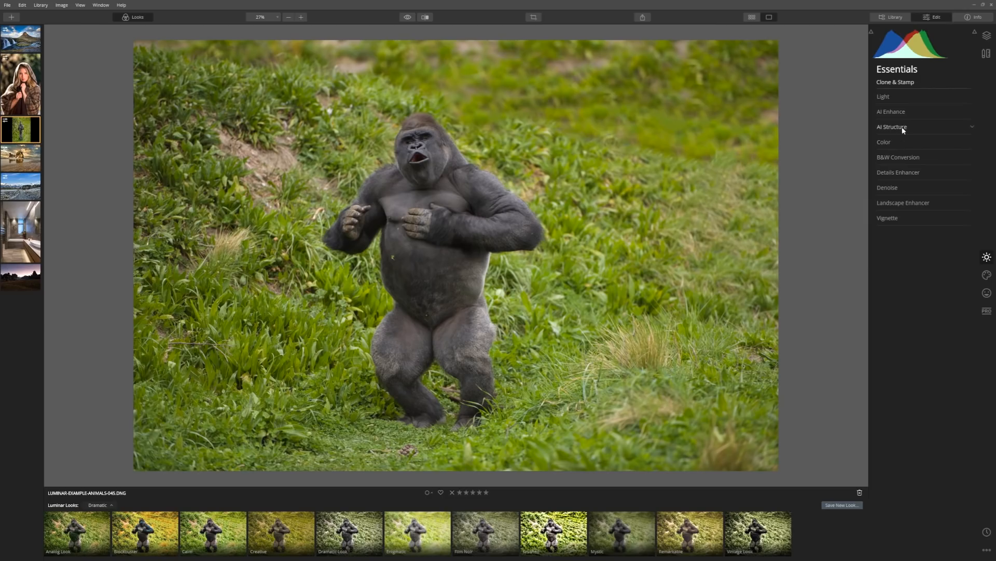
Give the gorilla AI Structure Amount 100 and Boost 90, toggling the effect to check it
{"action": "left_click", "coordinate": [892, 127]}
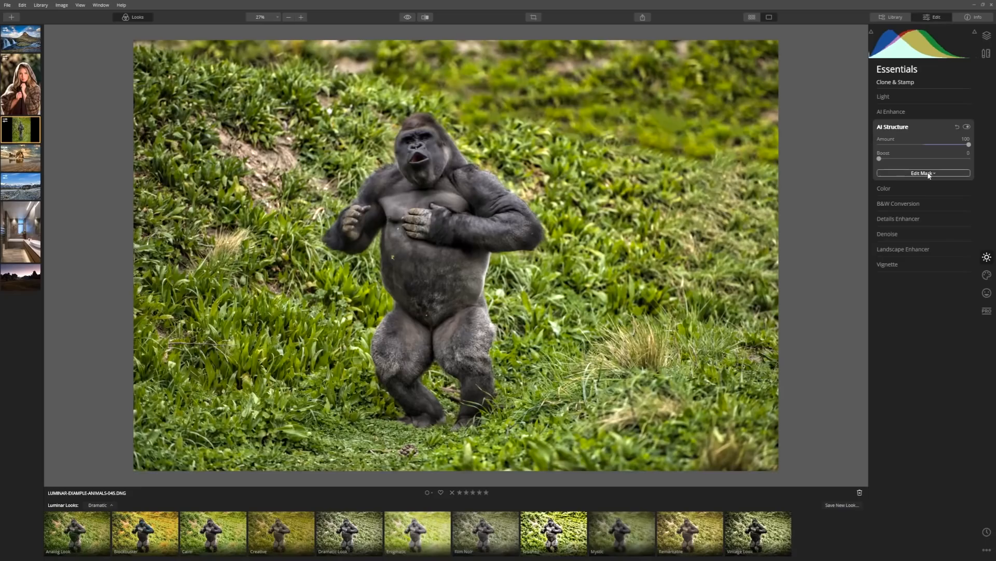
{"action": "mouse_move", "coordinate": [350, 353]}
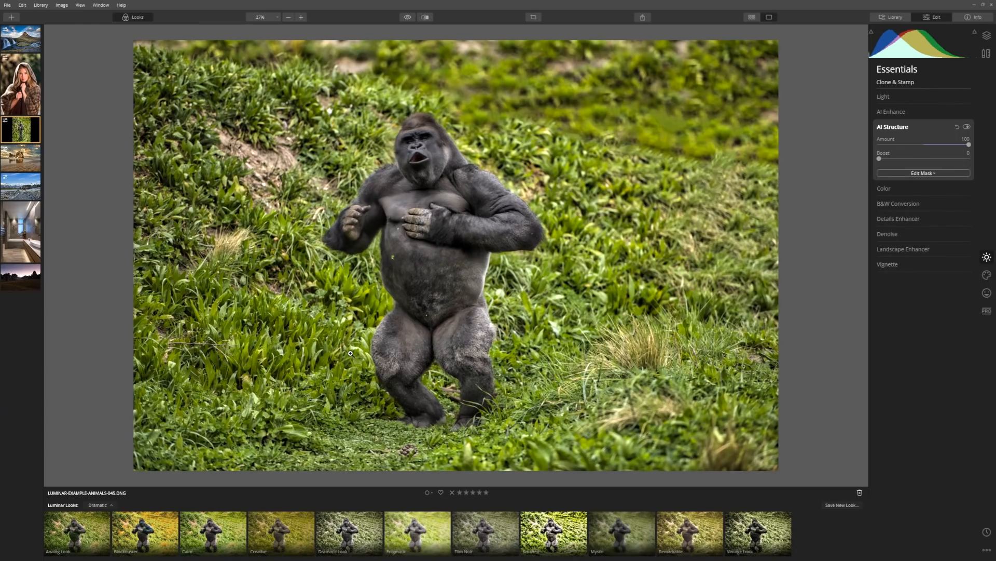
{"action": "mouse_move", "coordinate": [444, 270]}
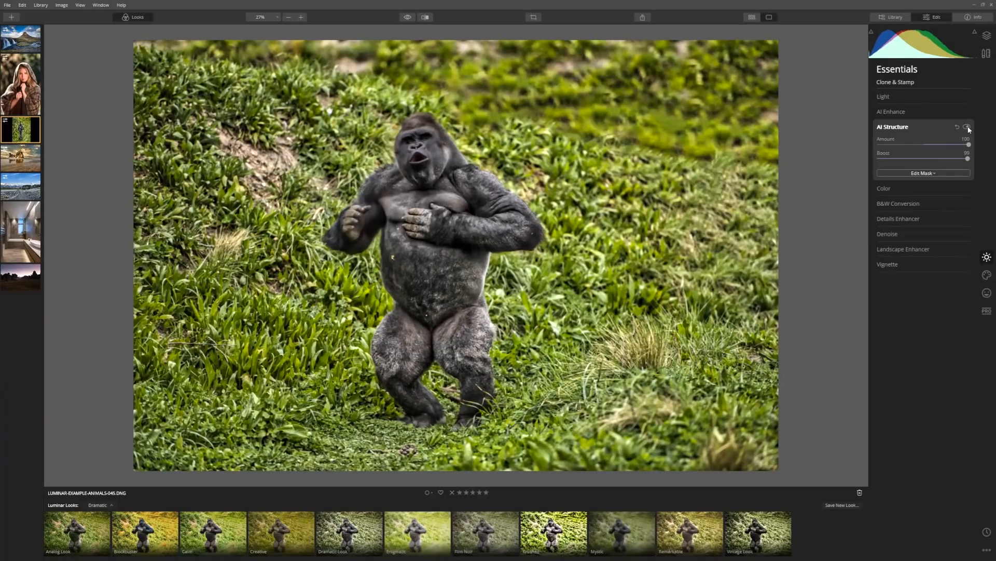
{"action": "left_click", "coordinate": [966, 127]}
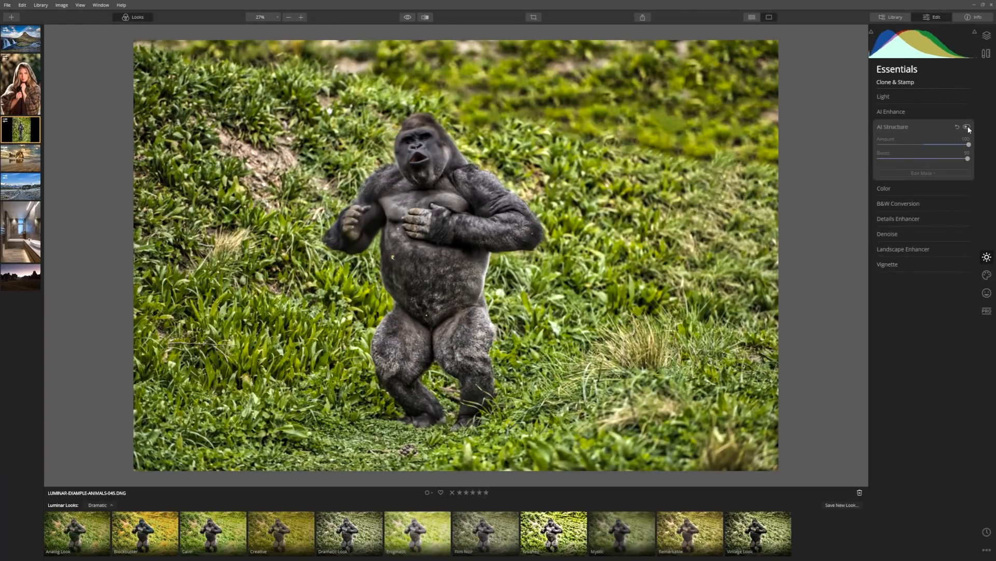
{"action": "left_click", "coordinate": [966, 127]}
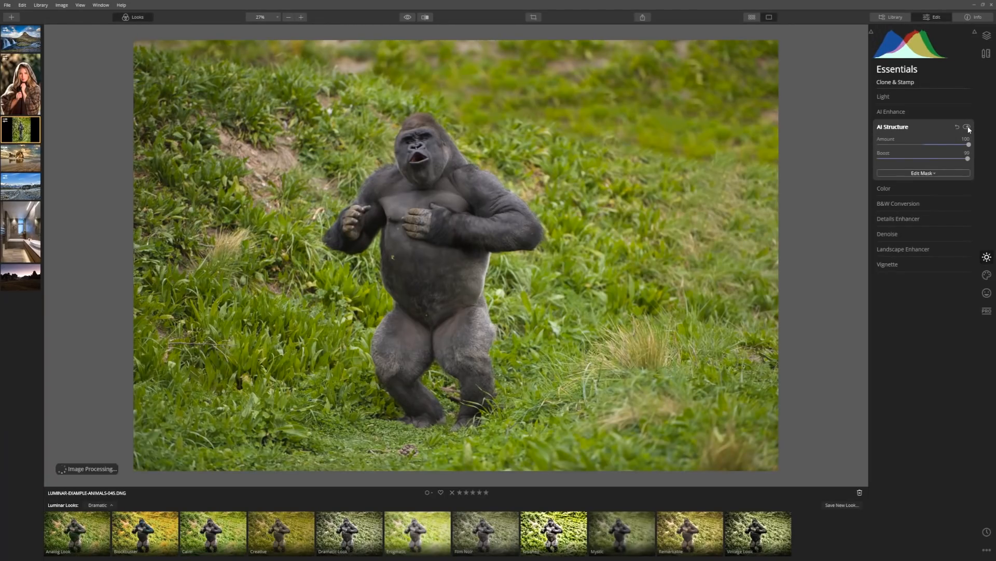
{"action": "left_click", "coordinate": [967, 128]}
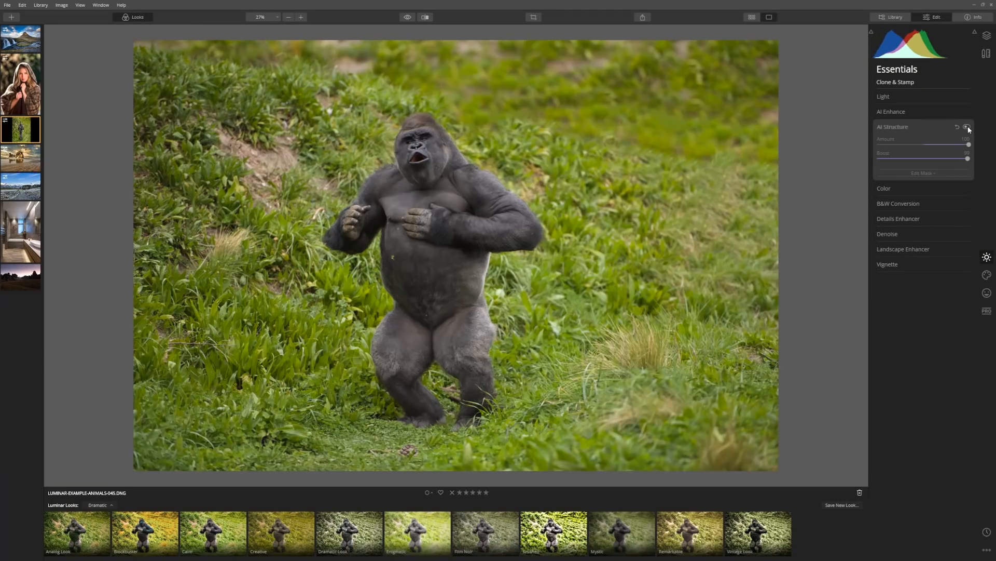
{"action": "left_click", "coordinate": [967, 126]}
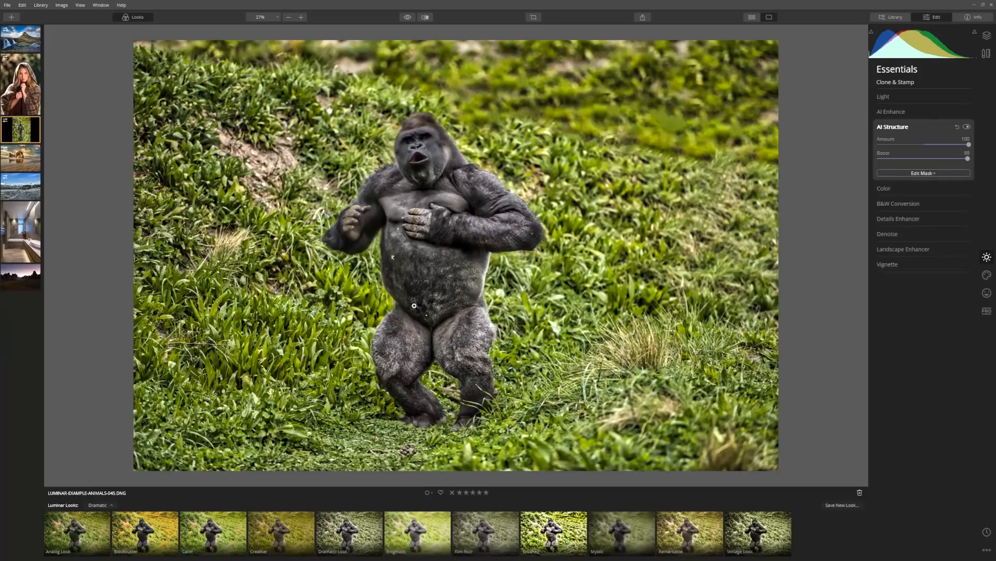
{"action": "mouse_move", "coordinate": [526, 238]}
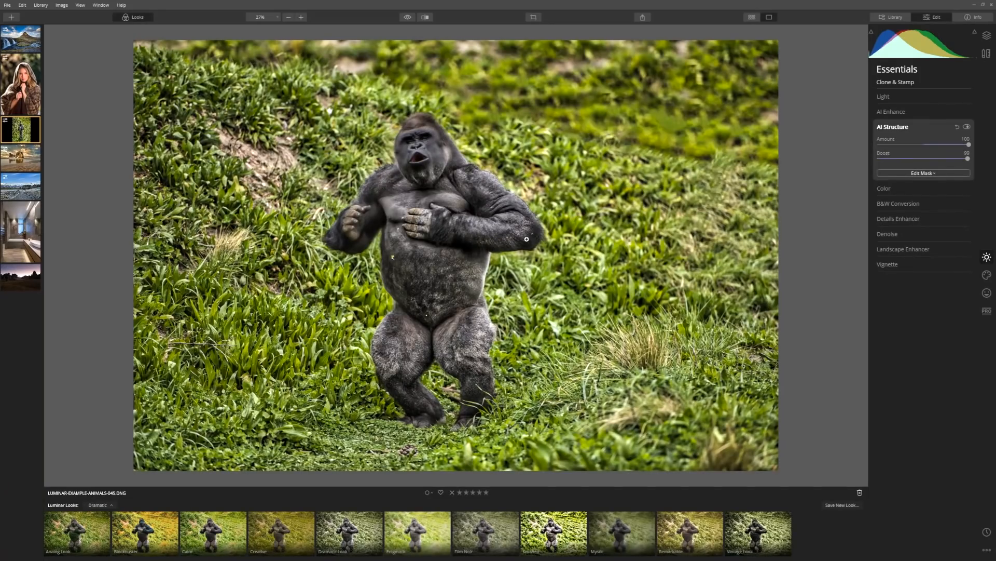
{"action": "mouse_move", "coordinate": [458, 158]}
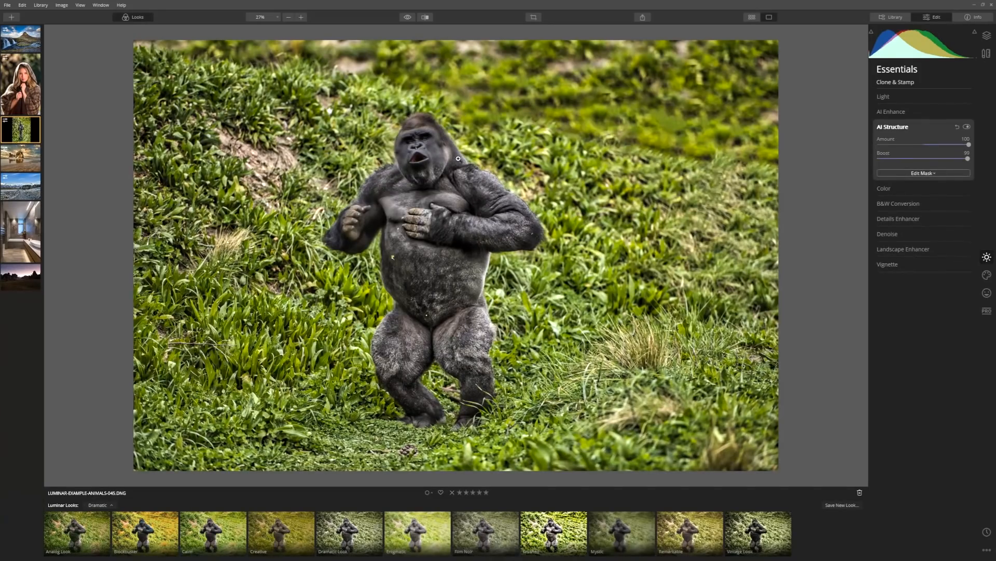
{"action": "mouse_move", "coordinate": [406, 354]}
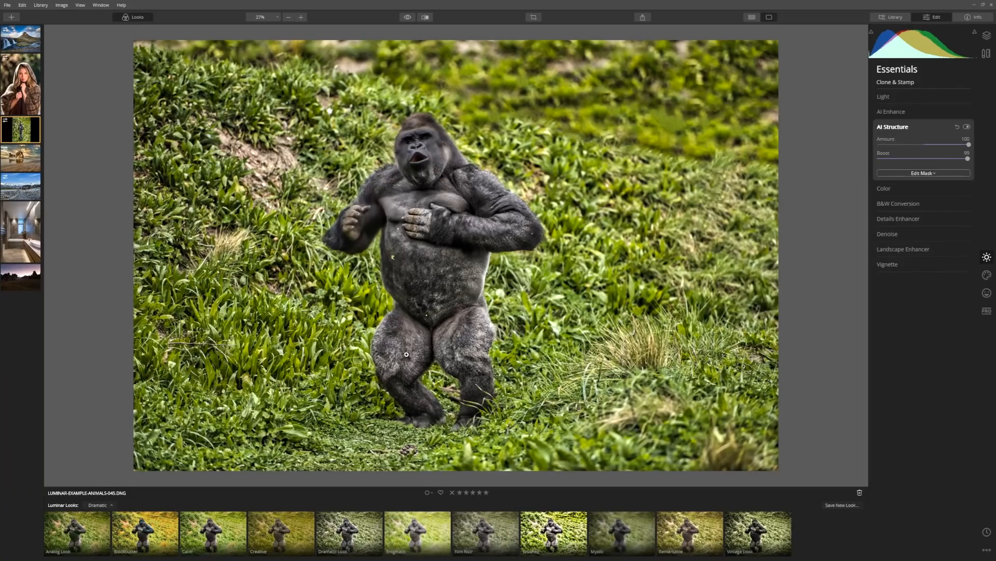
{"action": "mouse_move", "coordinate": [755, 184]}
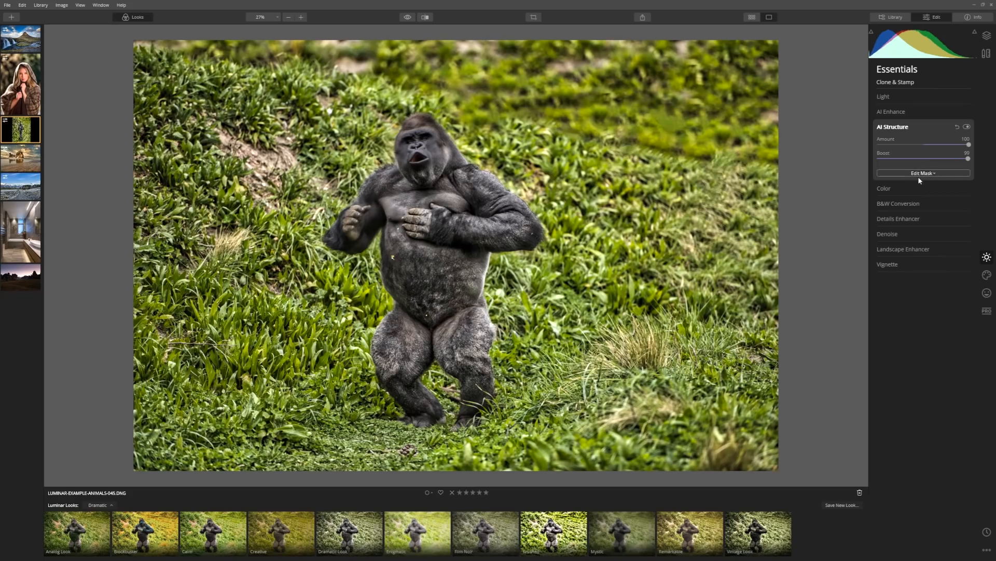
Brush a mask over the gorilla so AI Structure affects only the animal, leaving the grass soft
{"action": "left_click", "coordinate": [922, 173]}
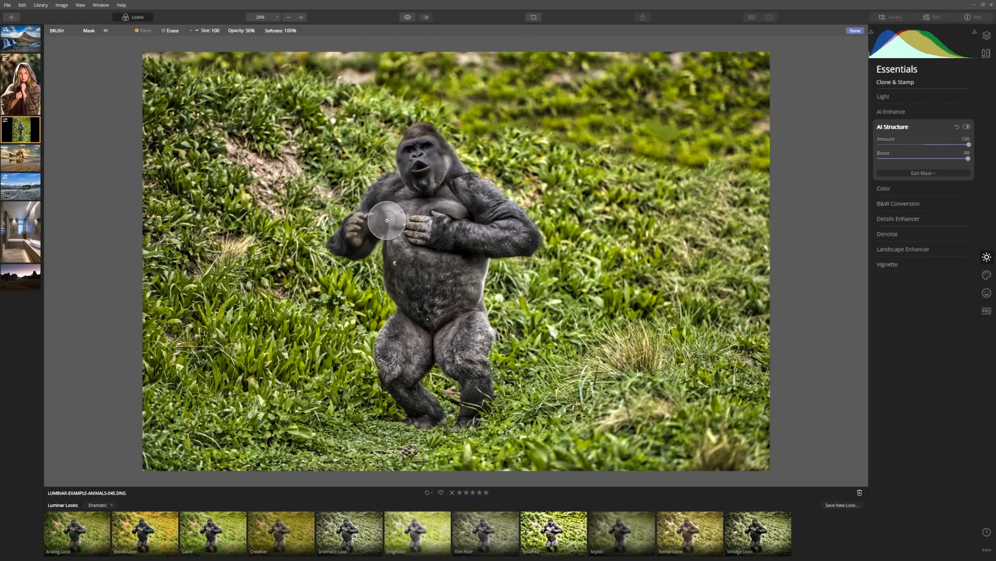
{"action": "mouse_move", "coordinate": [475, 210]}
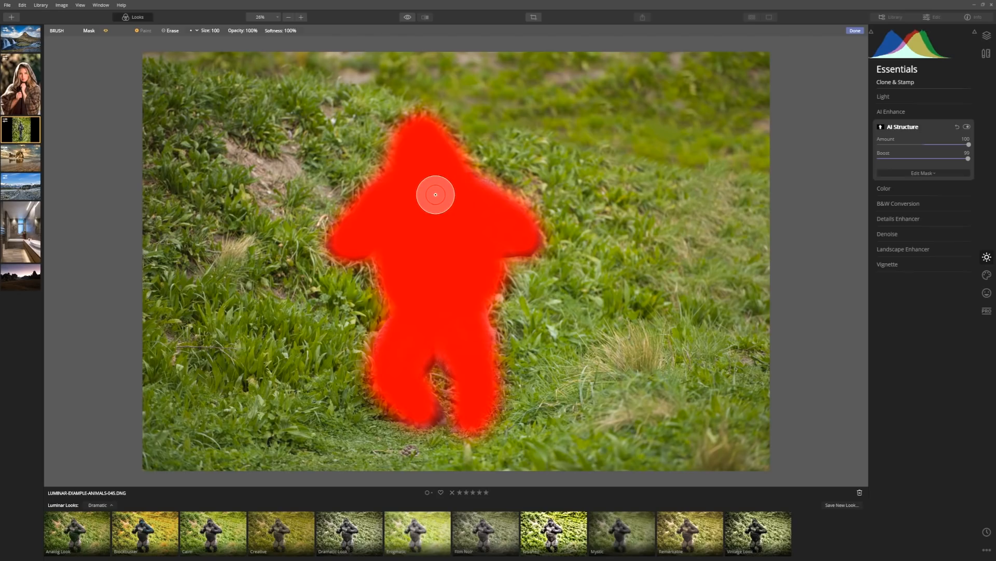
{"action": "mouse_move", "coordinate": [525, 239]}
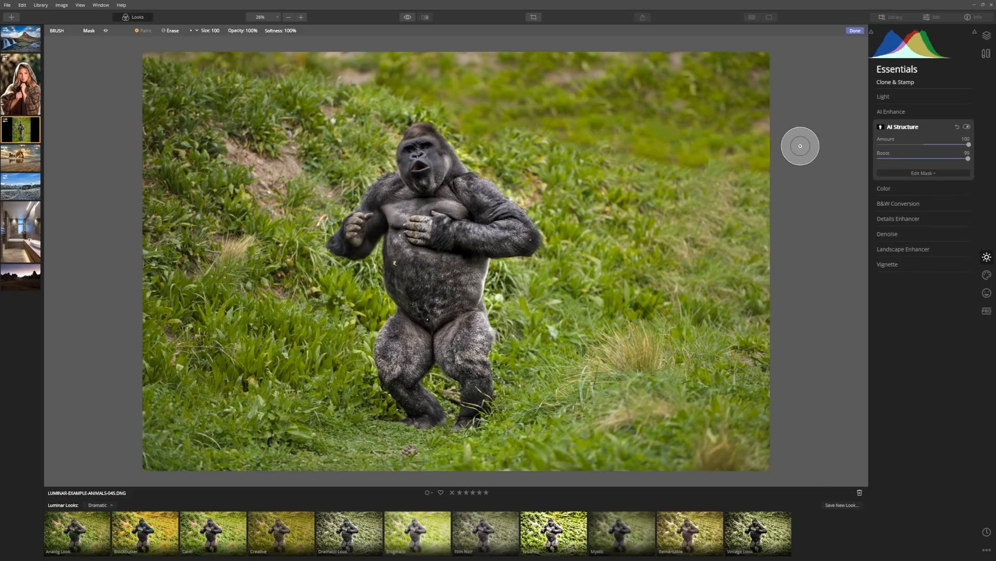
{"action": "mouse_move", "coordinate": [488, 330]}
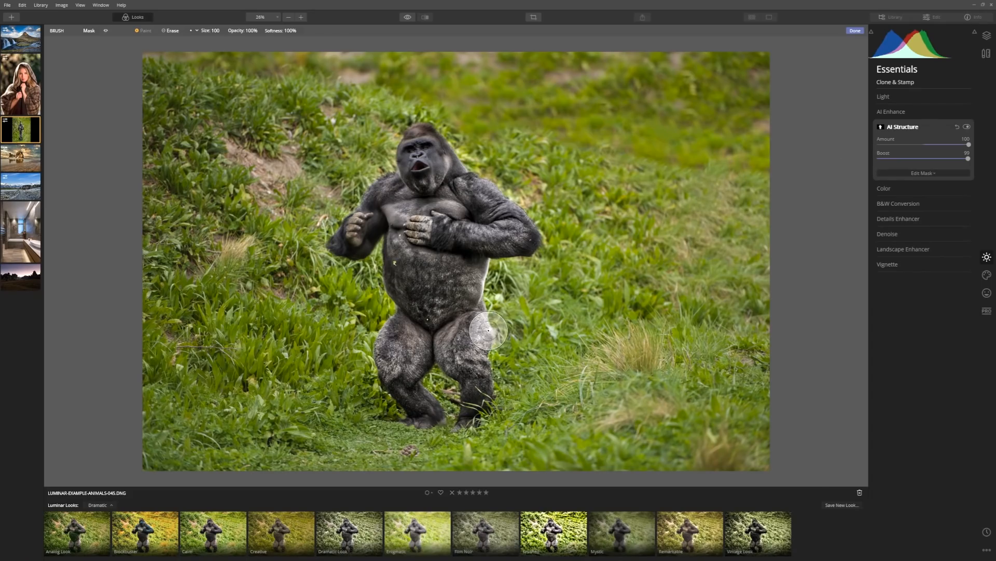
{"action": "mouse_move", "coordinate": [548, 318]}
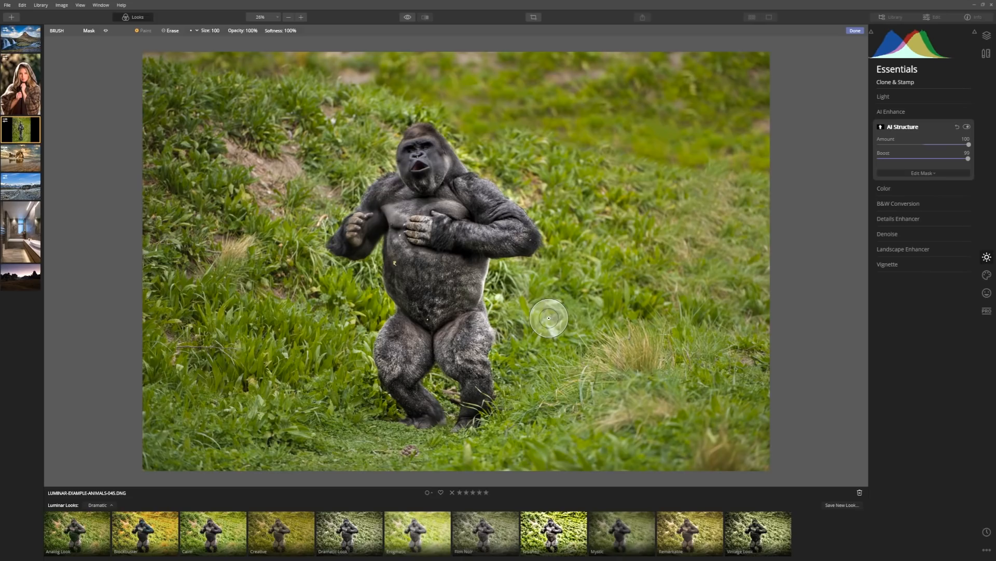
{"action": "mouse_move", "coordinate": [662, 239]}
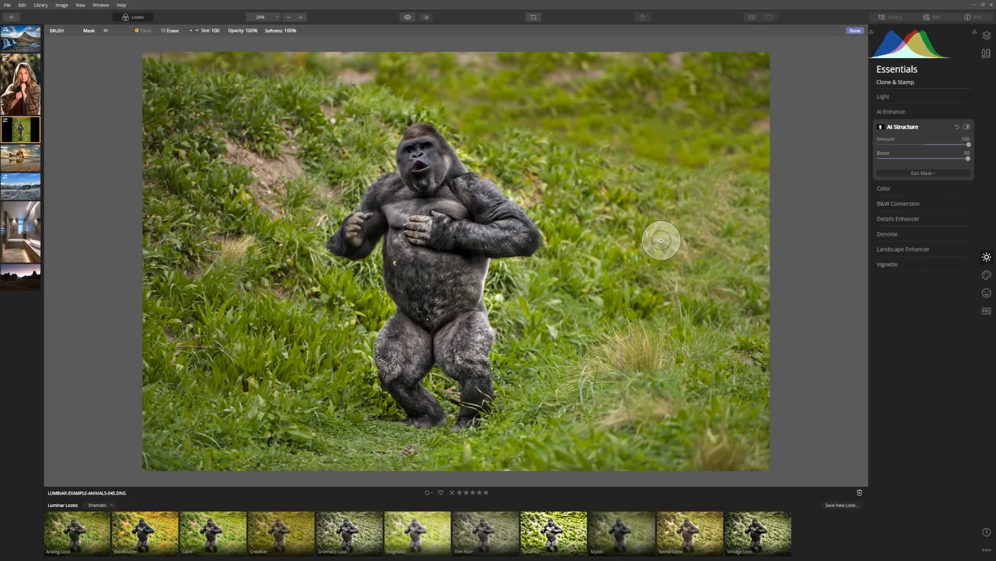
{"action": "mouse_move", "coordinate": [658, 238]}
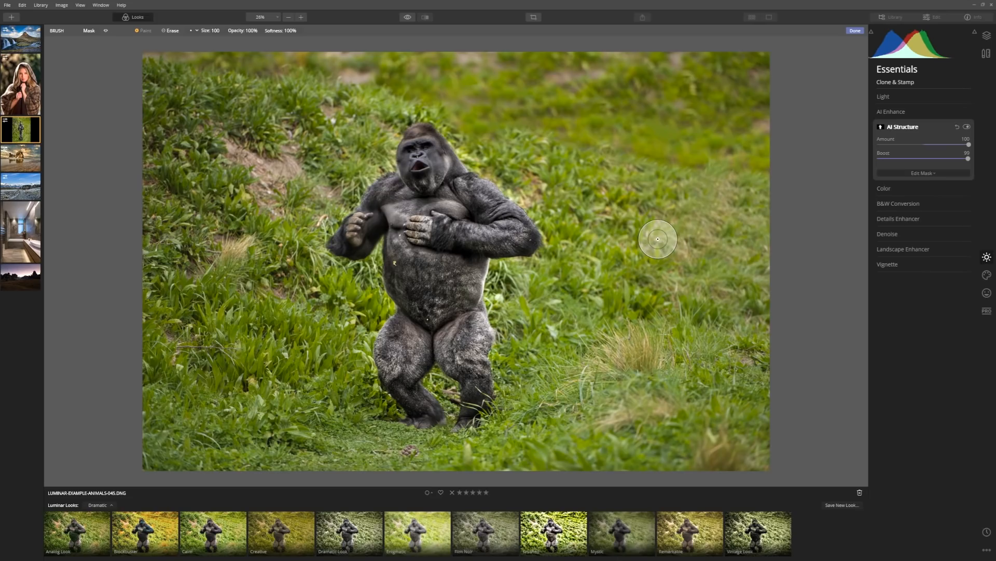
{"action": "left_click", "coordinate": [21, 231]}
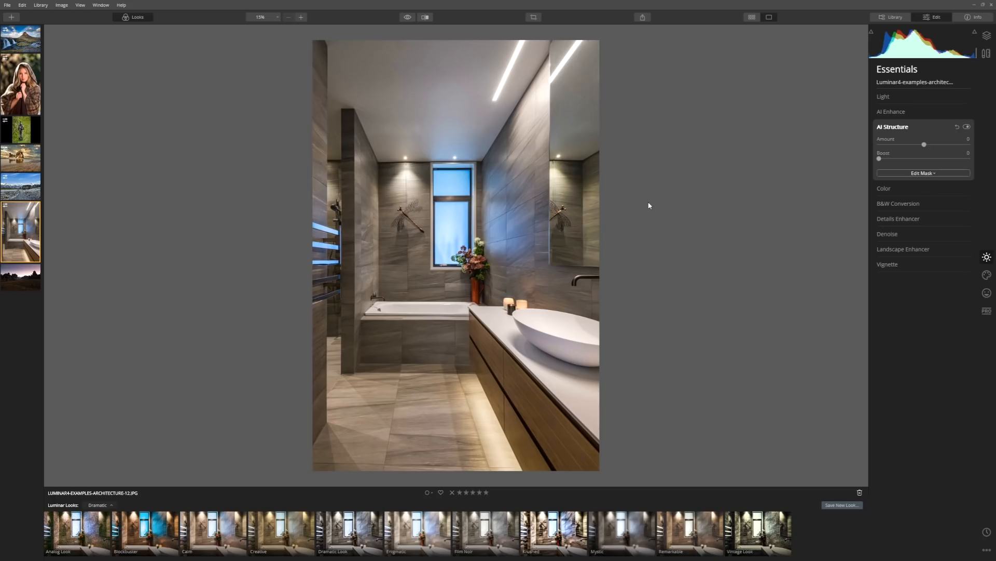
{"action": "mouse_move", "coordinate": [641, 204]}
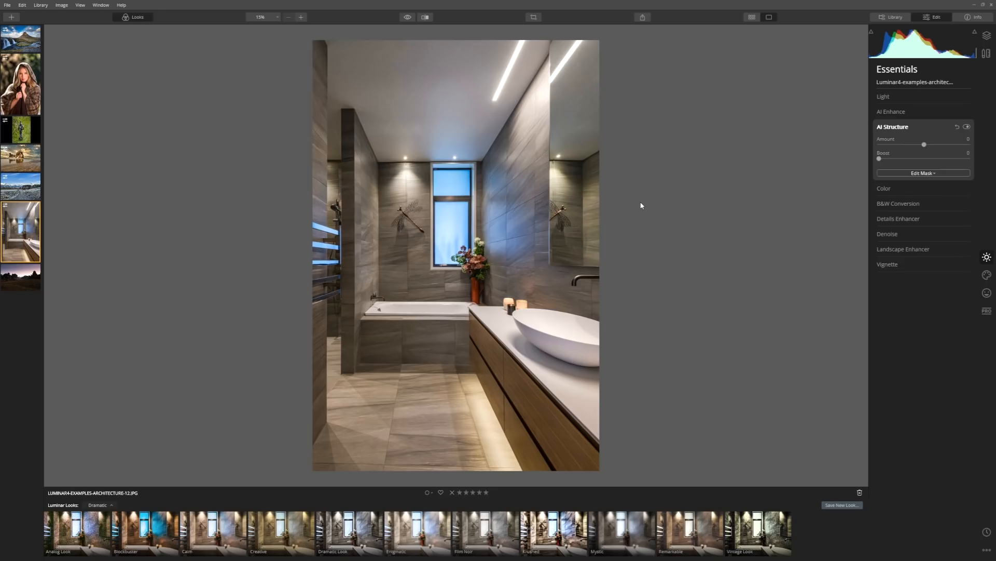
{"action": "mouse_move", "coordinate": [578, 135]}
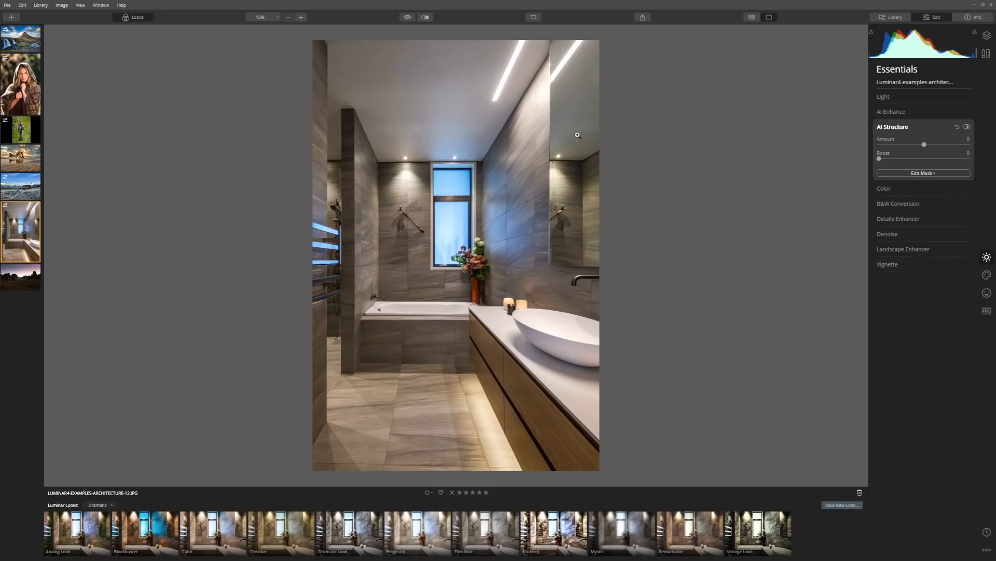
{"action": "mouse_move", "coordinate": [738, 216]}
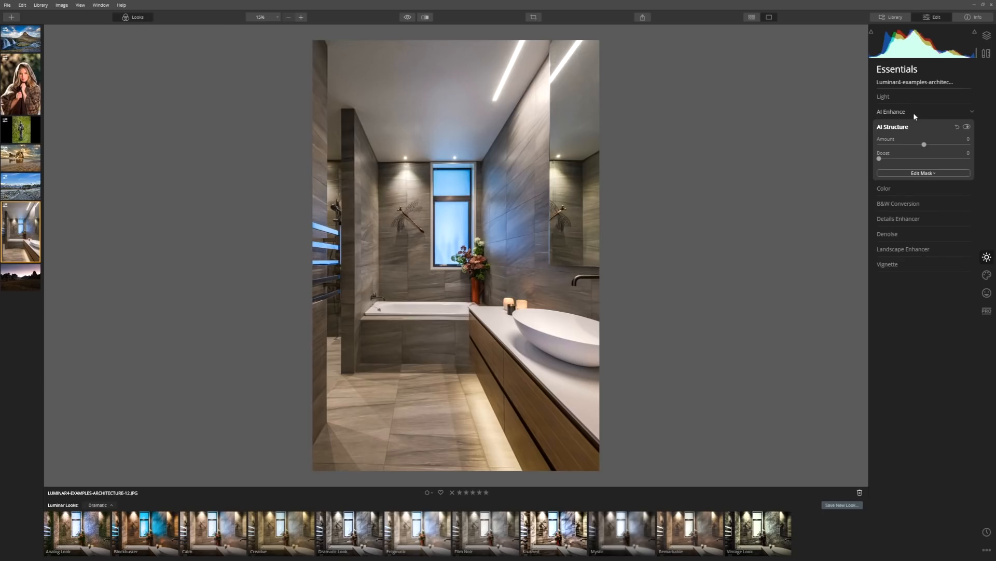
Expand AI Enhance on the bathroom photo, with AI Accent starting near 5
{"action": "left_click", "coordinate": [892, 111]}
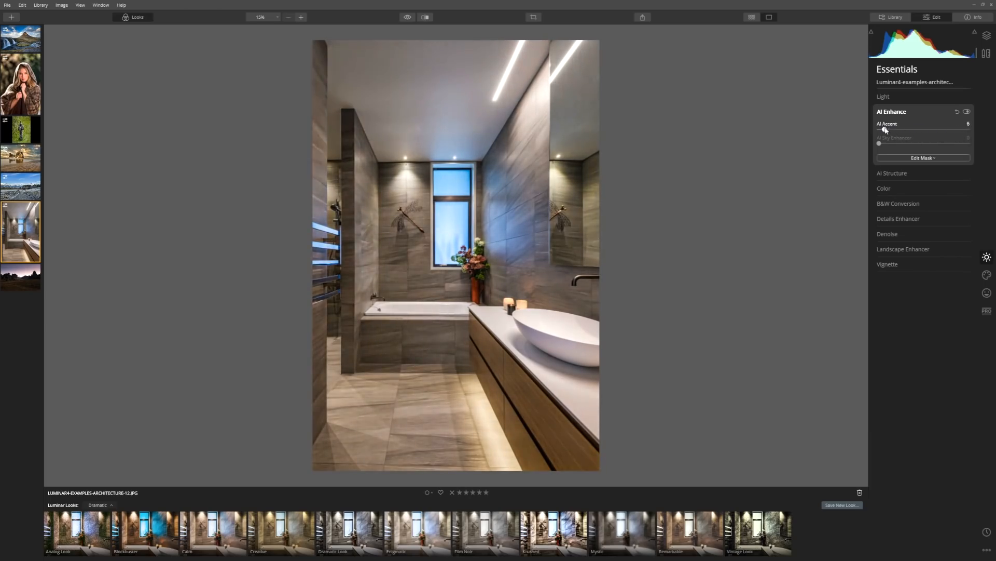
Raise the bathroom photo's AI Accent to about 21, leaving AI Structure at zero
{"action": "left_click_drag", "start_coordinate": [883, 129], "coordinate": [886, 128]}
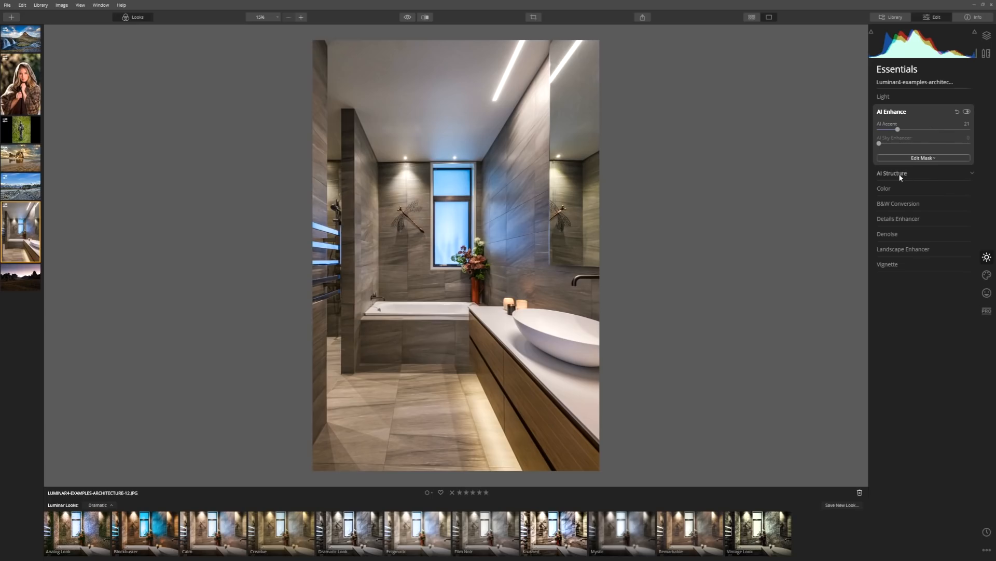
{"action": "left_click", "coordinate": [893, 173]}
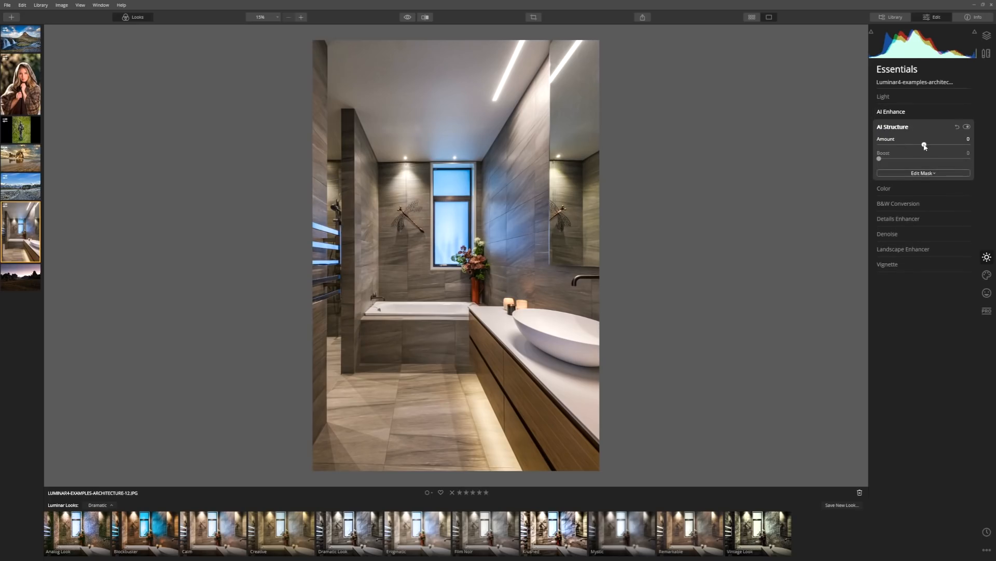